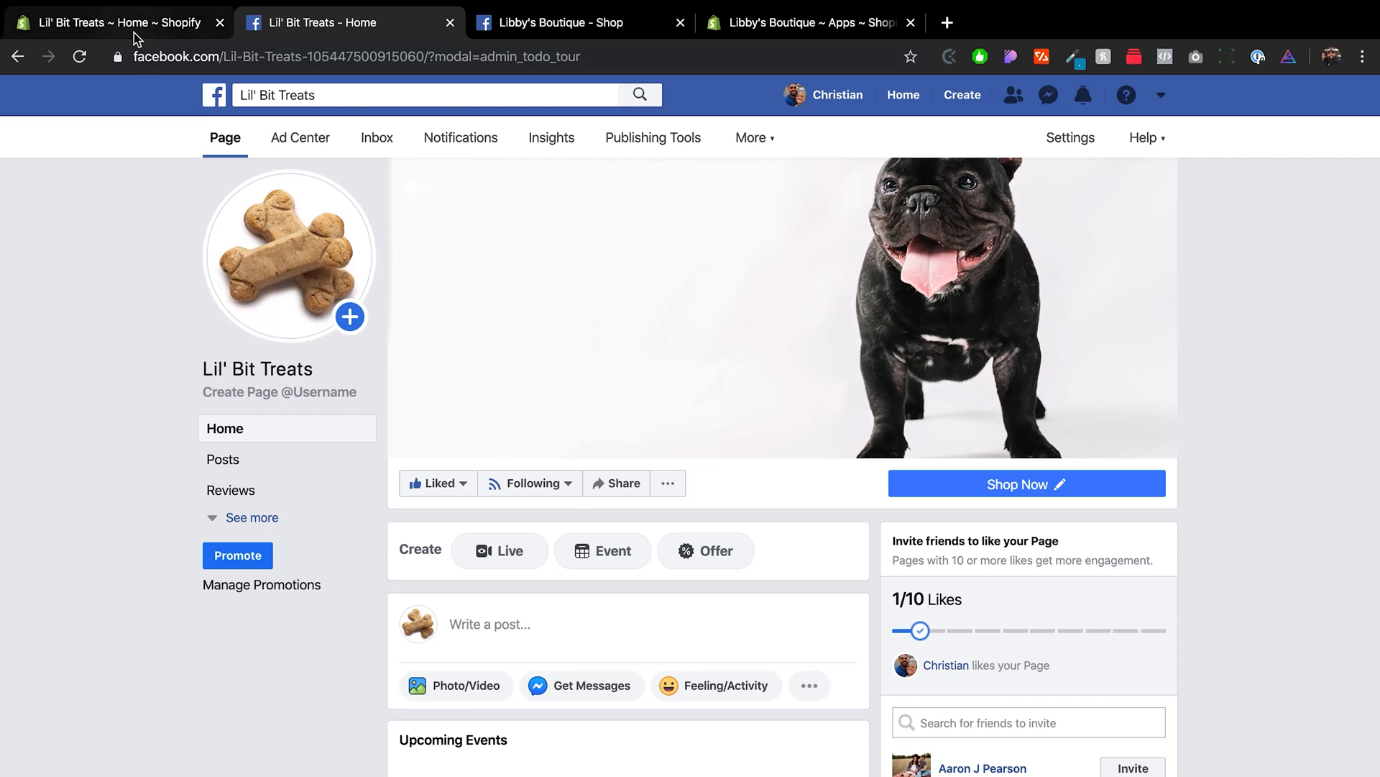
# - Switch from the Facebook Page to the Lil' Bit Treats Shopify admin home
pyautogui.click(115, 22)
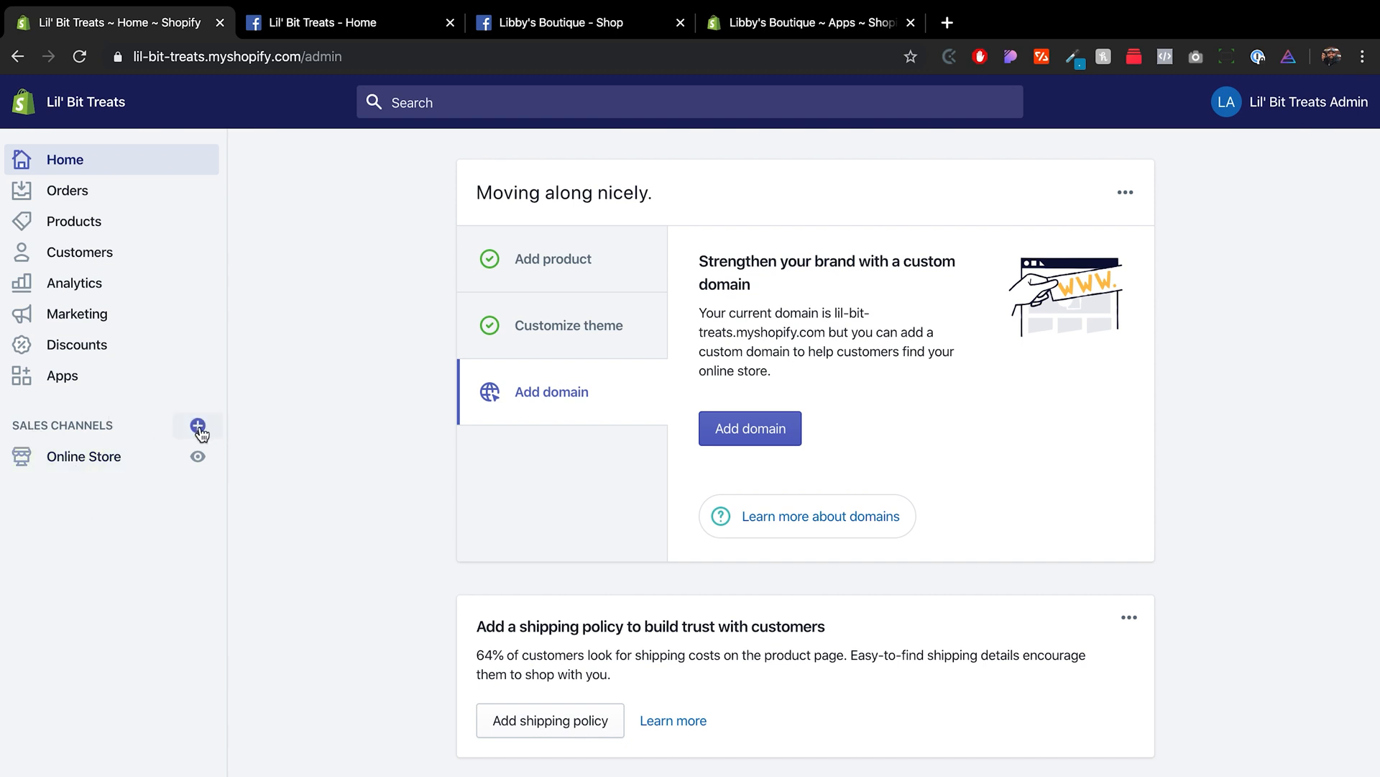
# - Show the Add sales channel list with Point of Sale, Facebook Shop, Instagram, Amazon and eBay
pyautogui.click(197, 425)
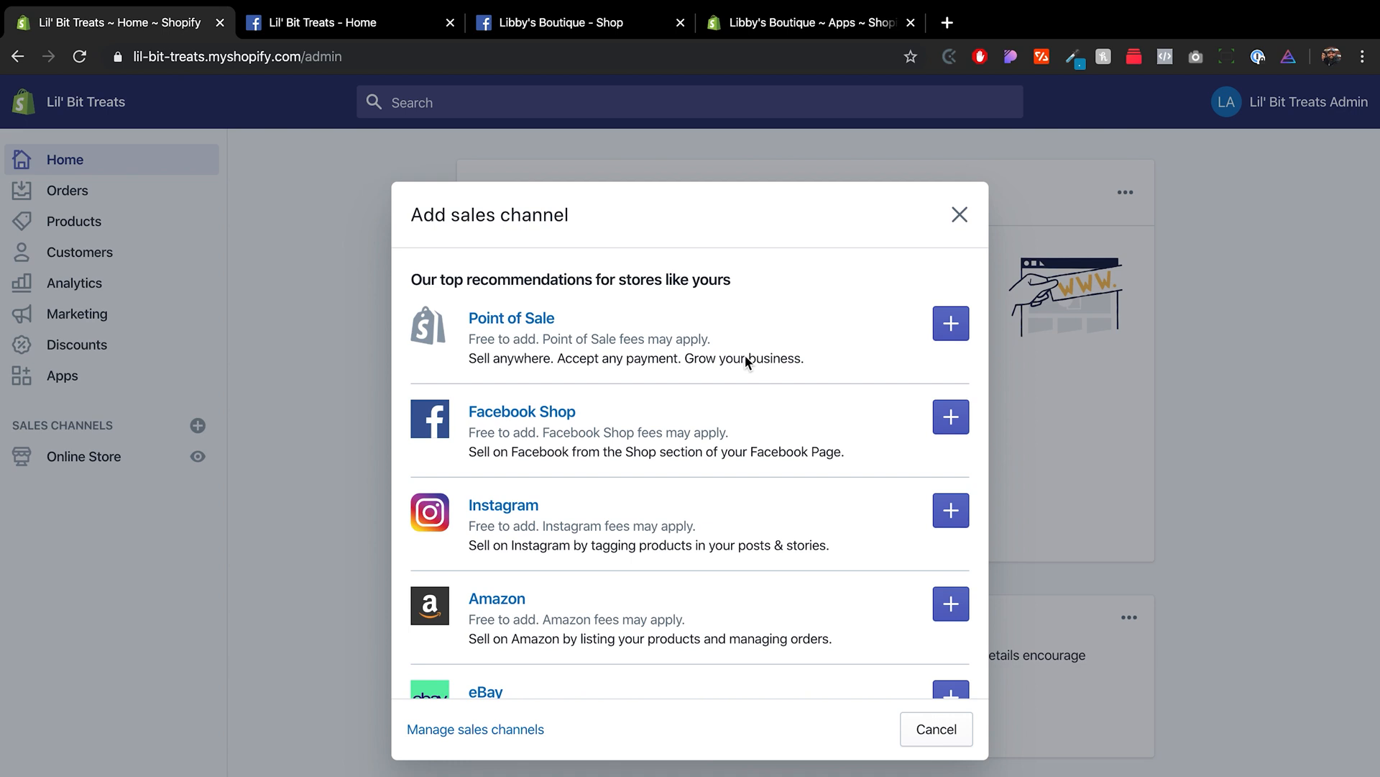
pyautogui.moveTo(737, 409)
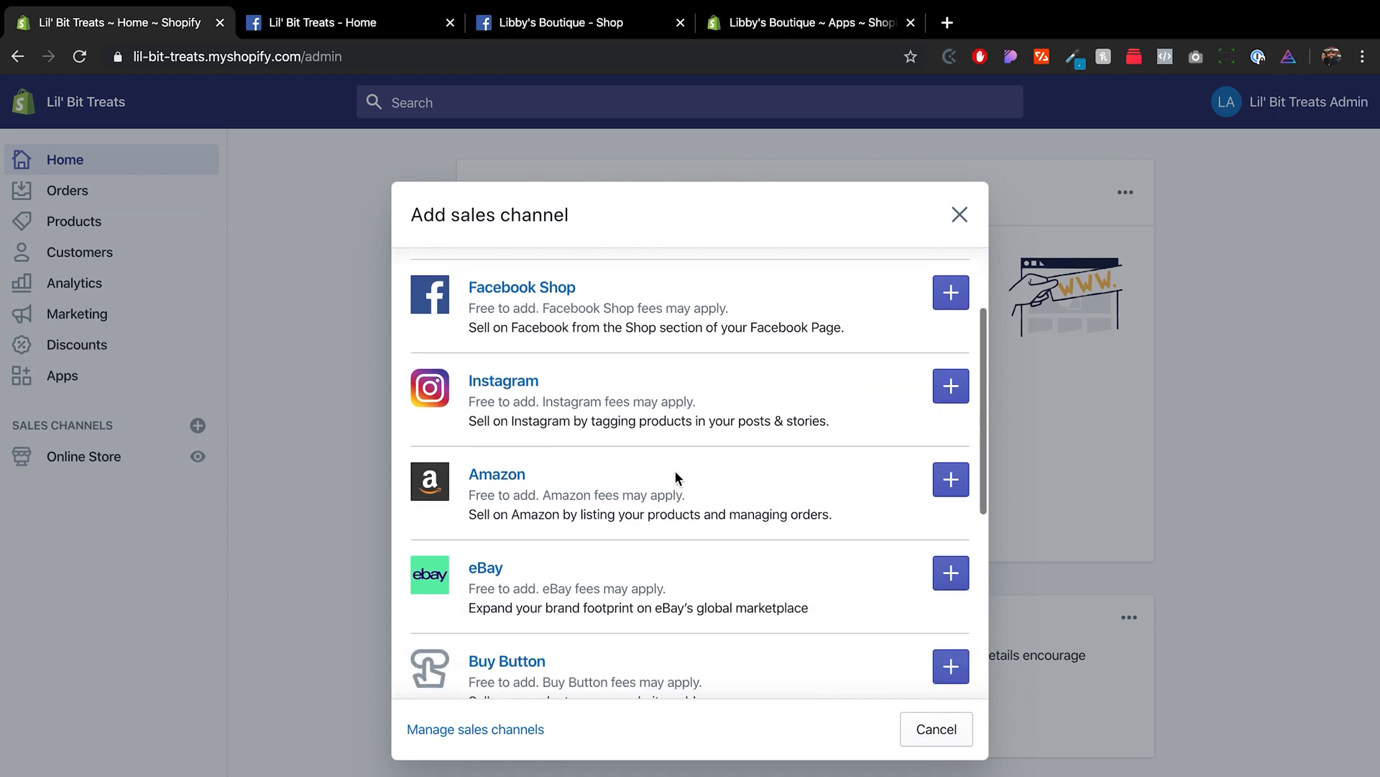
pyautogui.scroll(-3)
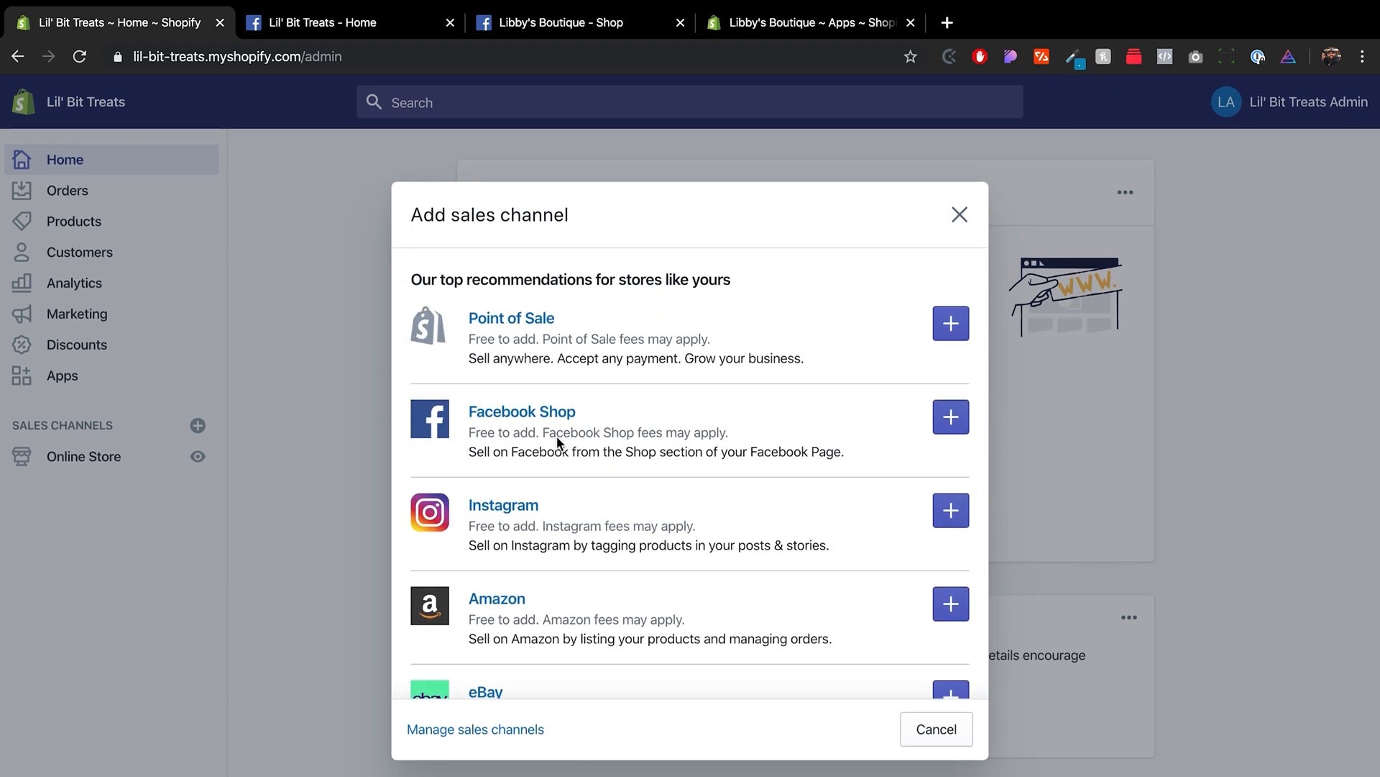
pyautogui.moveTo(949, 429)
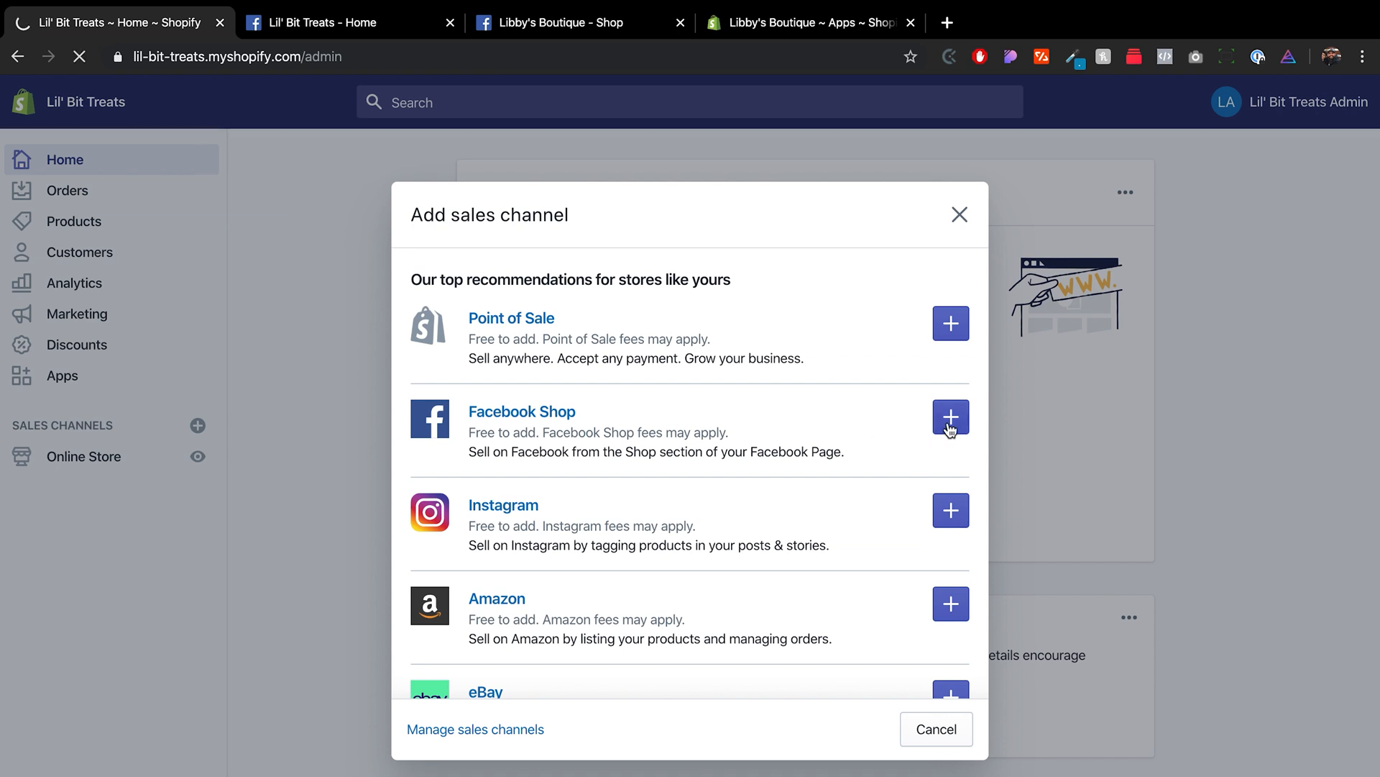
# - Add Facebook Shop as a sales channel, landing on its Account page with no Page connected
pyautogui.click(950, 417)
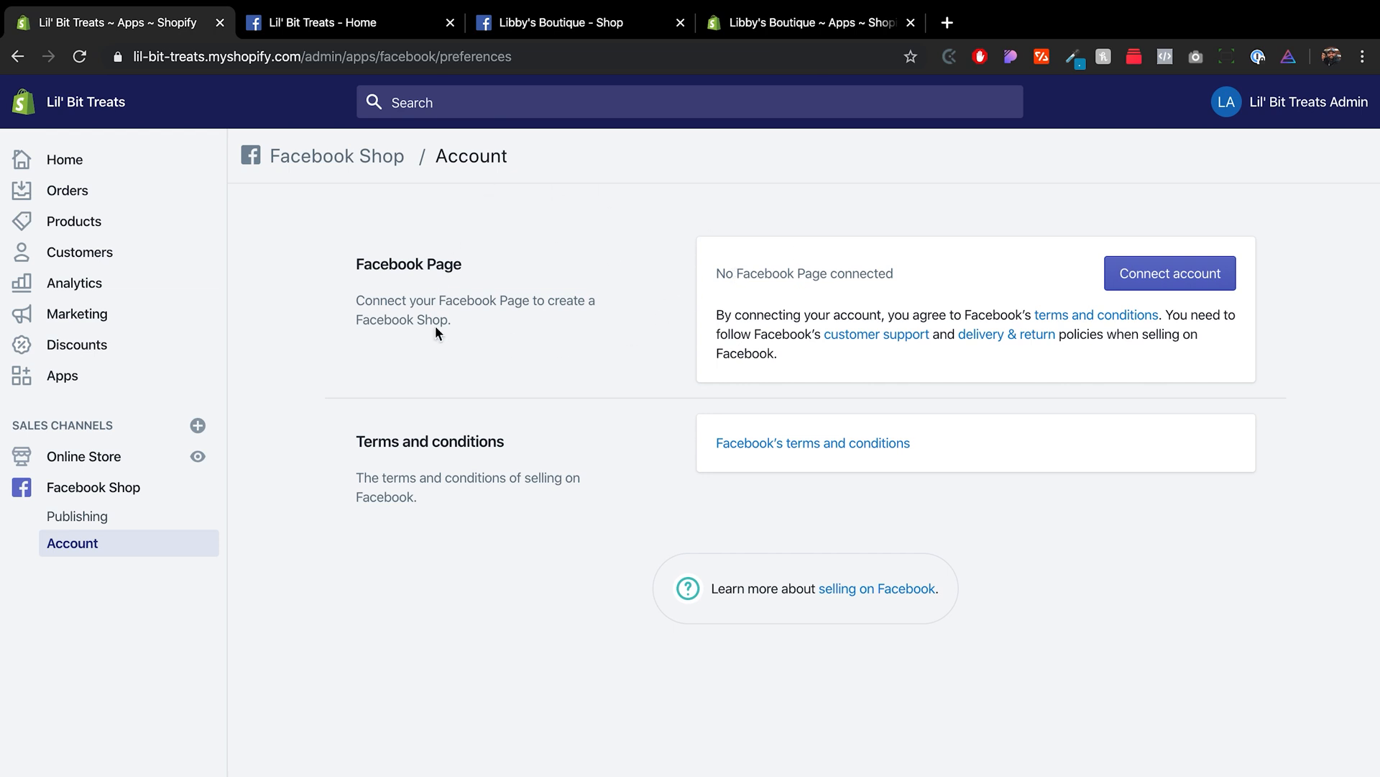
pyautogui.moveTo(692, 303)
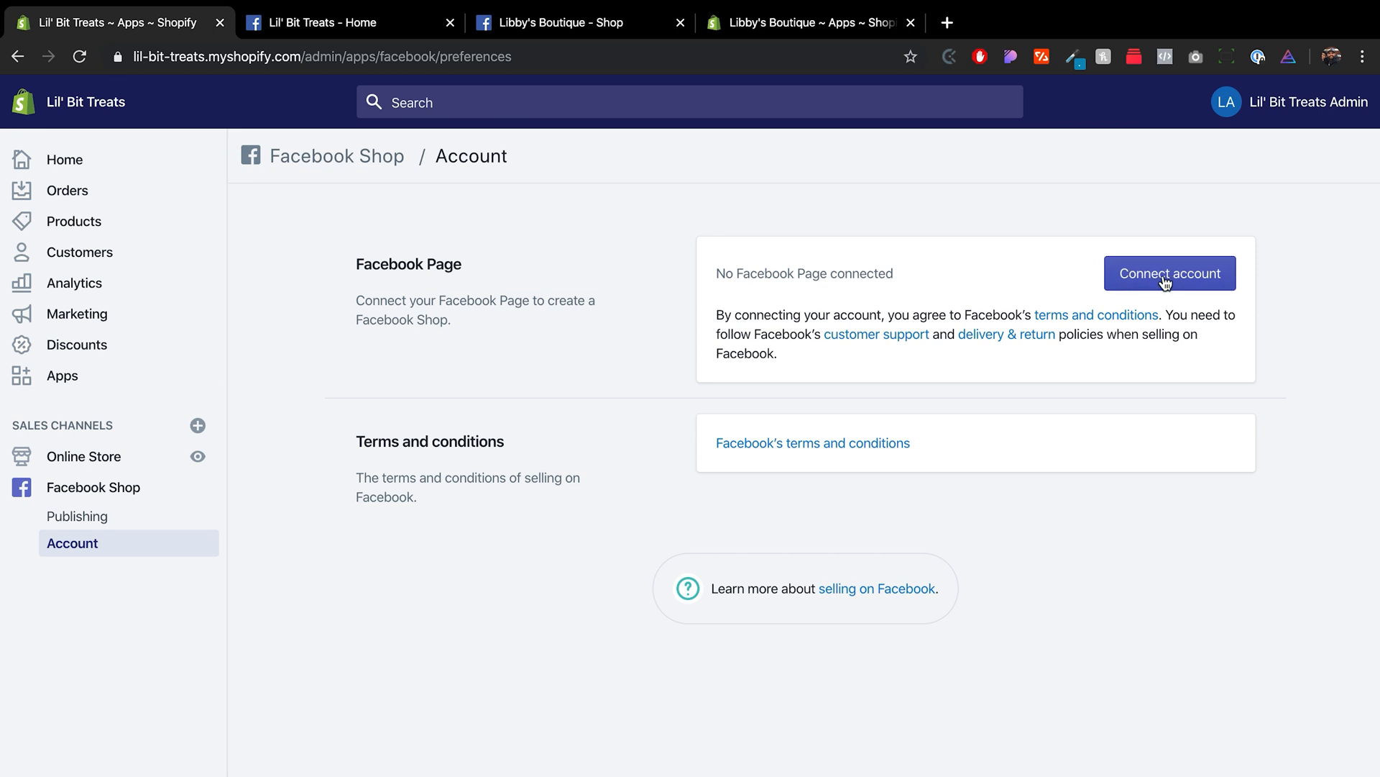
# - Connect the logged-in Facebook account and grant Shopify permission to manage the Lil' Bit Treats Page
pyautogui.click(1169, 273)
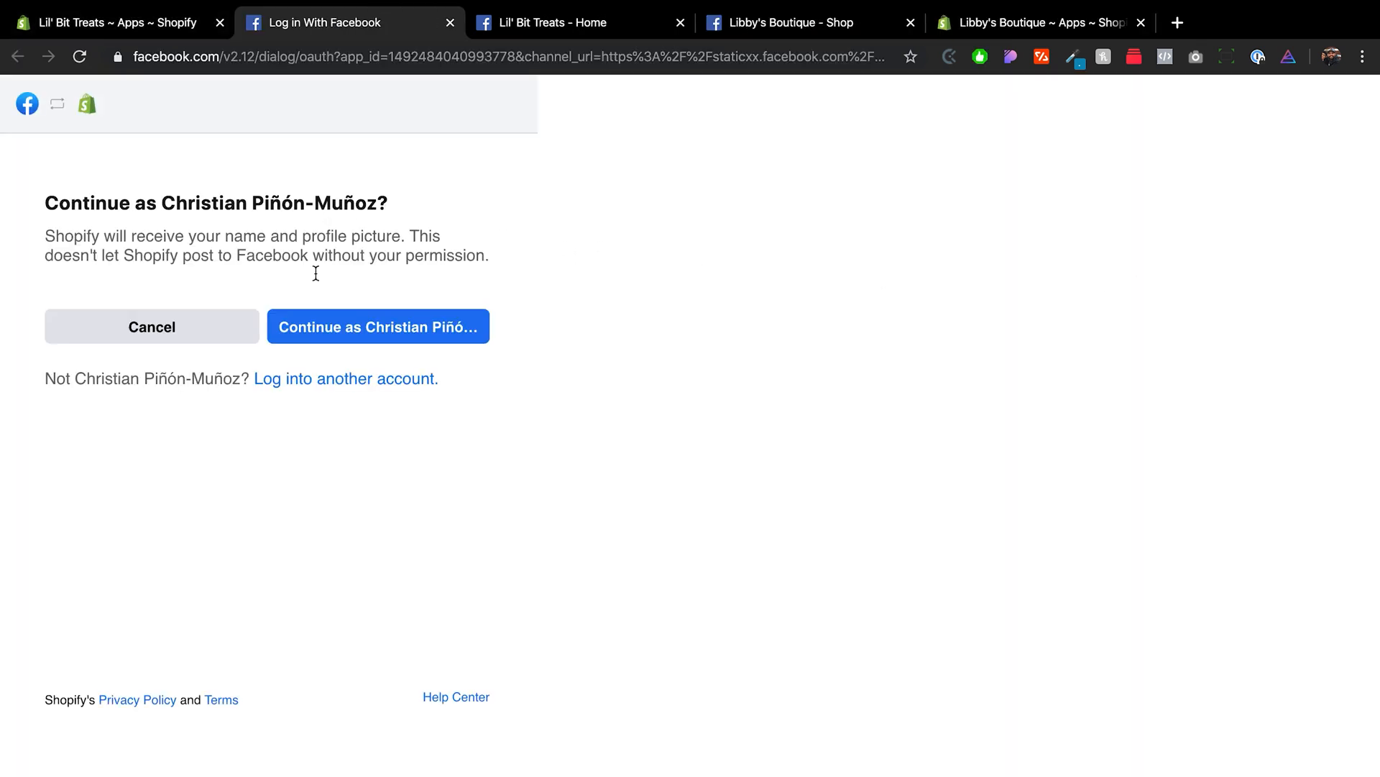
pyautogui.click(377, 327)
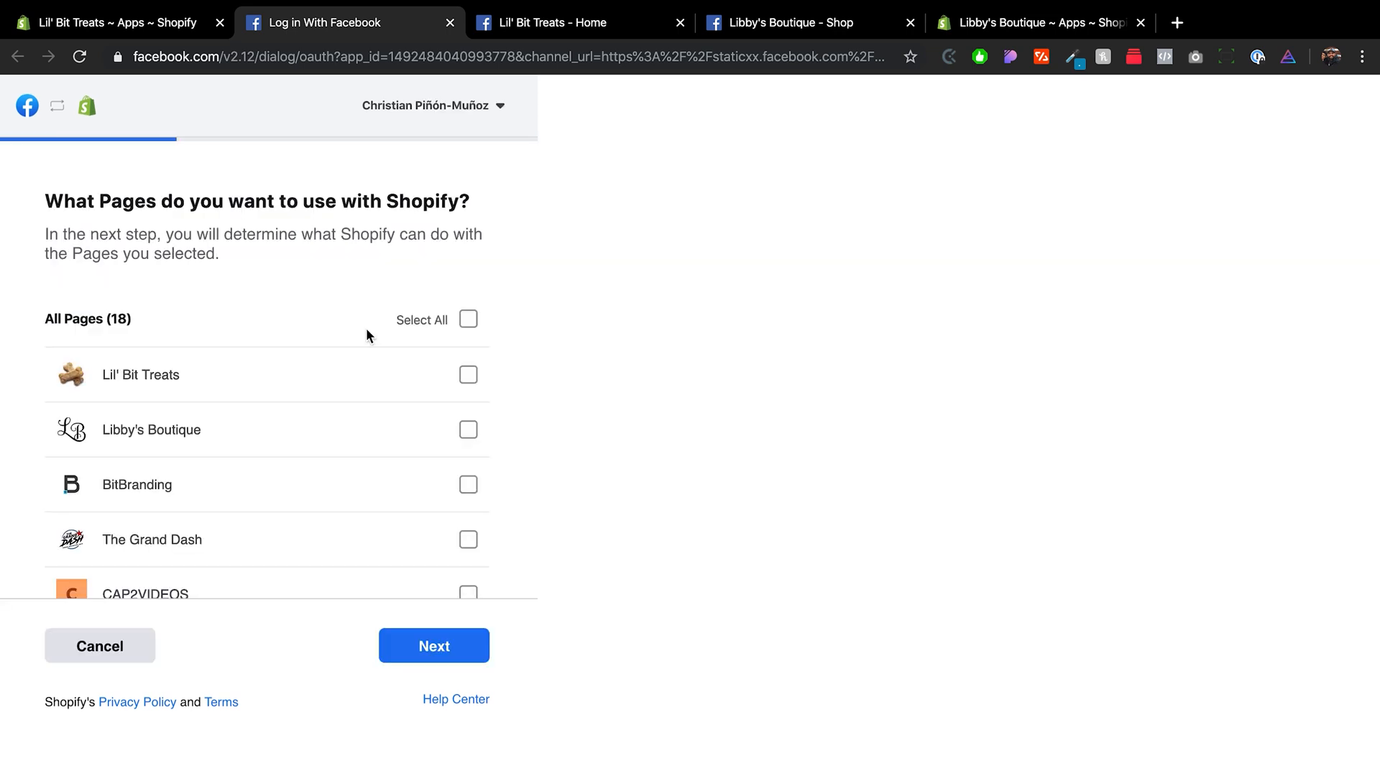
pyautogui.moveTo(519, 244)
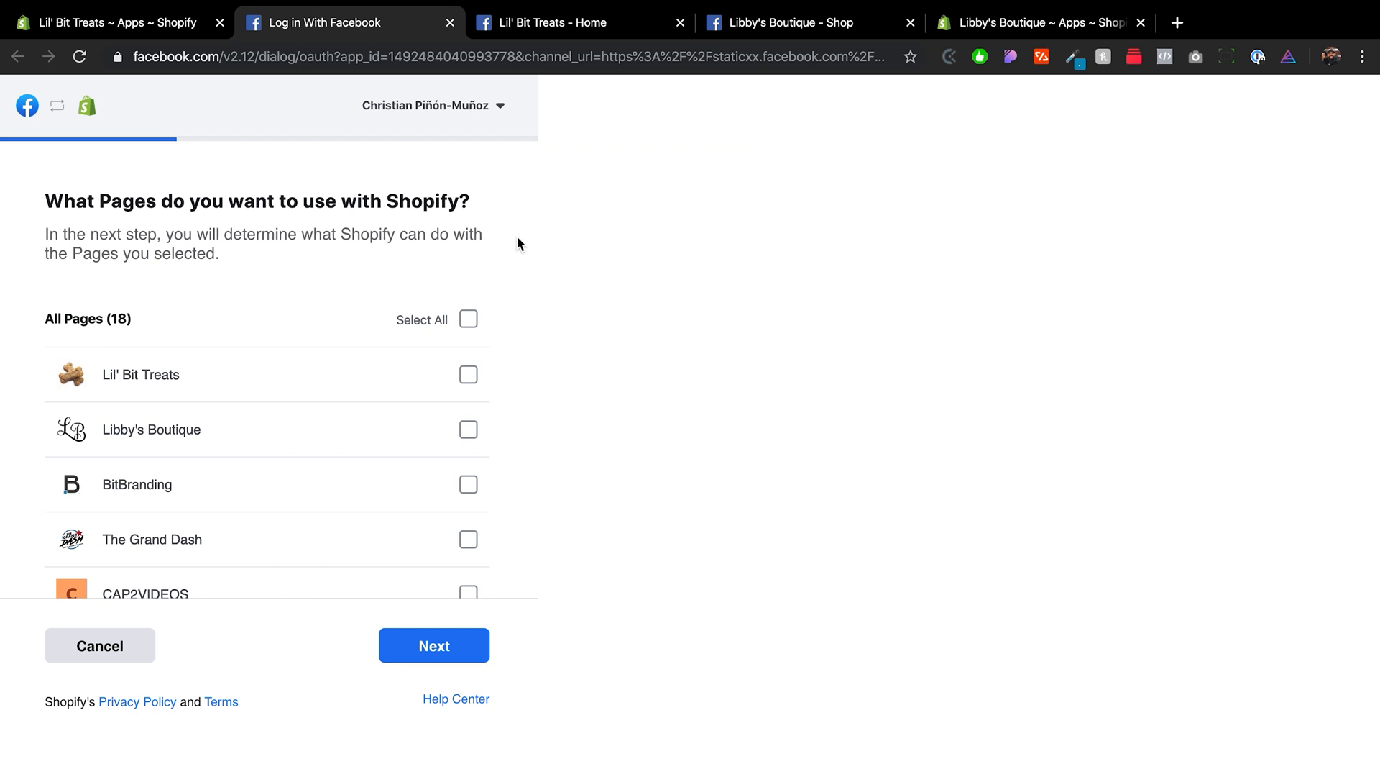
pyautogui.moveTo(110, 377)
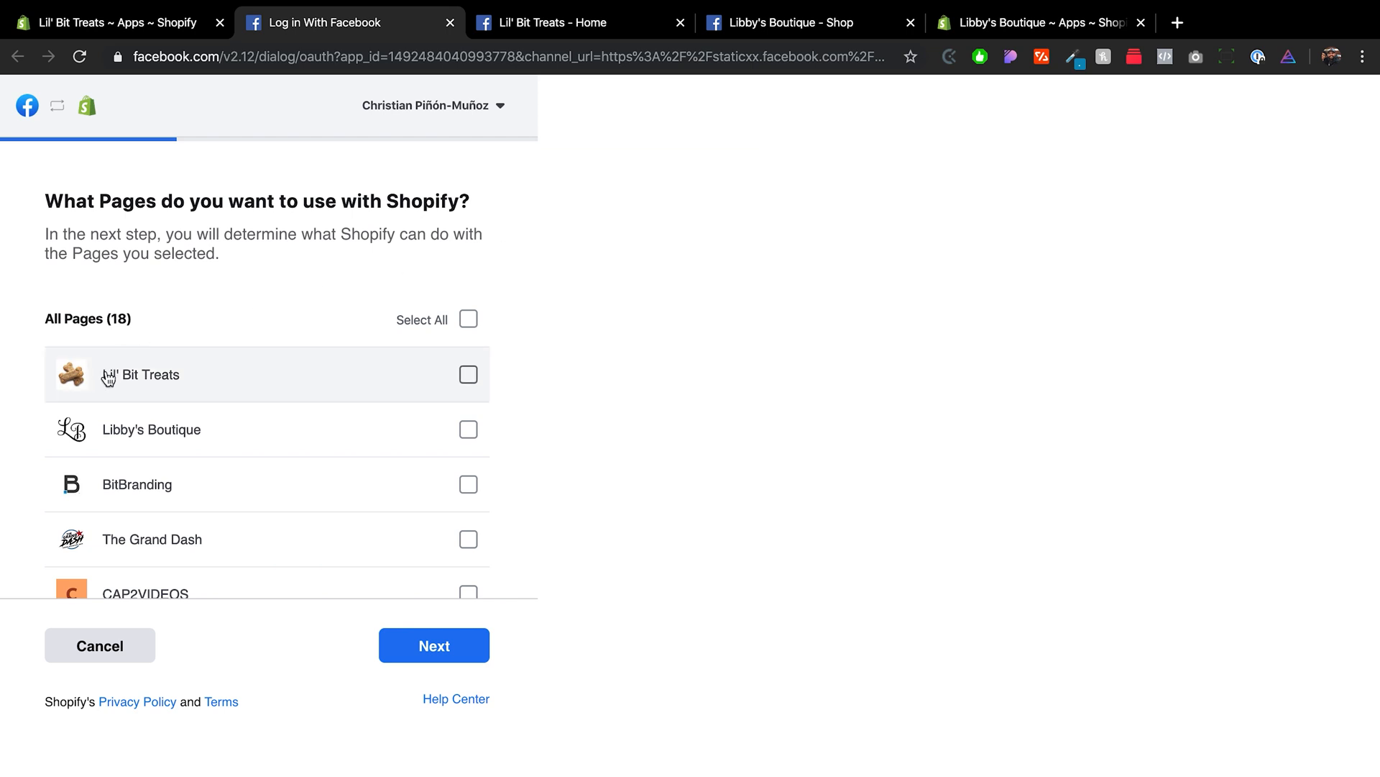
pyautogui.click(468, 374)
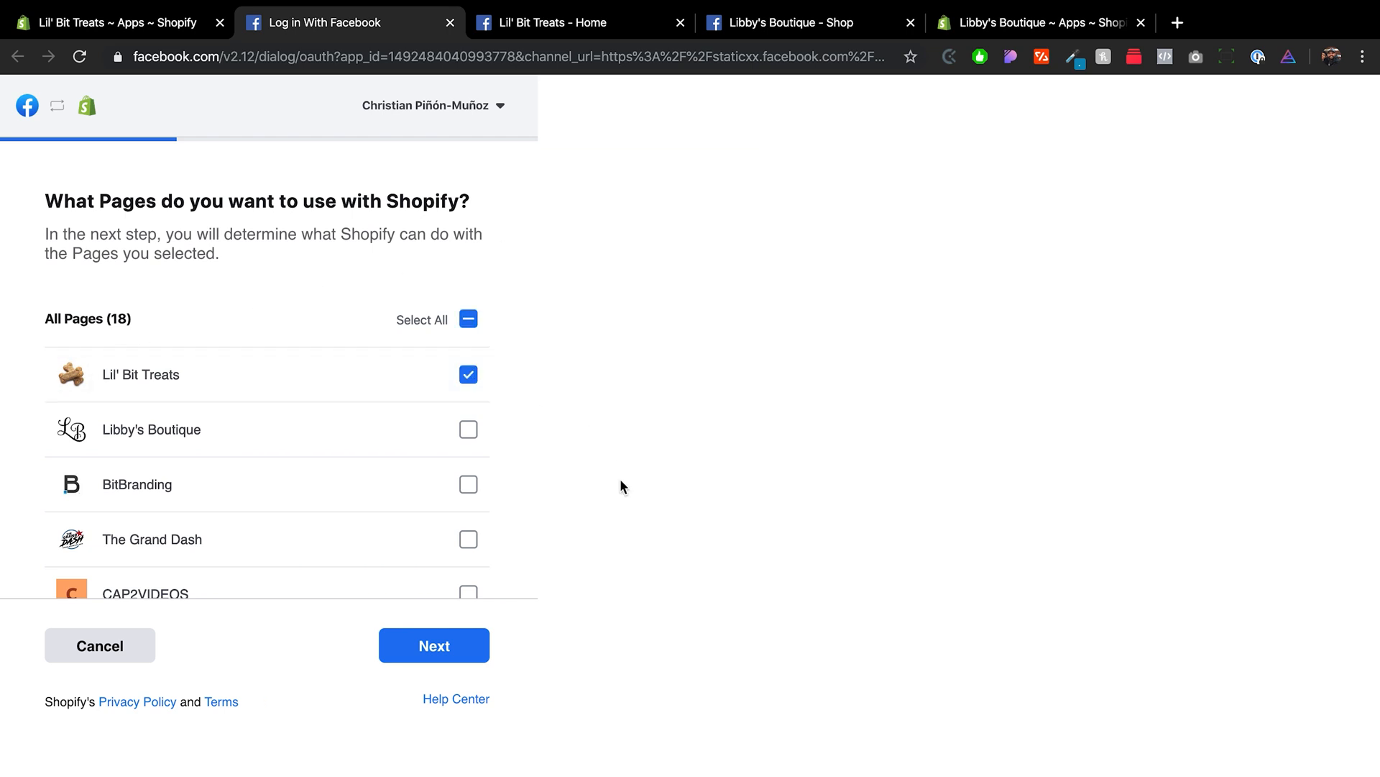
pyautogui.click(433, 644)
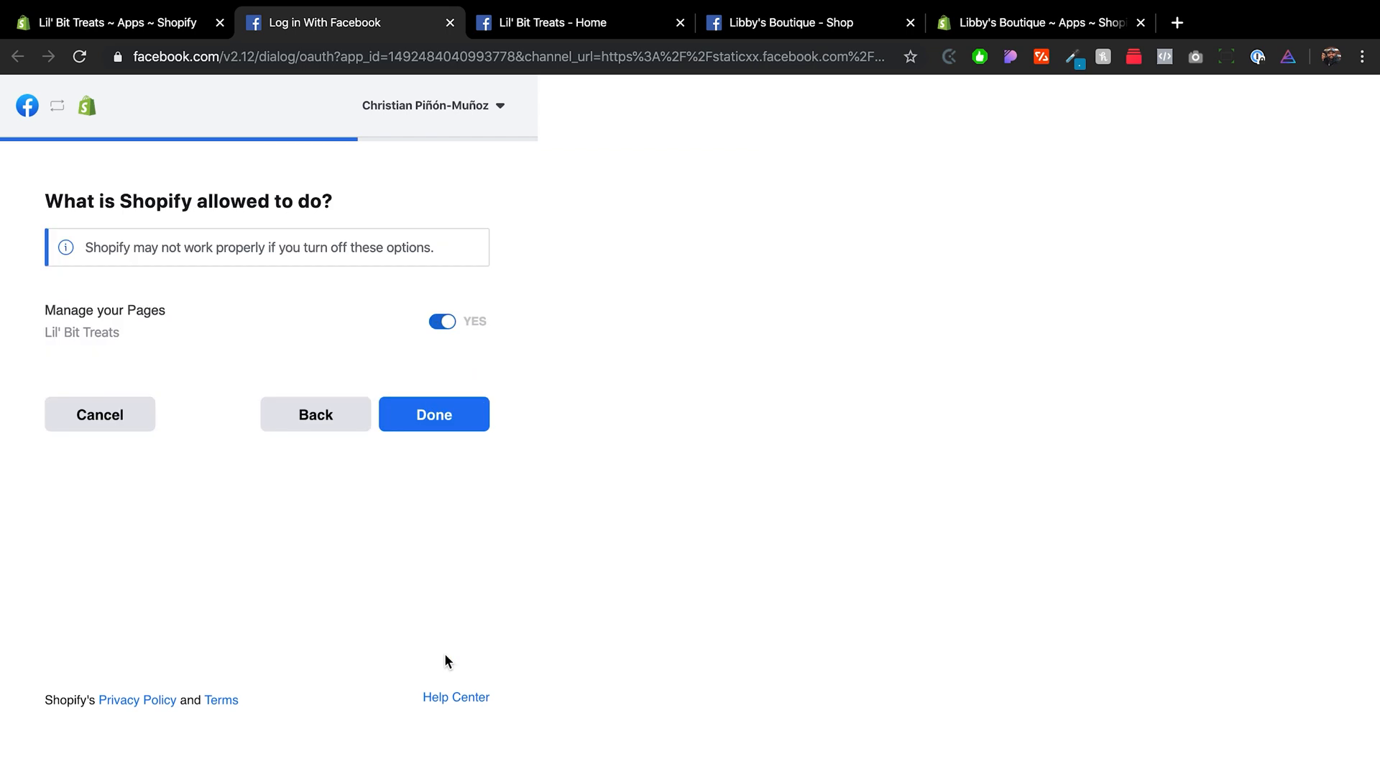
pyautogui.moveTo(144, 342)
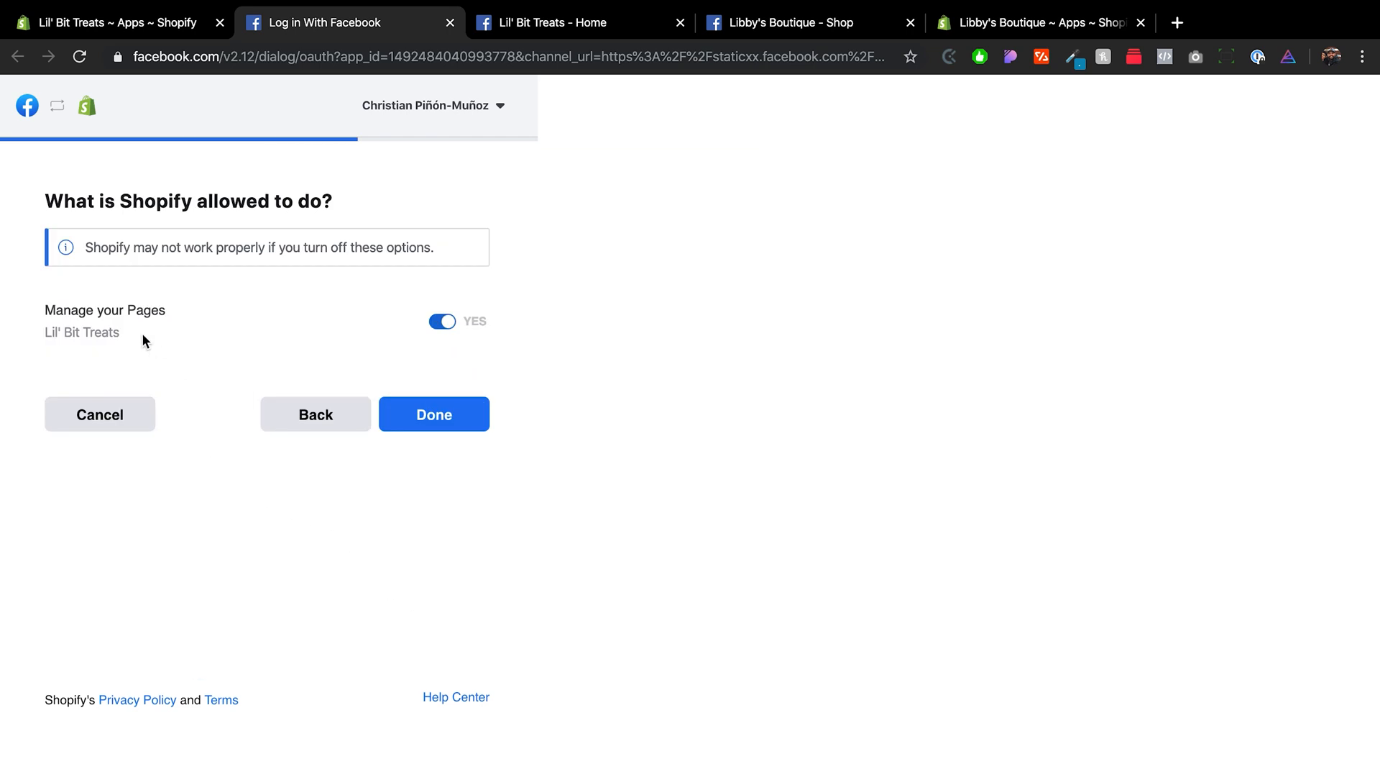
pyautogui.moveTo(145, 296)
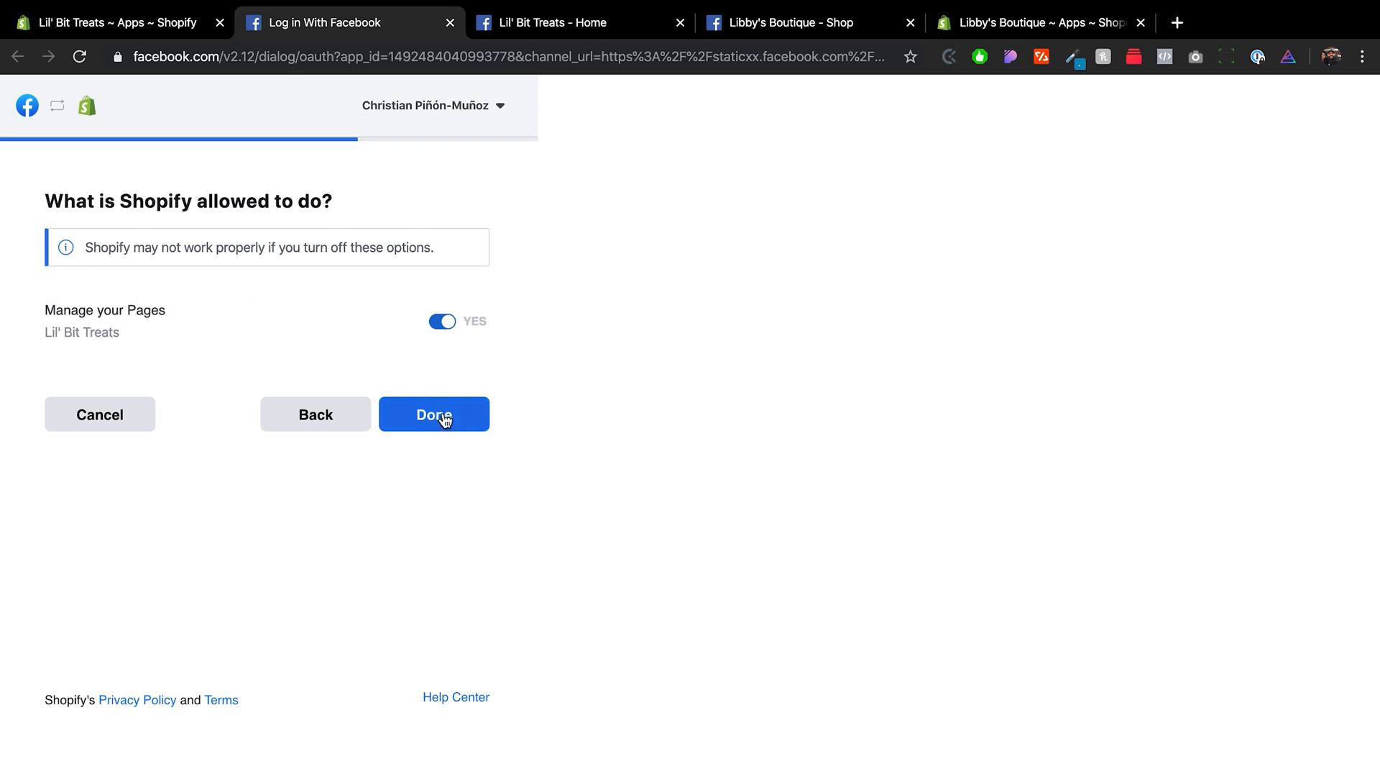
pyautogui.click(433, 414)
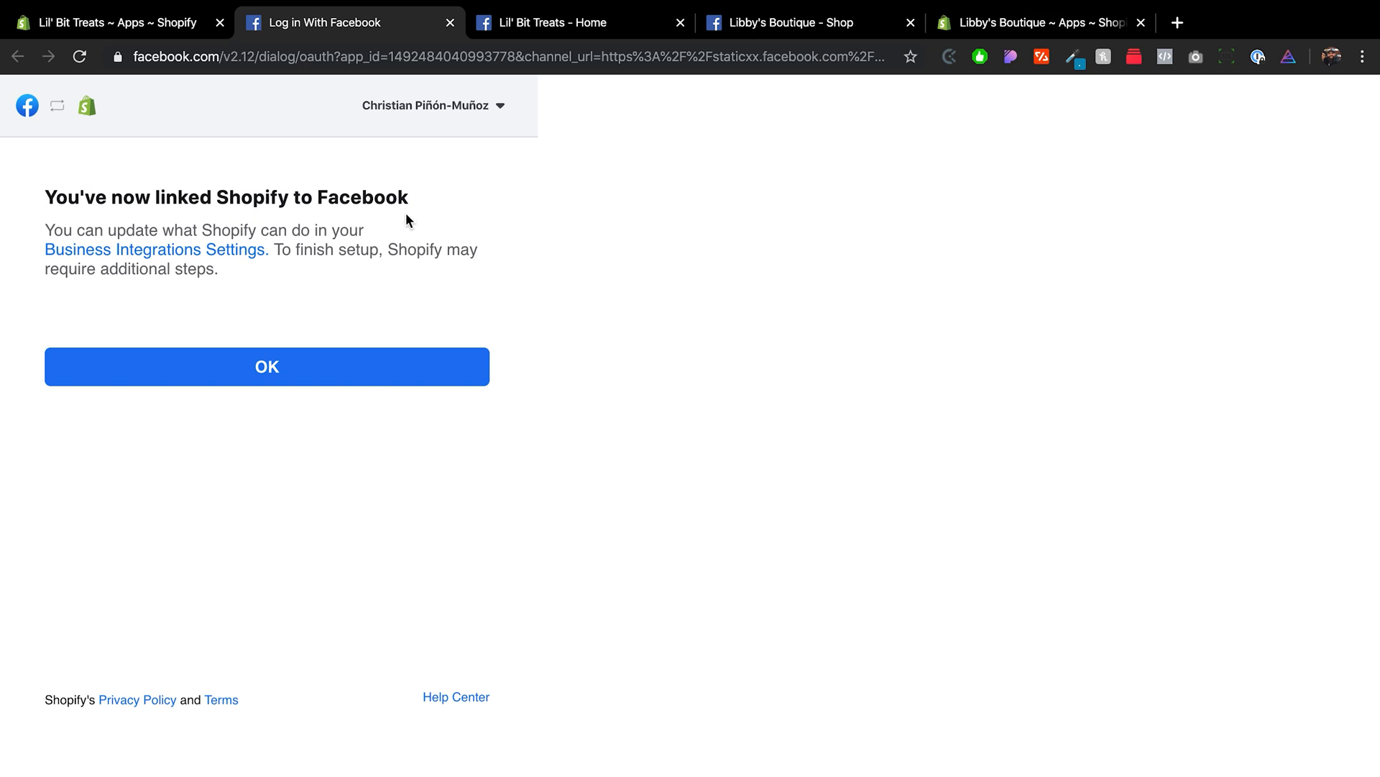
# - Return to Shopify's Facebook Shop account page and pick Lil' Bit Treats (1 likes) as the Page
pyautogui.click(266, 366)
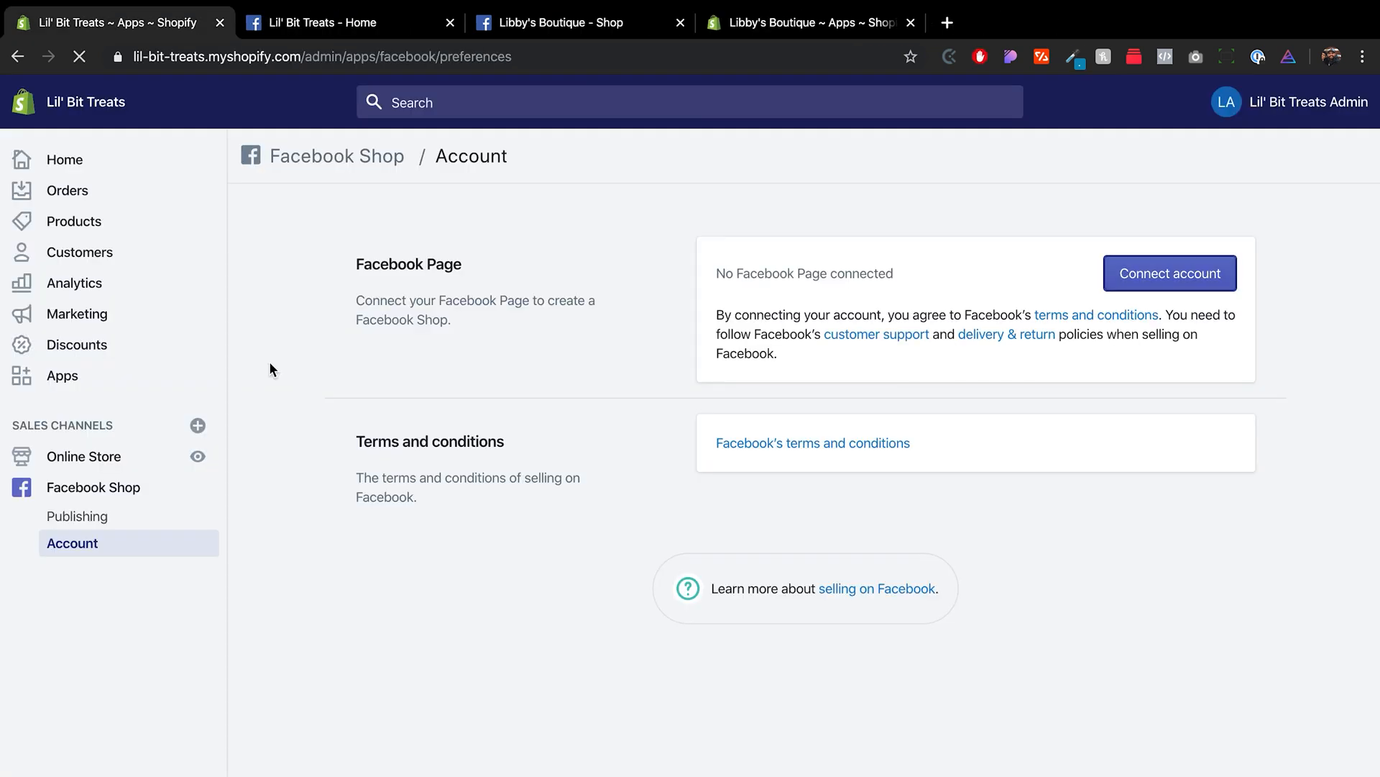
pyautogui.click(1170, 274)
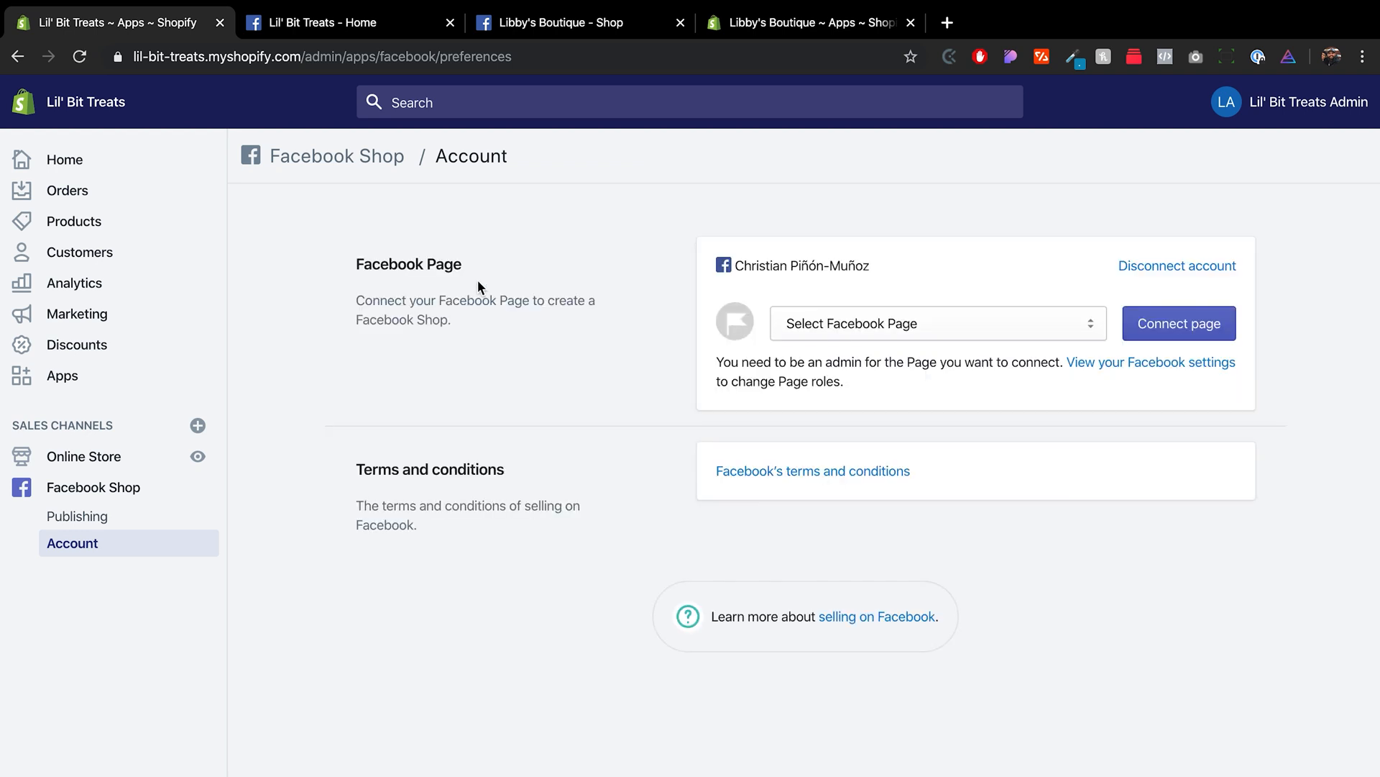
pyautogui.moveTo(554, 381)
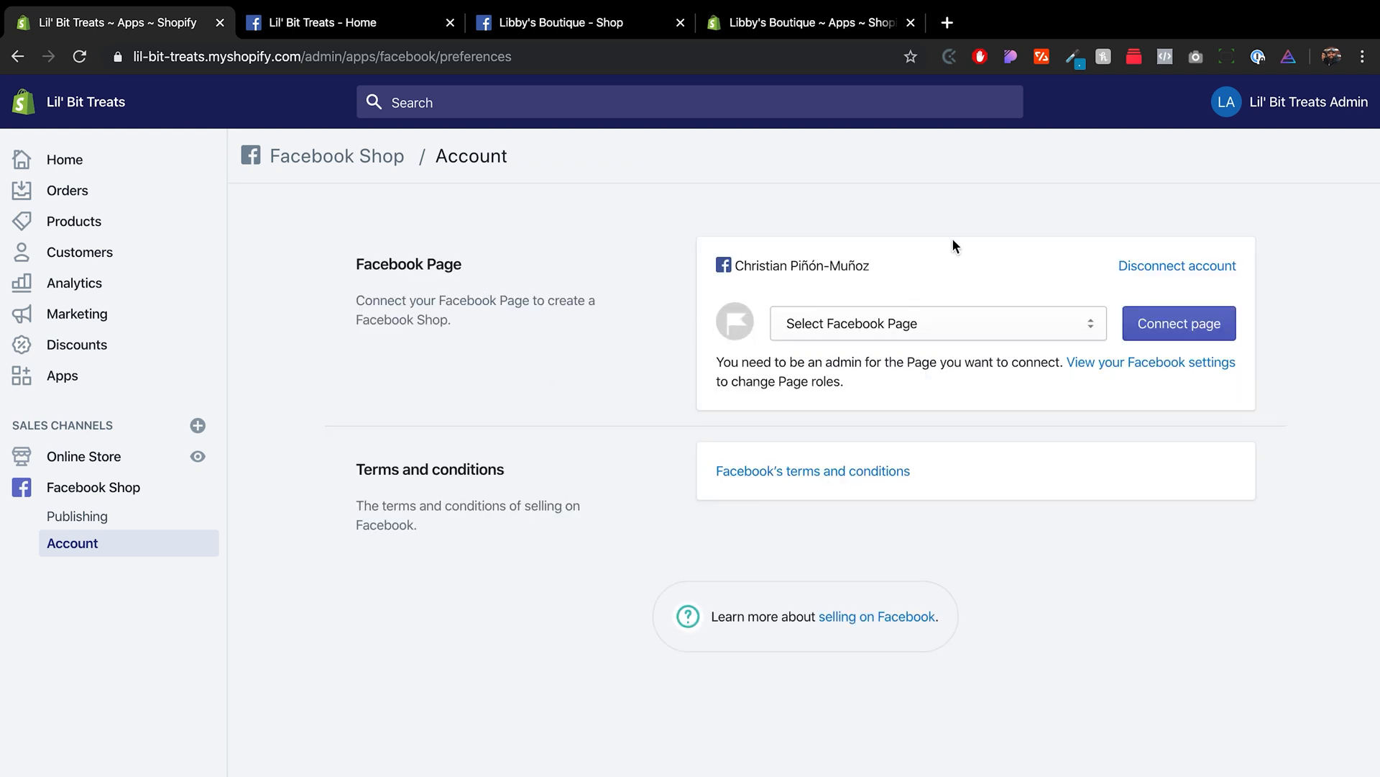
pyautogui.moveTo(860, 280)
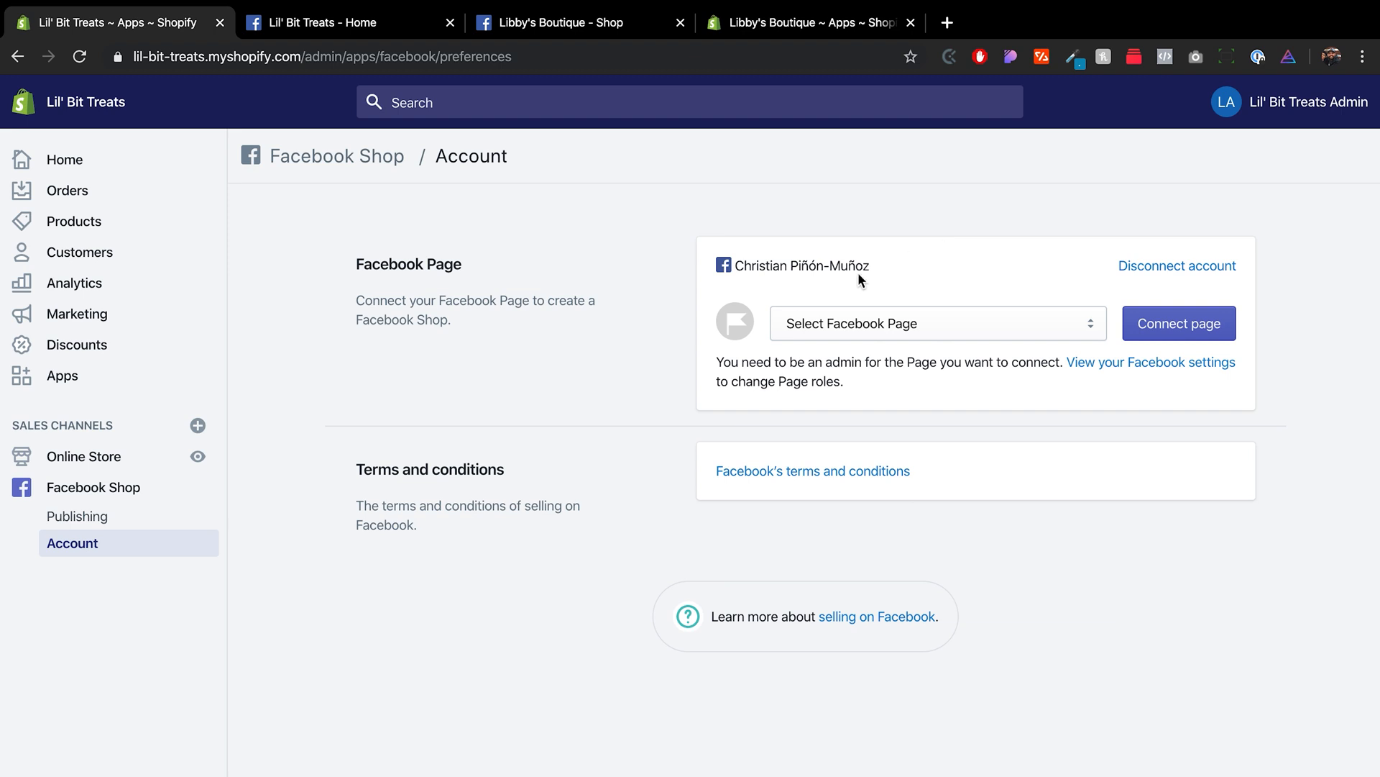
pyautogui.moveTo(765, 248)
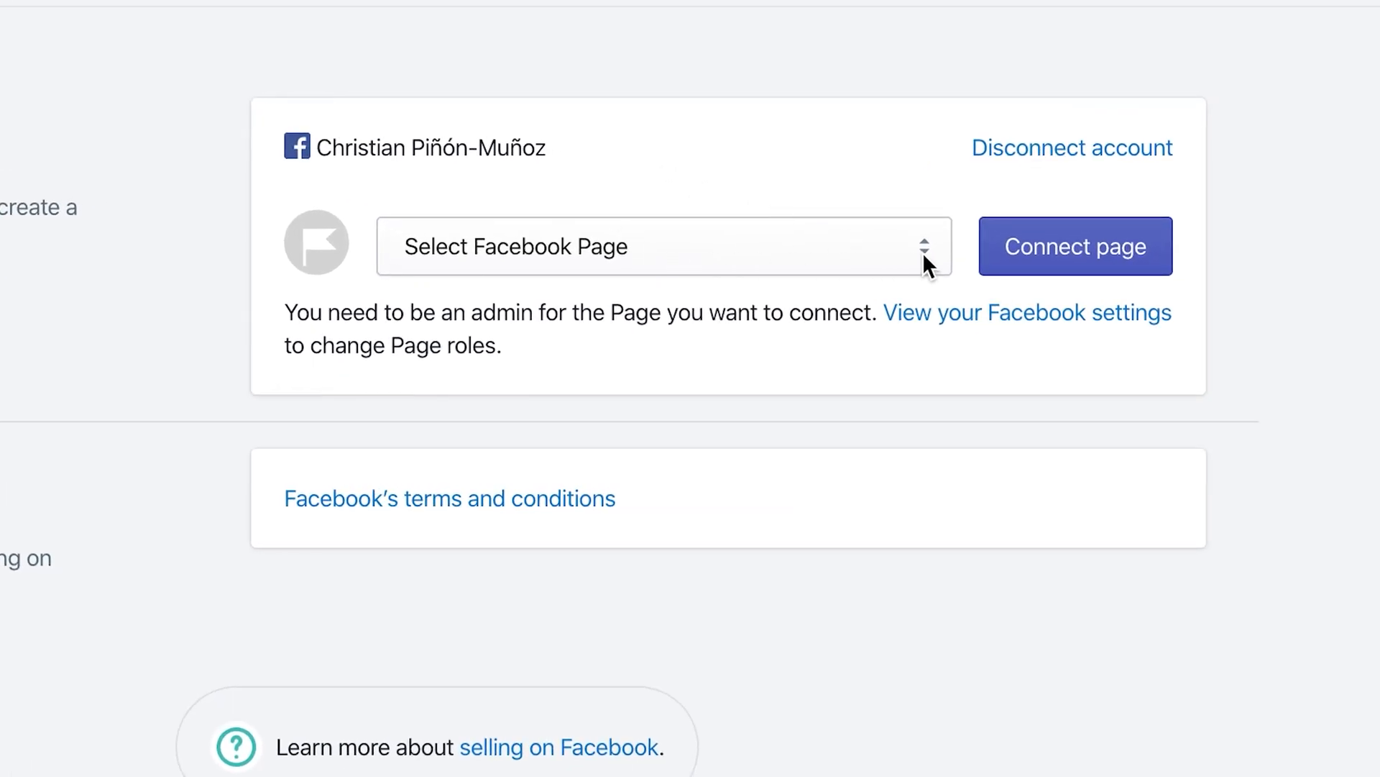
pyautogui.click(660, 246)
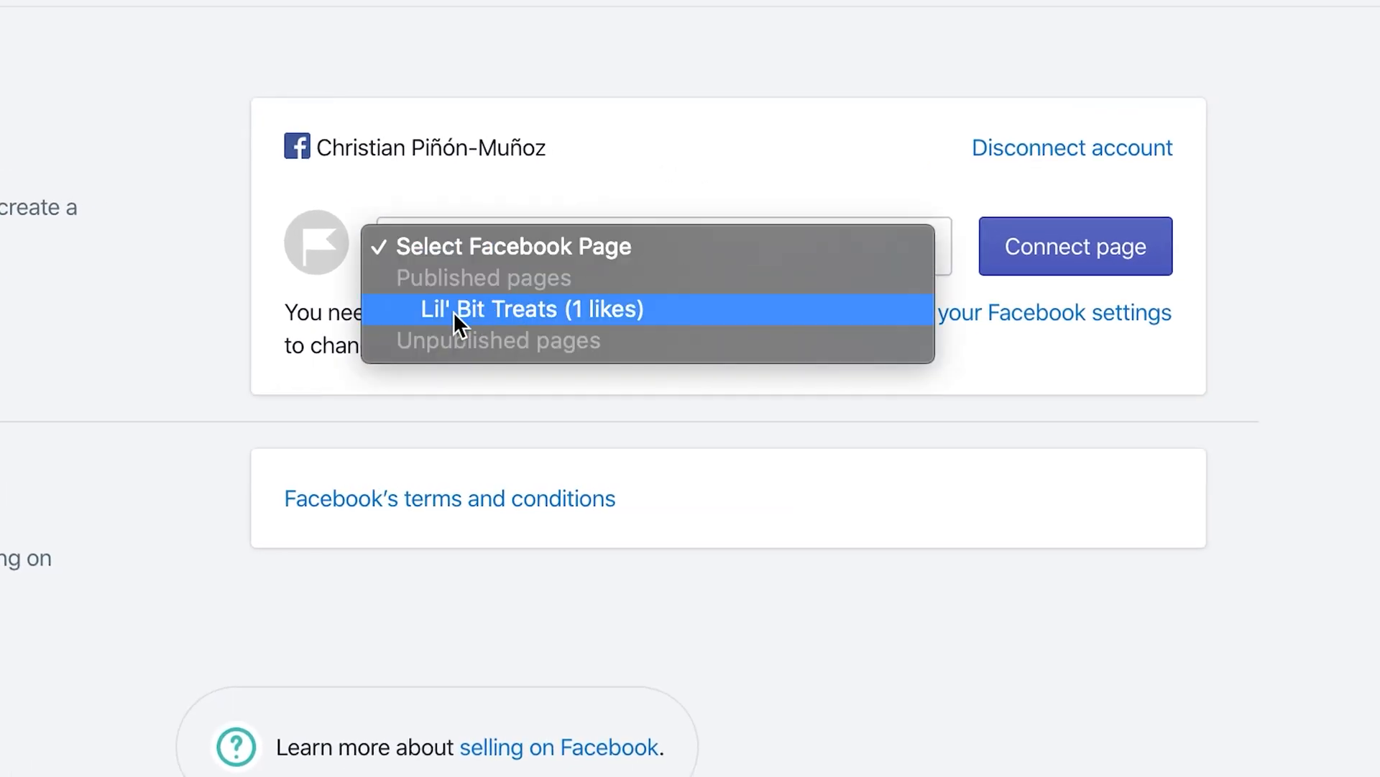
pyautogui.click(532, 309)
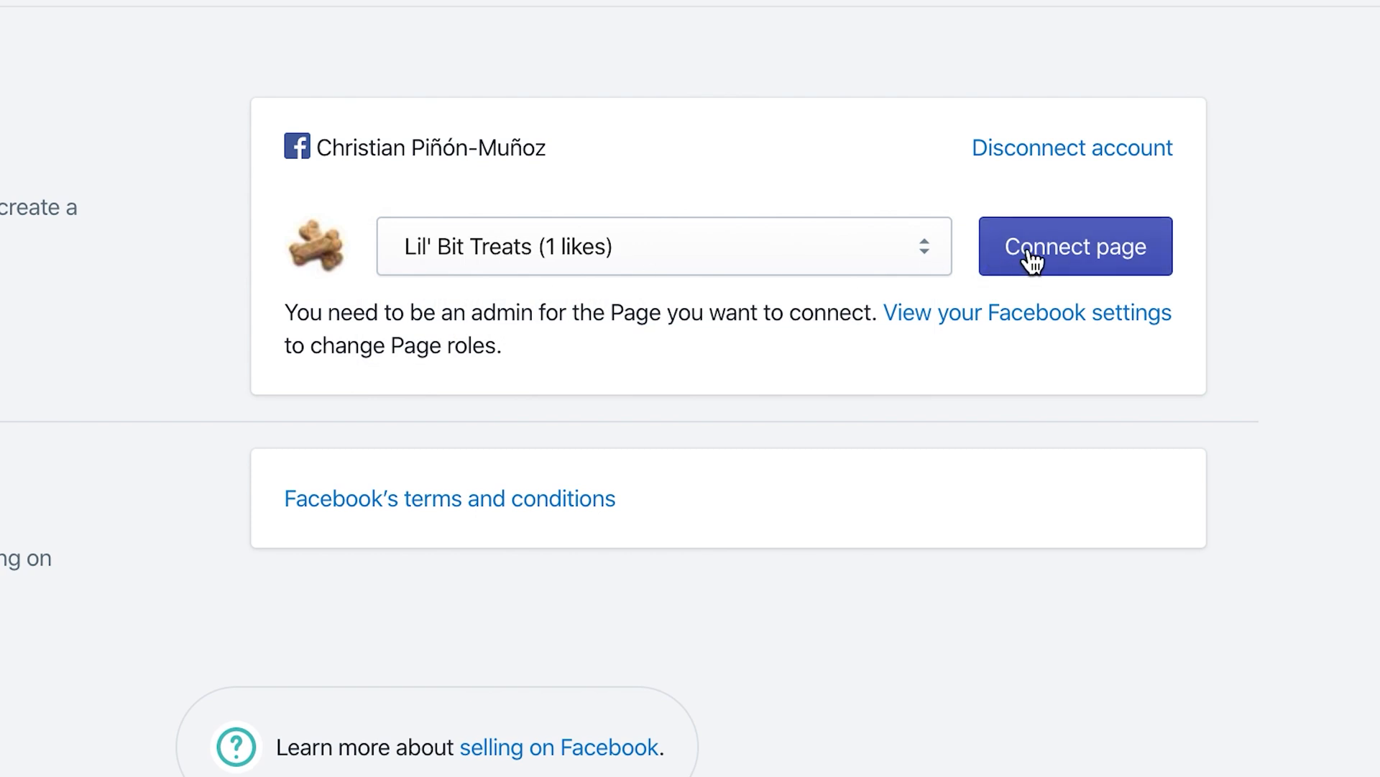
# - Accept Facebook's Commerce Product Merchant Agreement for selling through the Facebook Shop
pyautogui.click(450, 497)
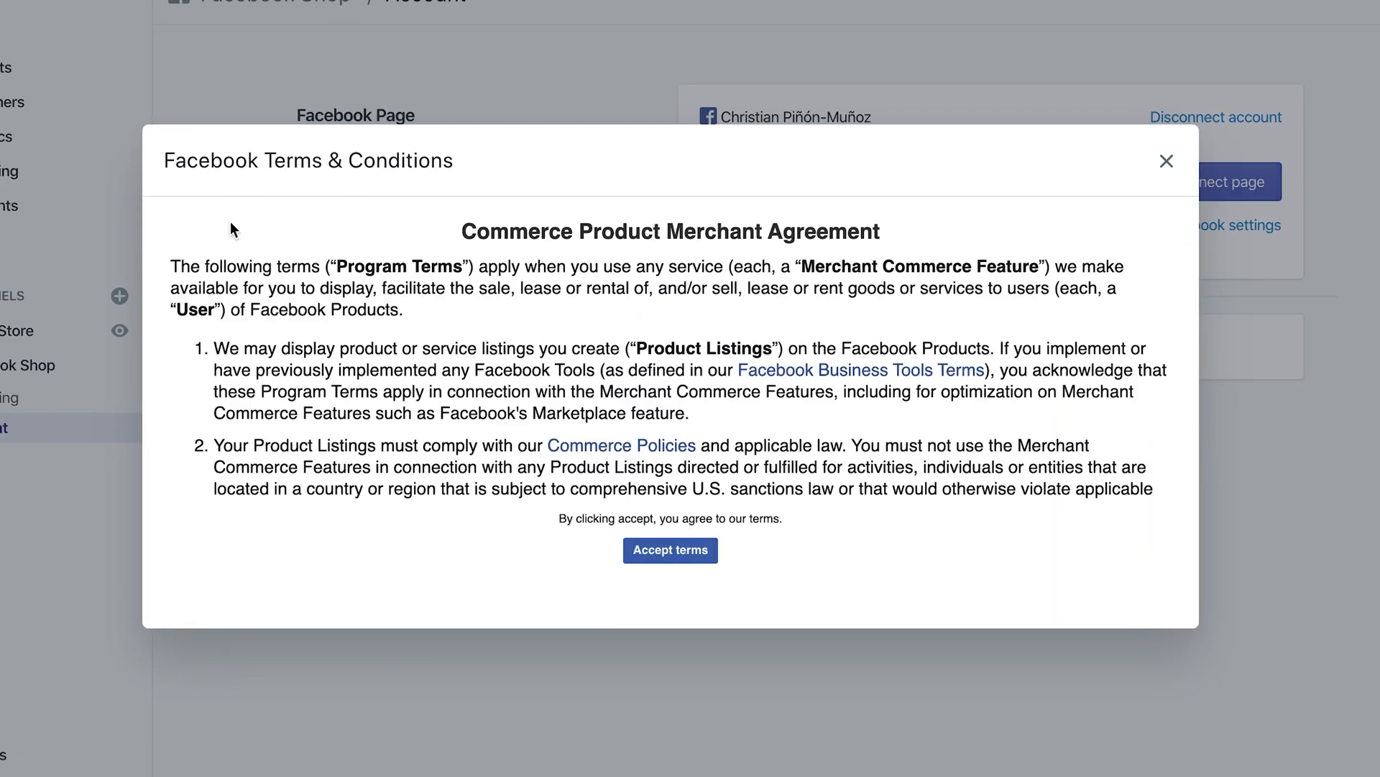
pyautogui.moveTo(946, 371)
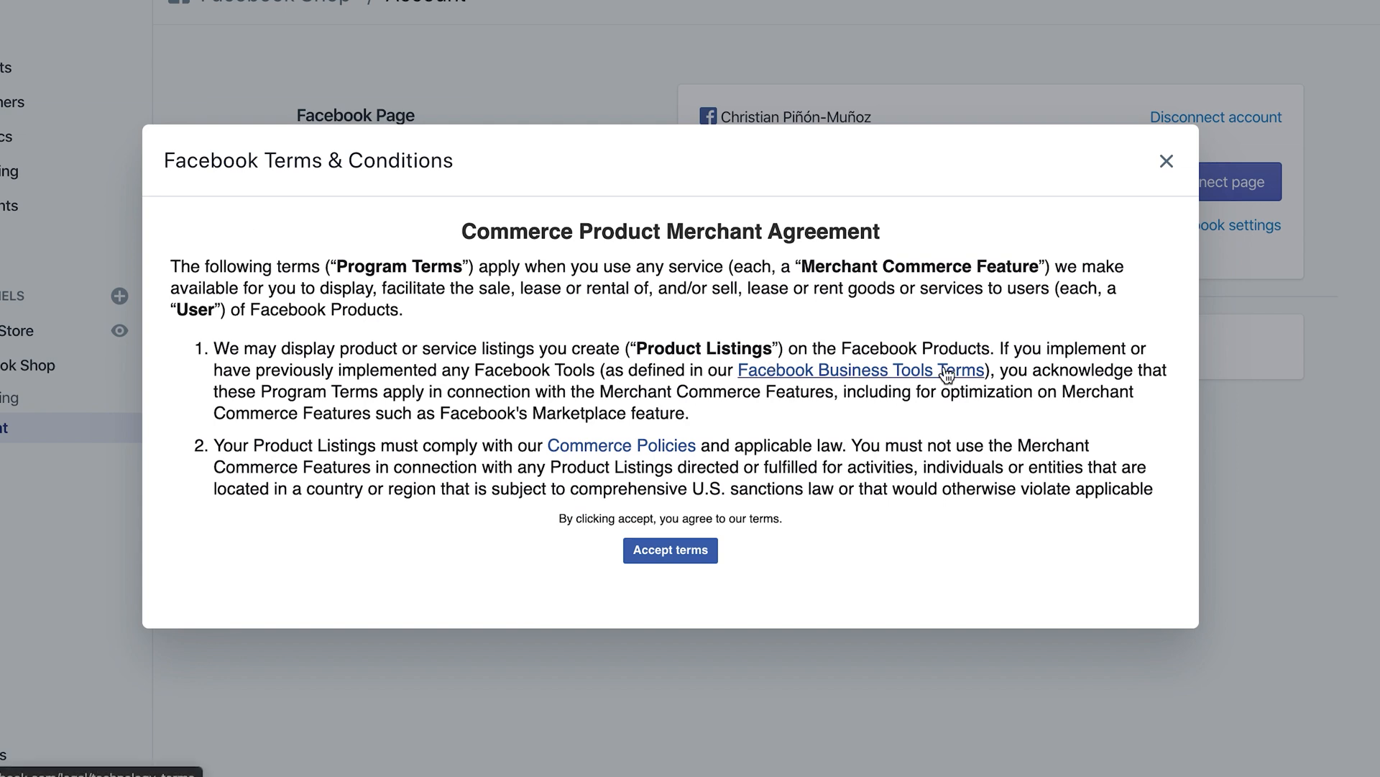
pyautogui.scroll(-3)
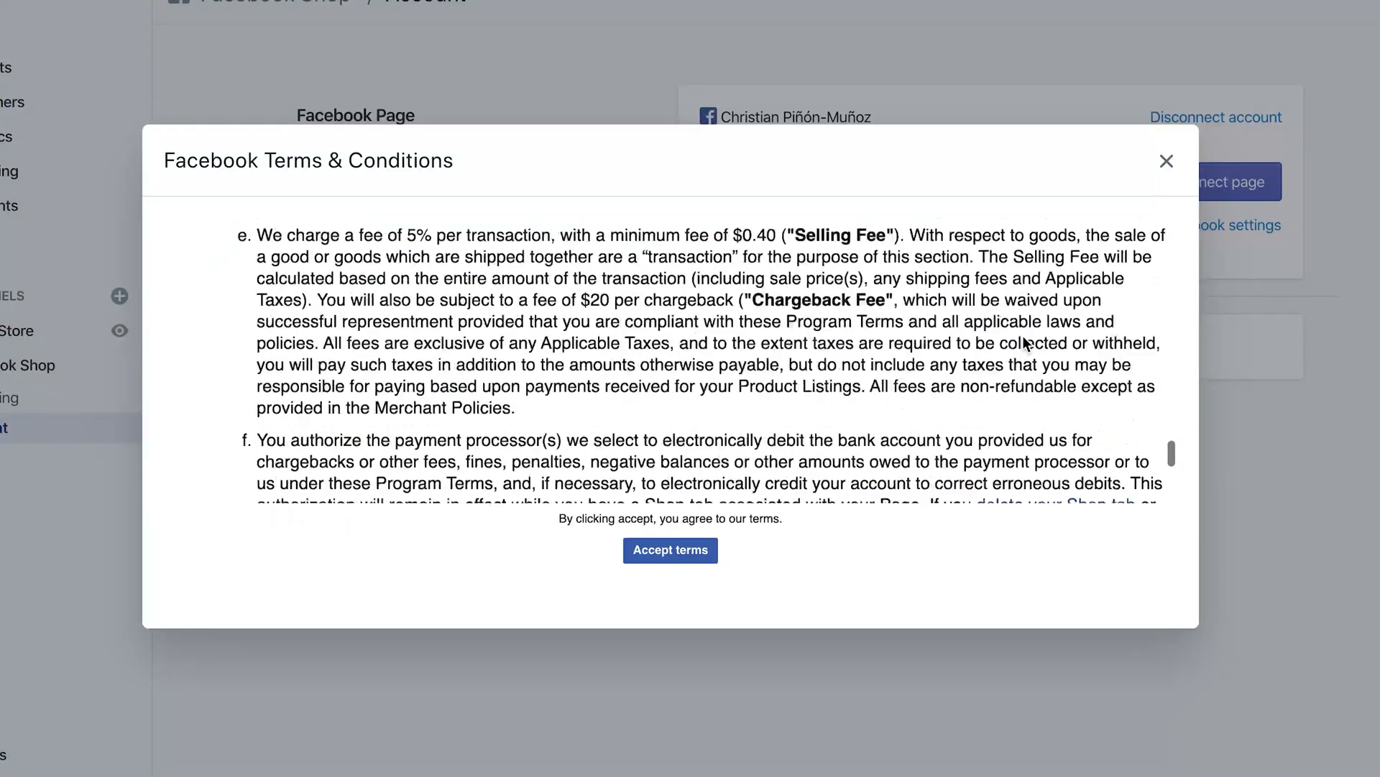
pyautogui.scroll(-3)
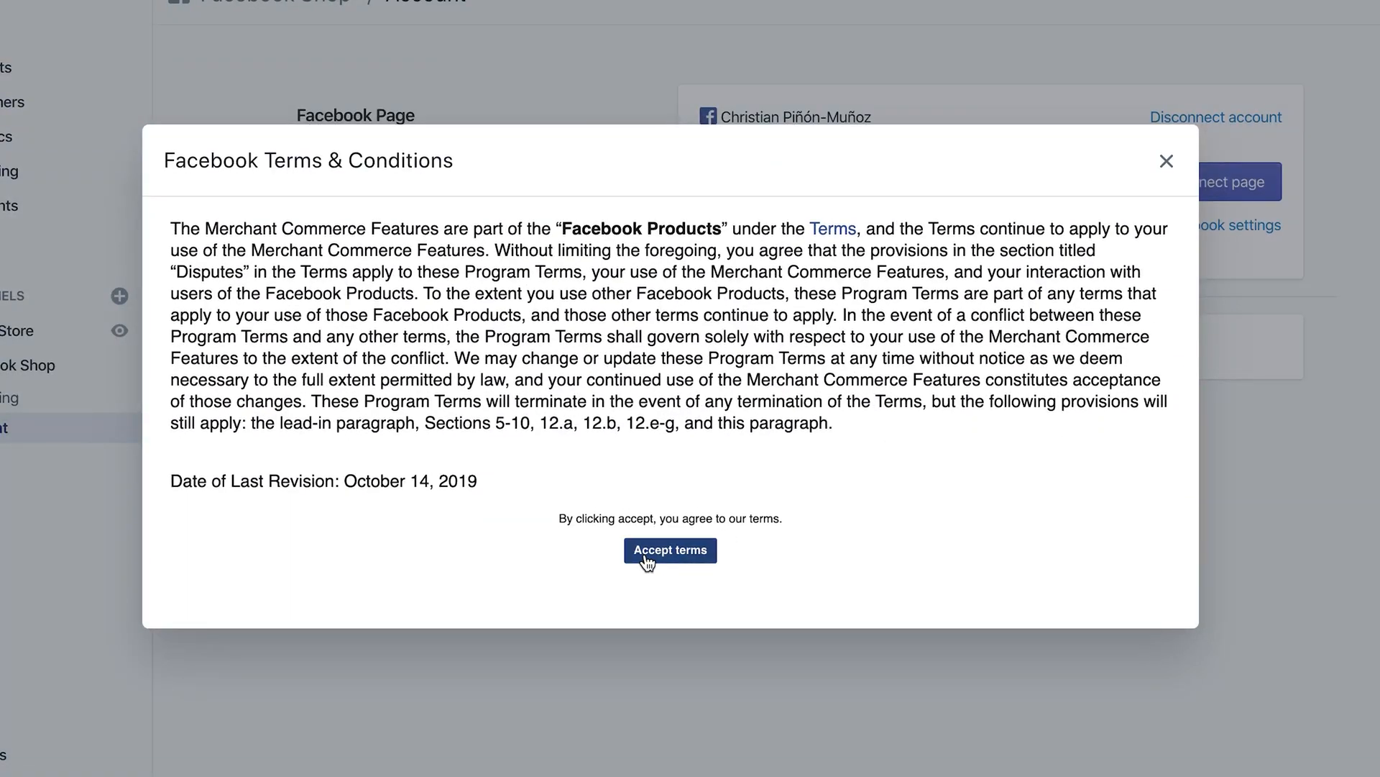
pyautogui.click(670, 549)
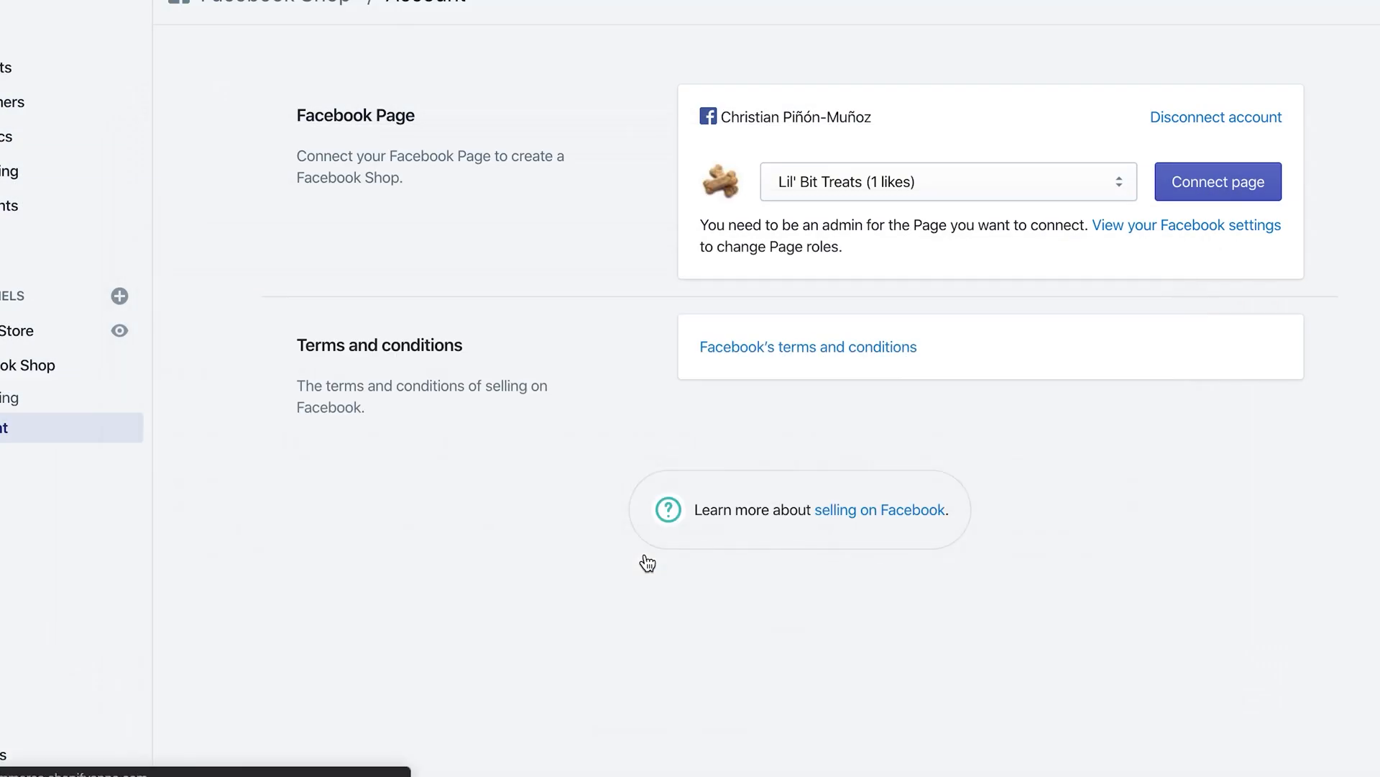
# - Connect the Lil' Bit Treats Page so the Facebook Shop enters Facebook's review
pyautogui.click(1217, 181)
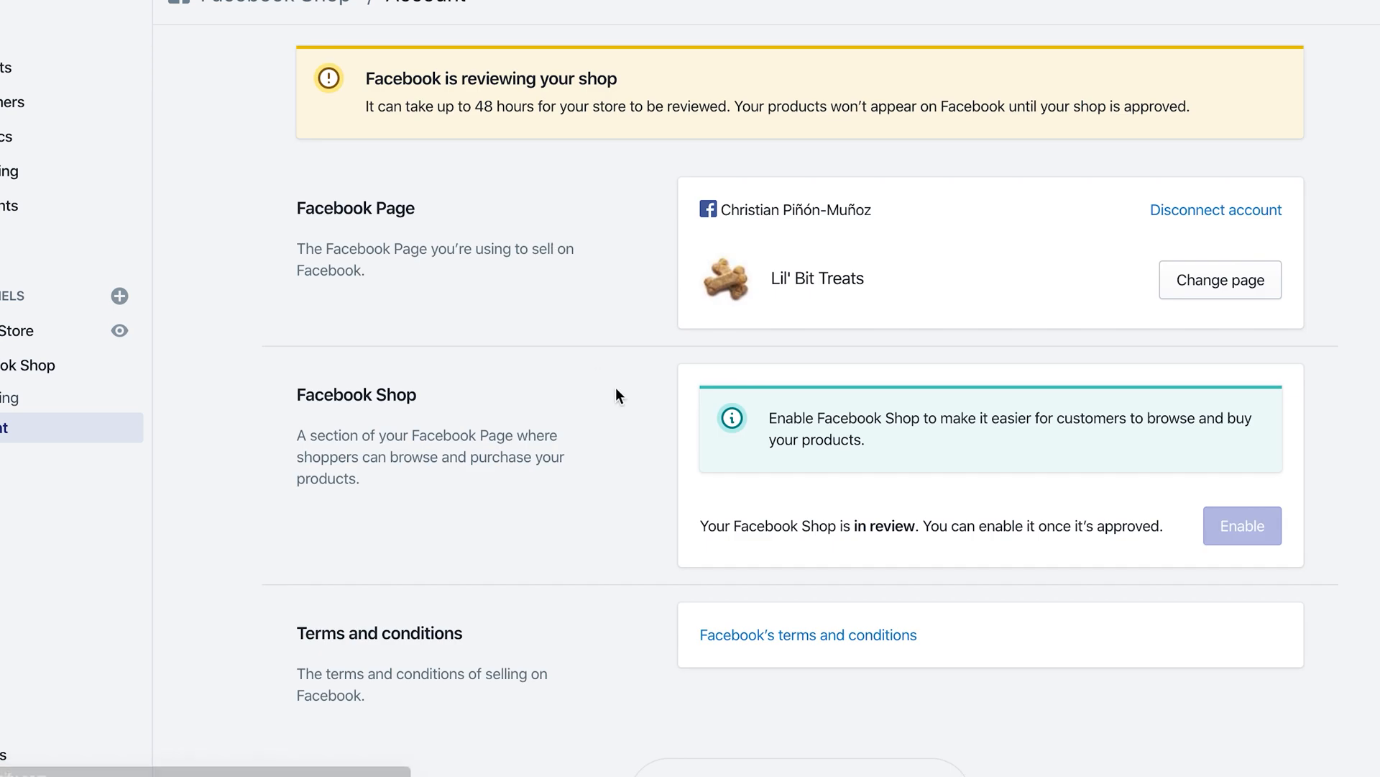
pyautogui.moveTo(427, 102)
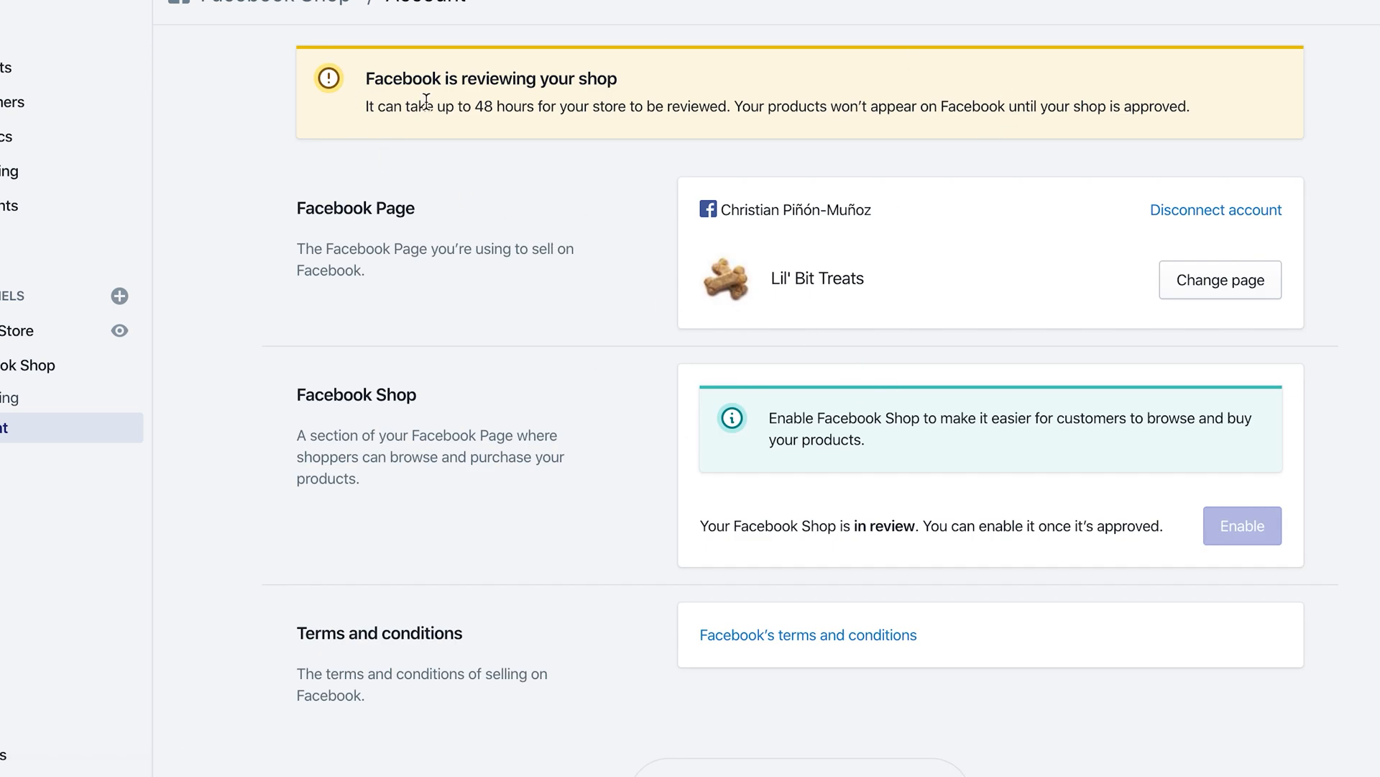
pyautogui.moveTo(466, 145)
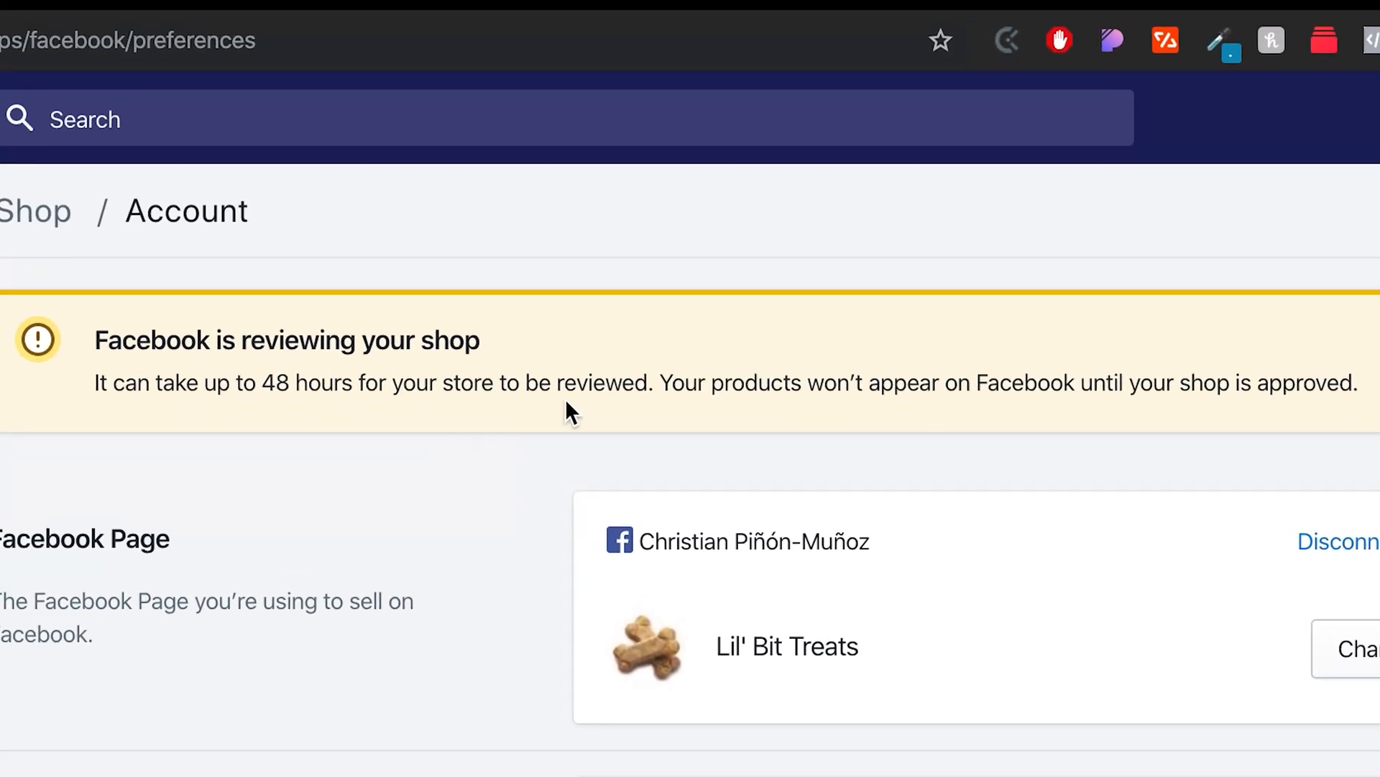
pyautogui.moveTo(707, 295)
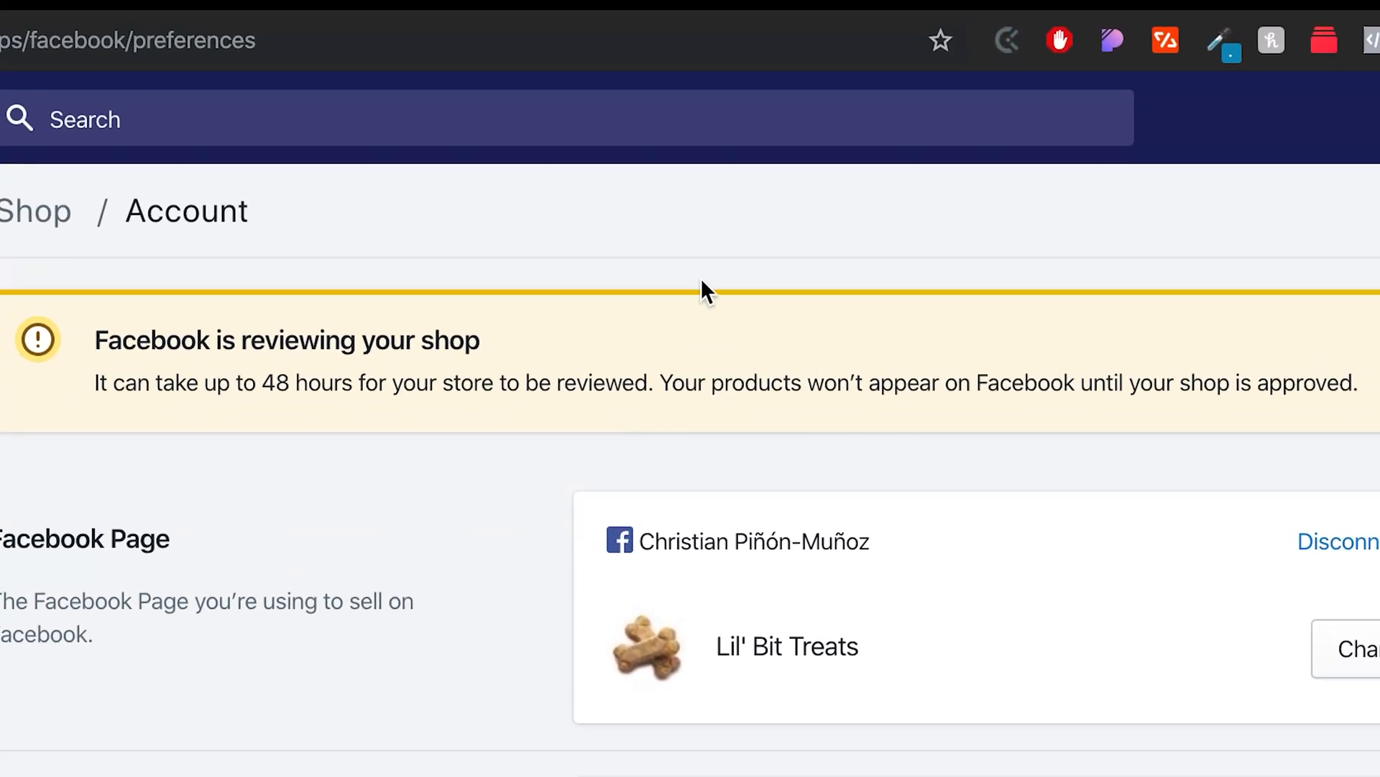
pyautogui.moveTo(786, 414)
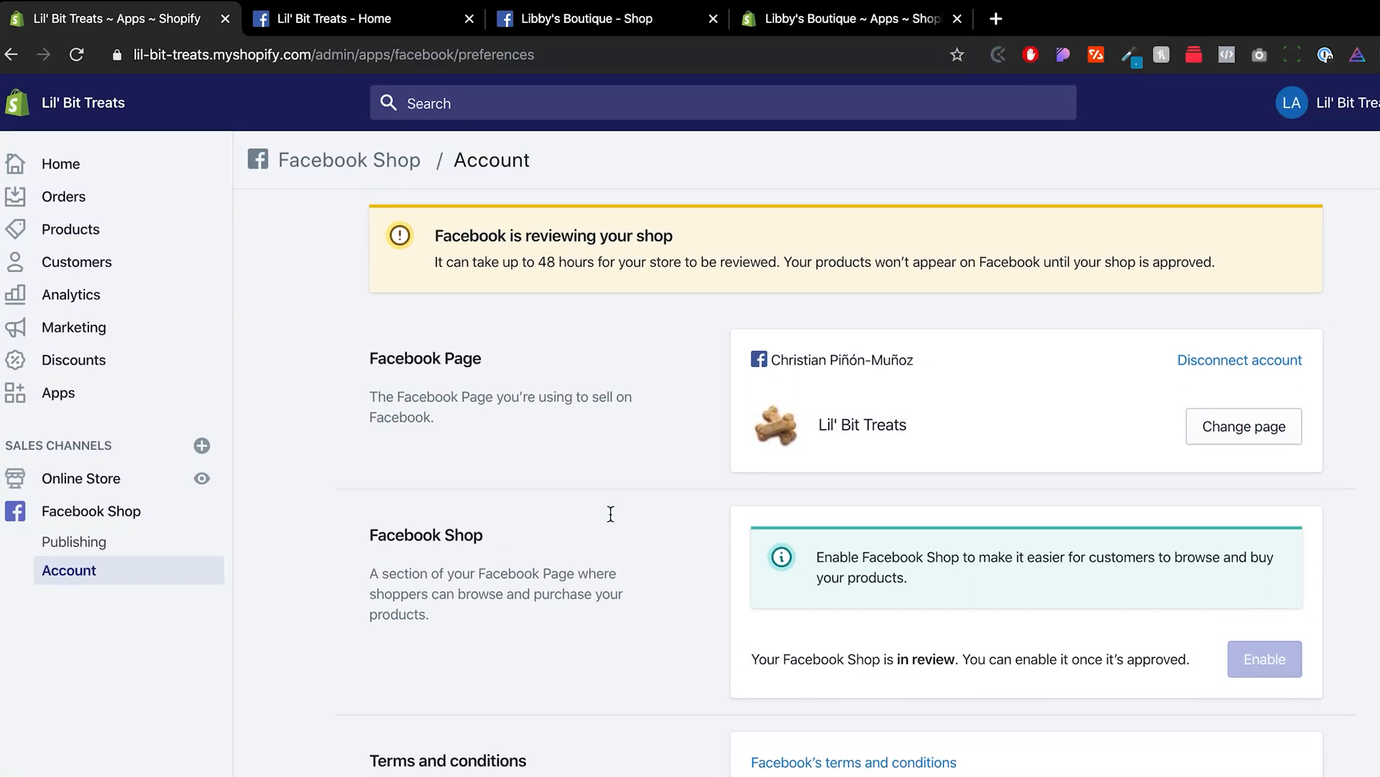
pyautogui.scroll(-3)
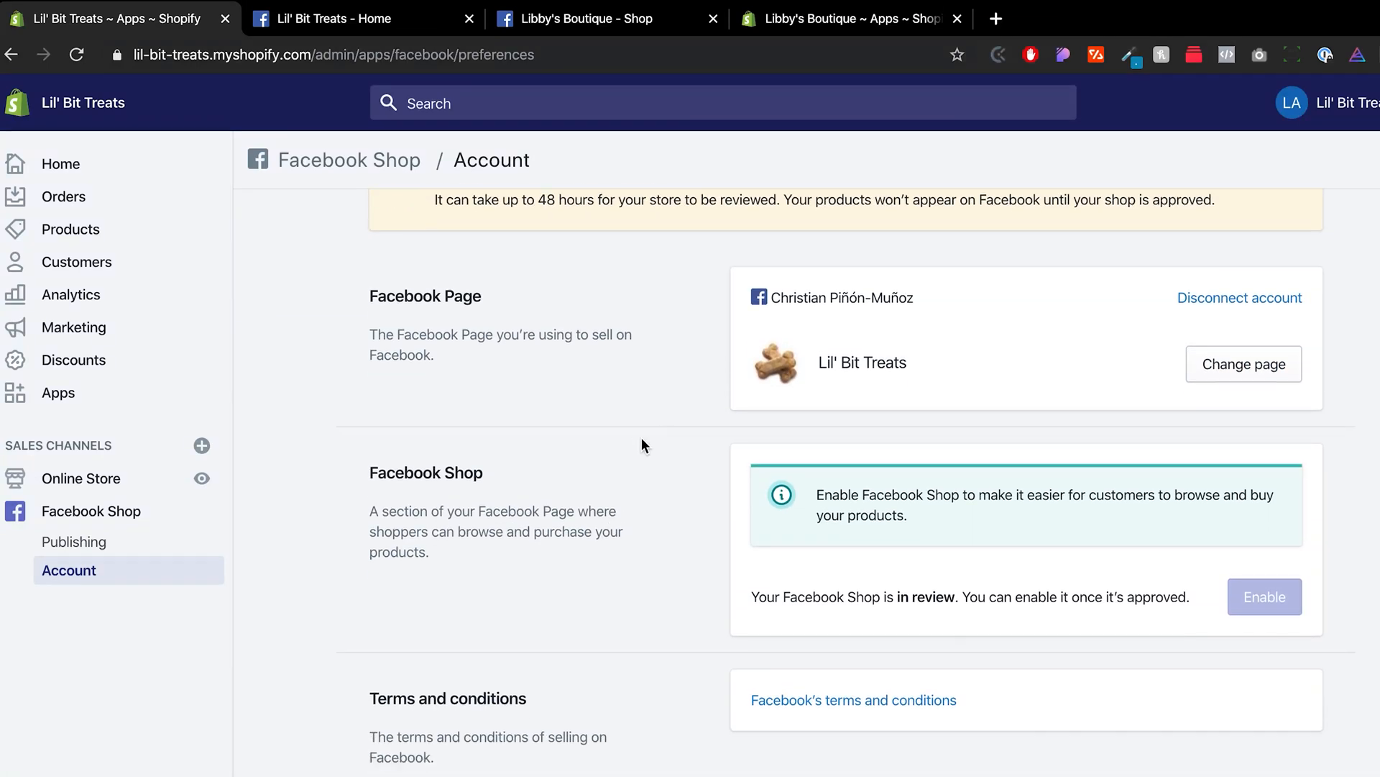
pyautogui.moveTo(1058, 523)
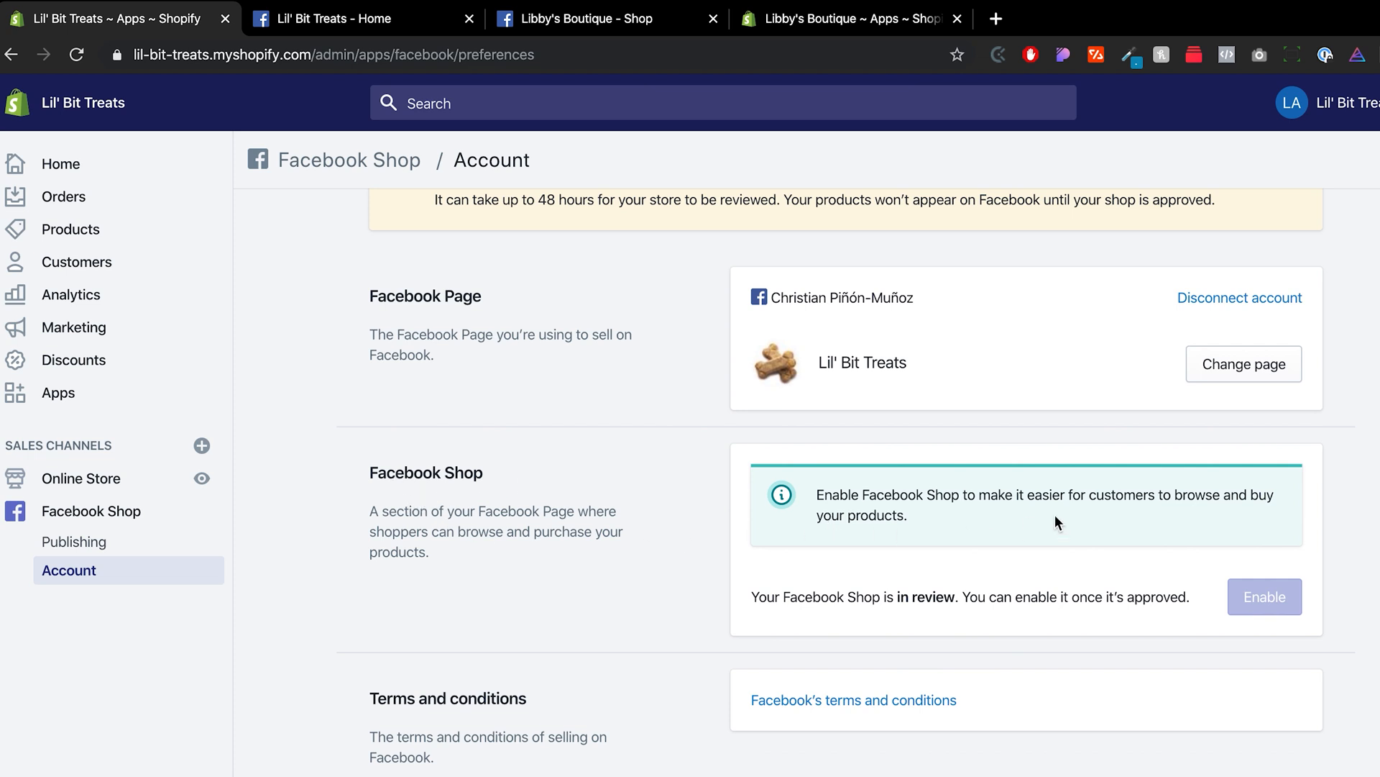
pyautogui.moveTo(141, 211)
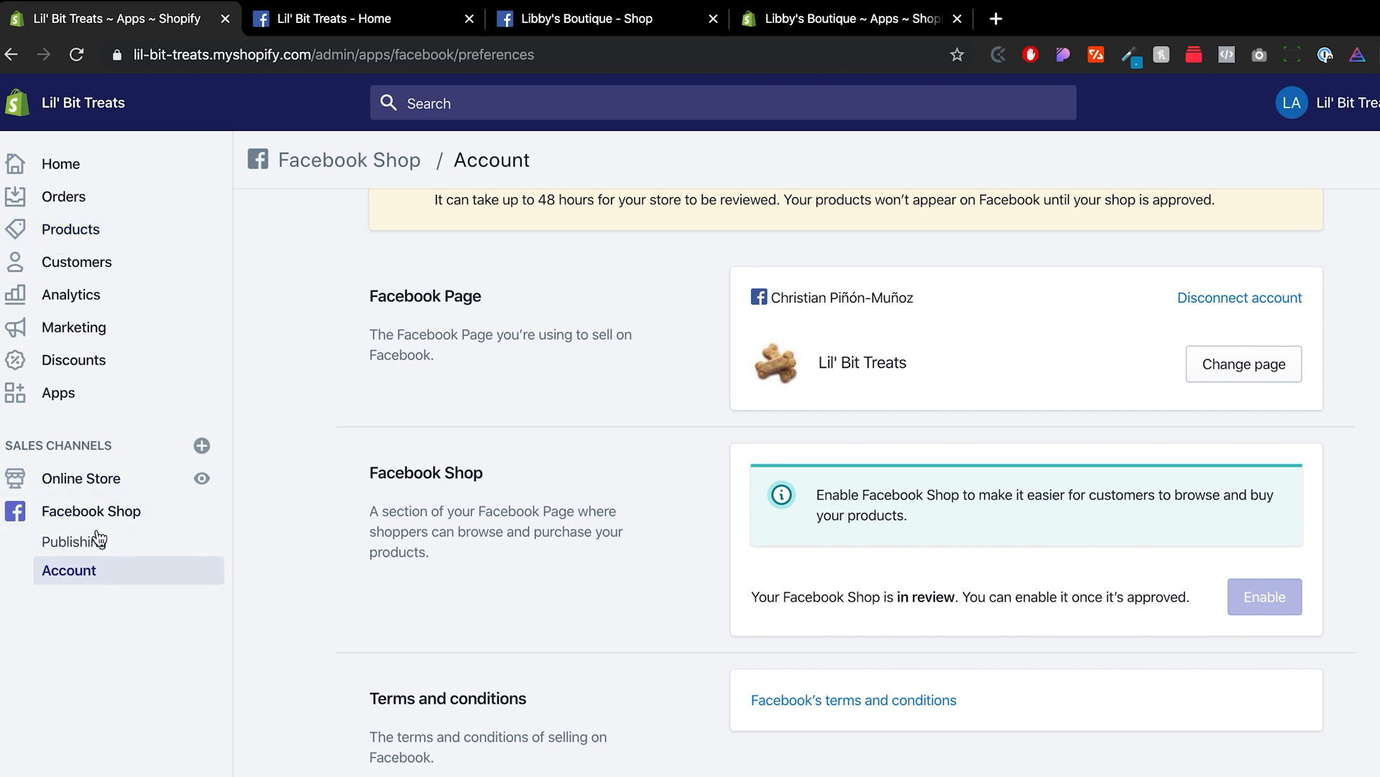
pyautogui.moveTo(82, 478)
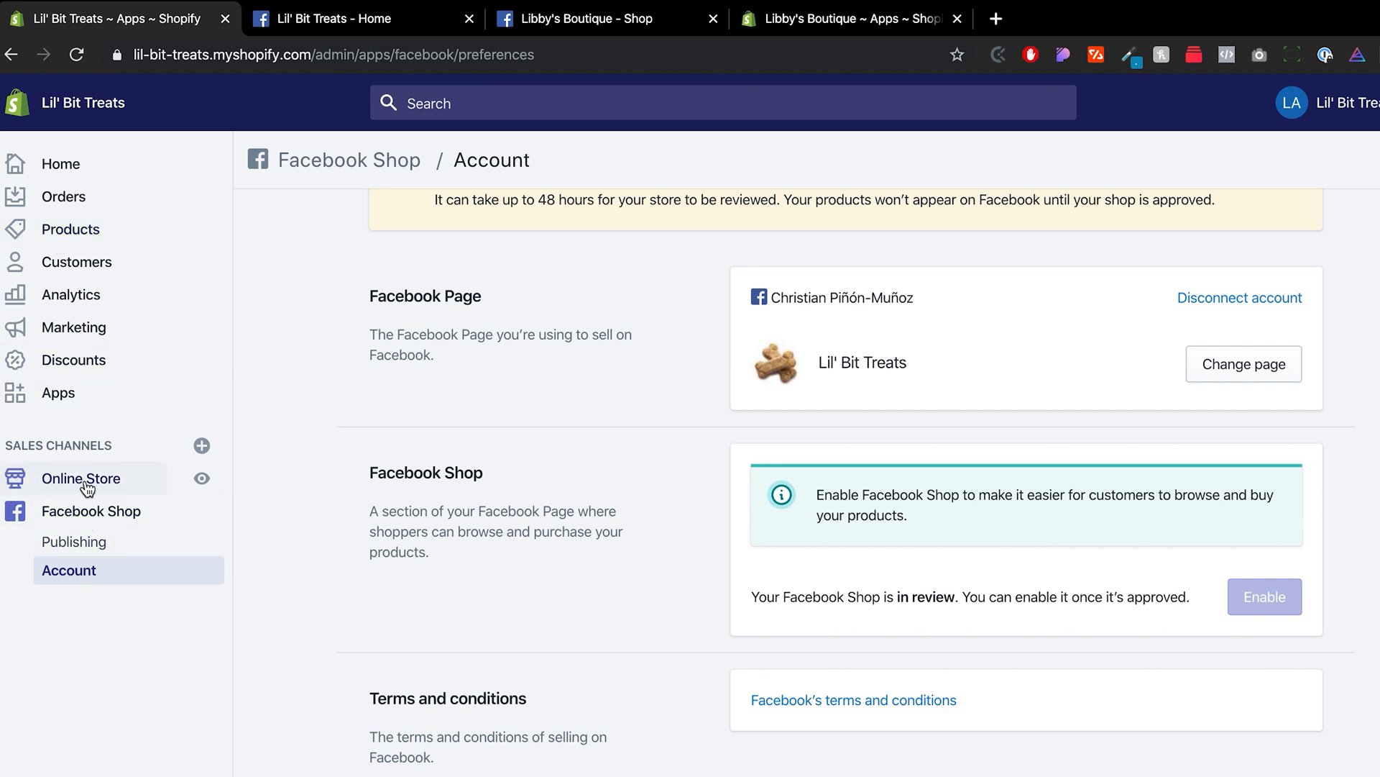
pyautogui.moveTo(71, 229)
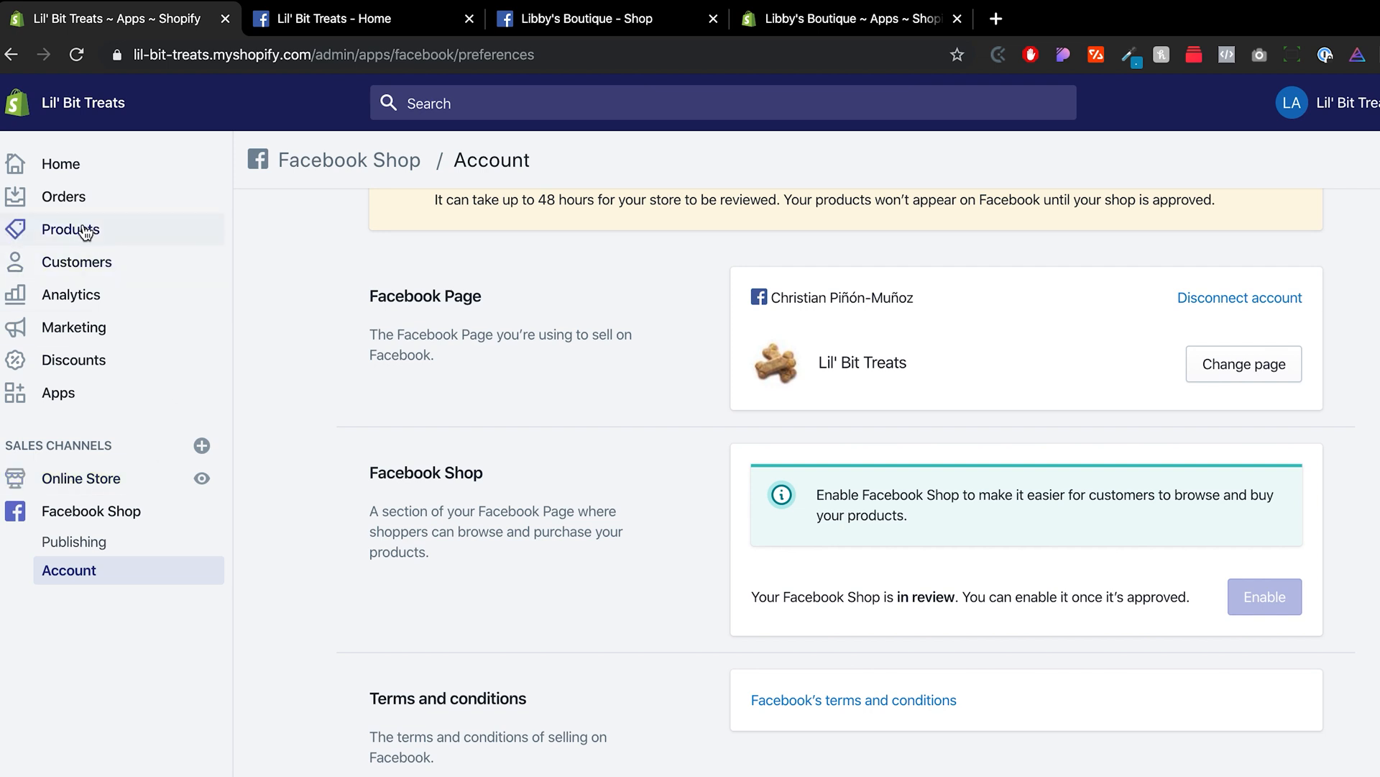
# - Select all three products and make them available on Facebook Shop and the Online Store
pyautogui.click(71, 228)
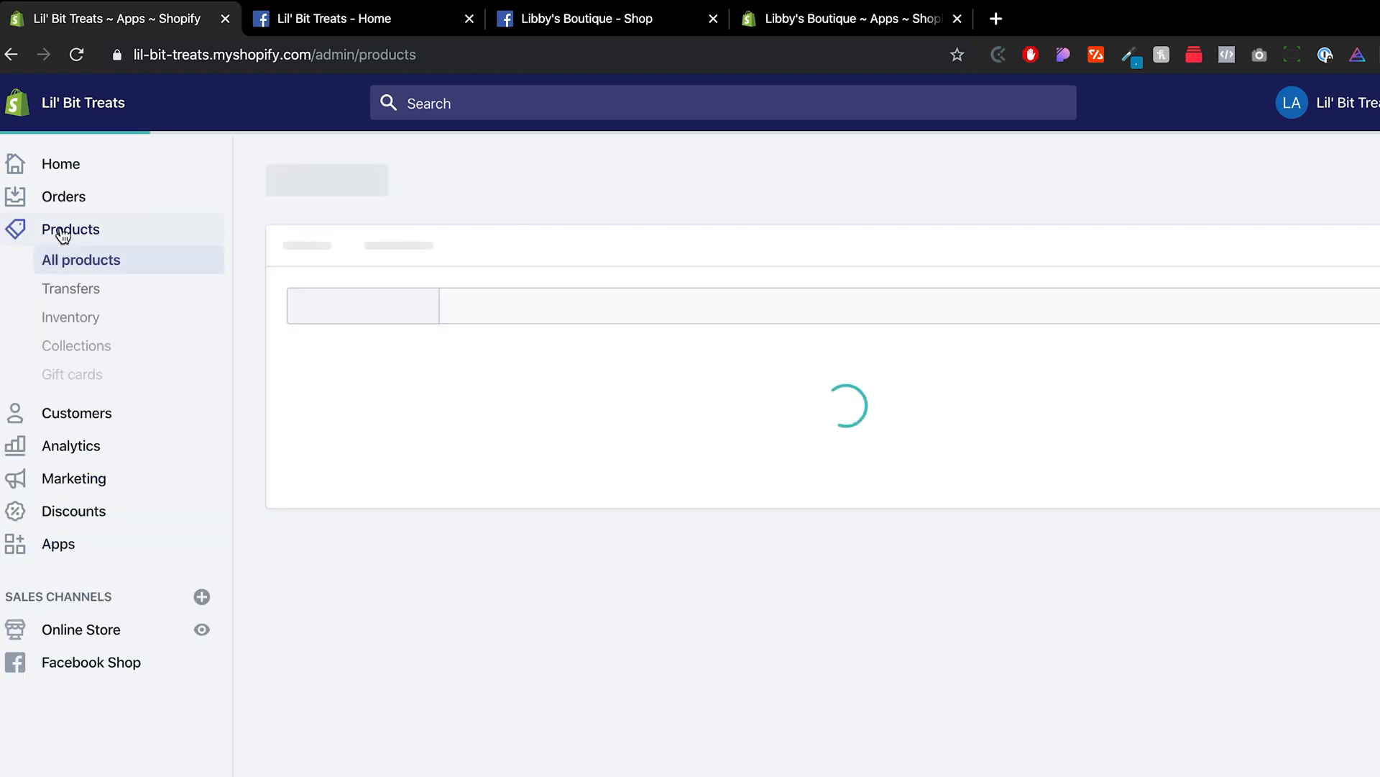
pyautogui.click(71, 229)
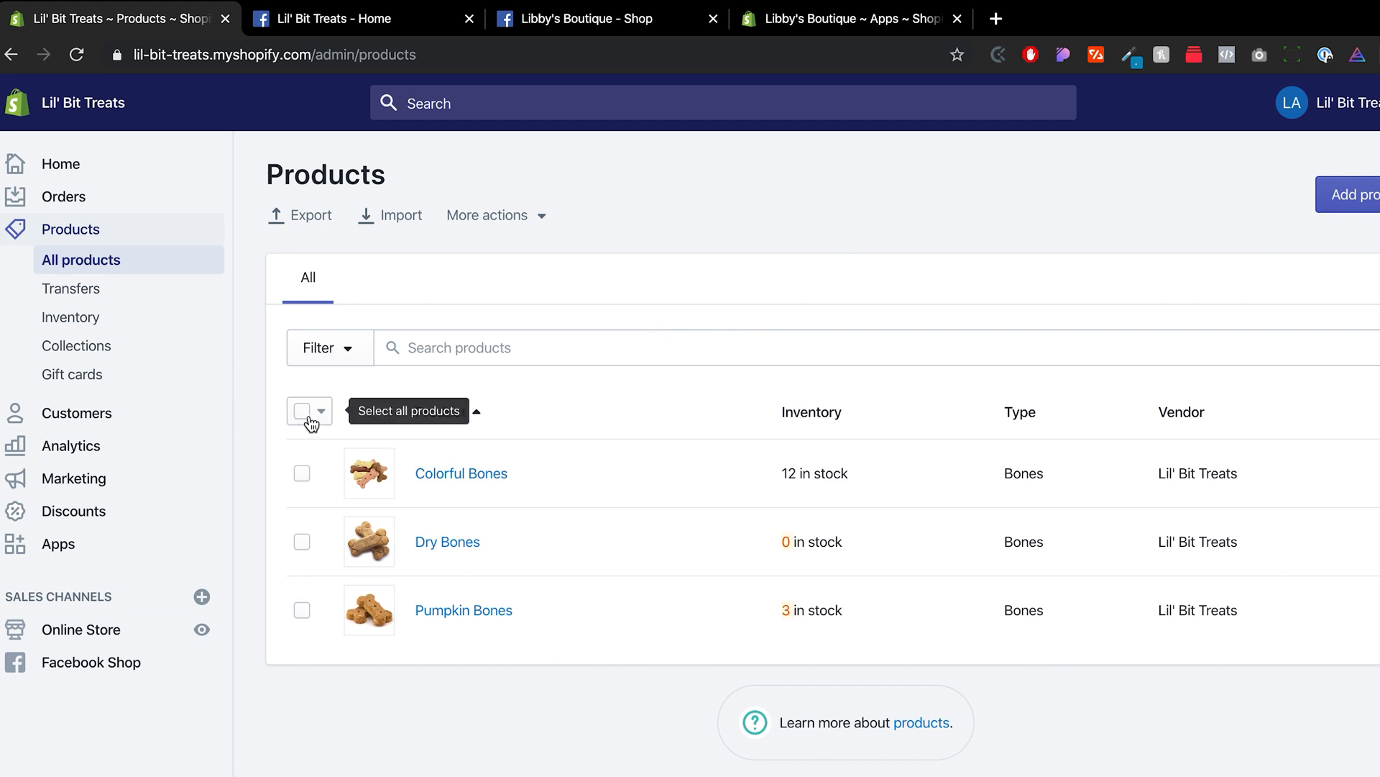
pyautogui.click(301, 410)
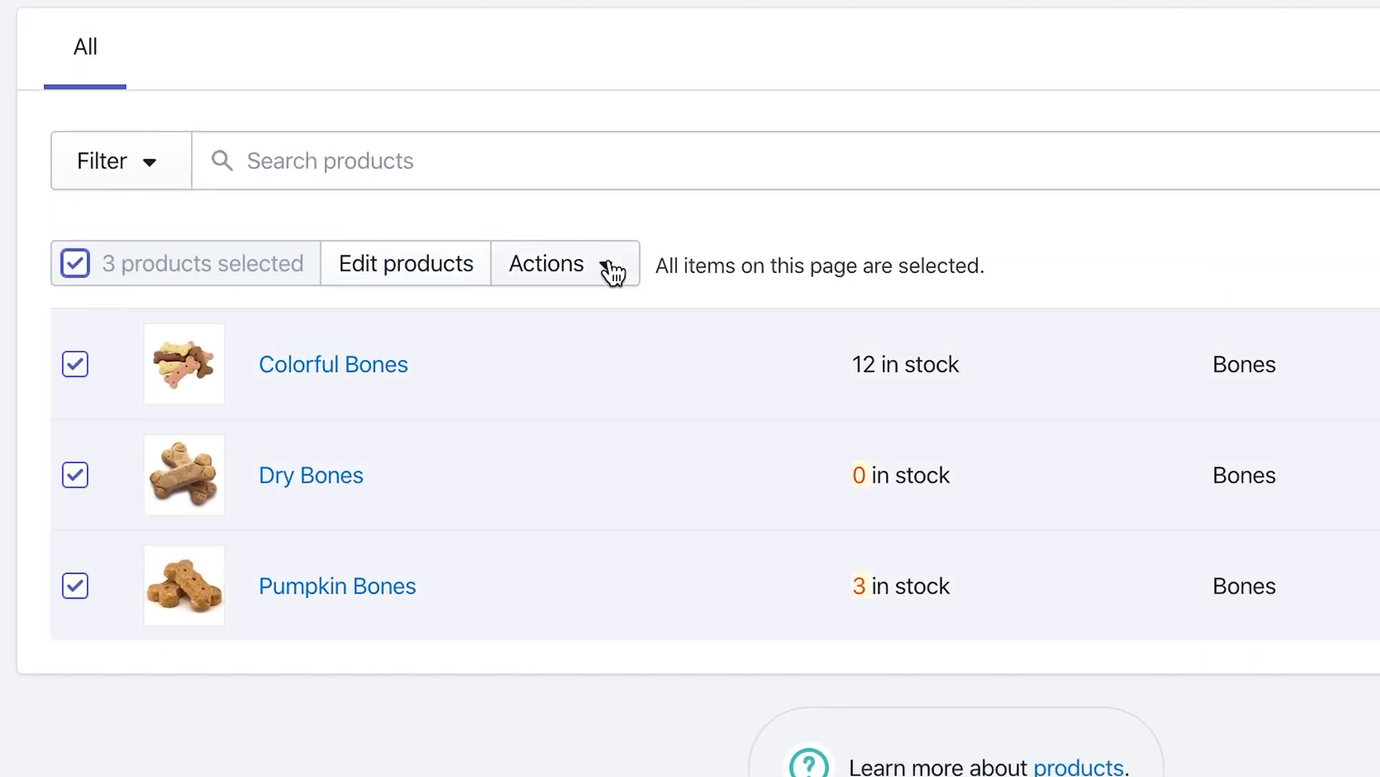
pyautogui.click(565, 263)
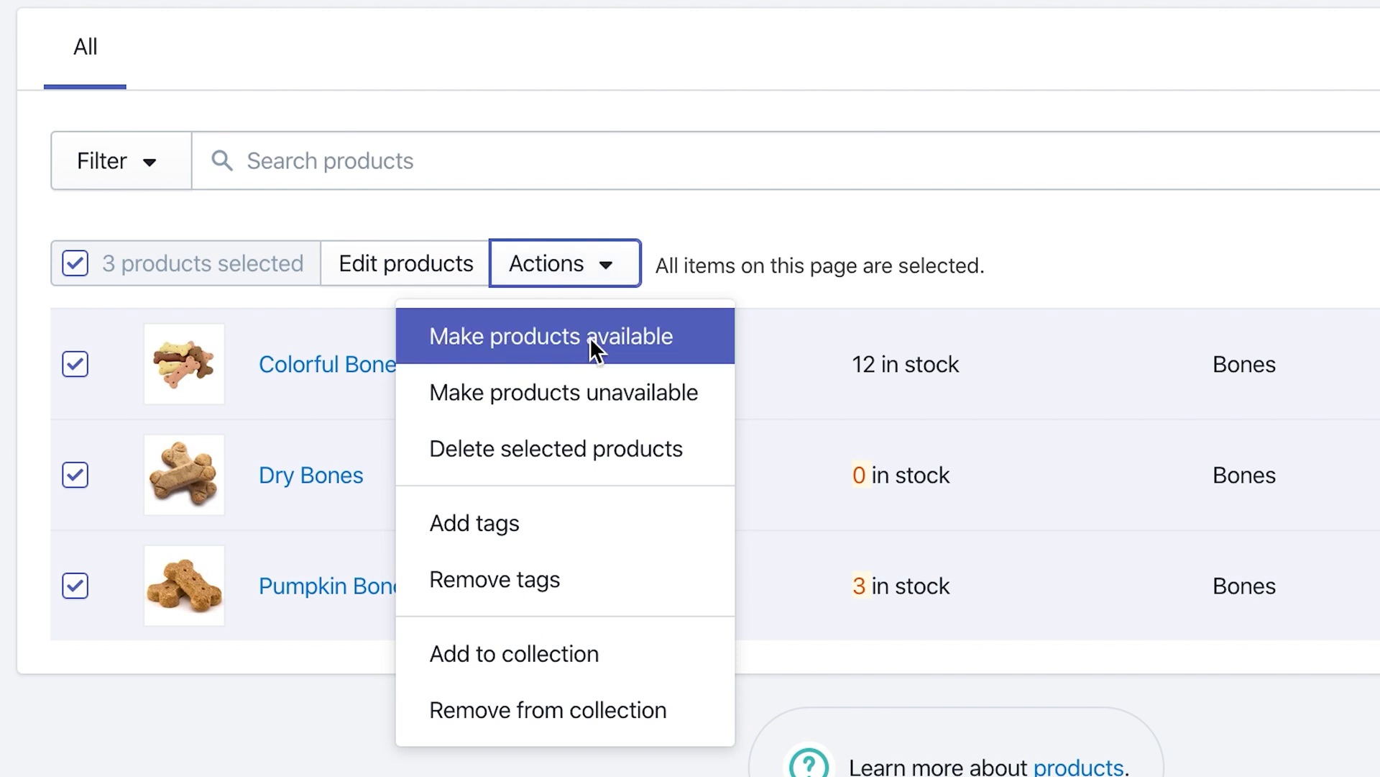
pyautogui.click(547, 337)
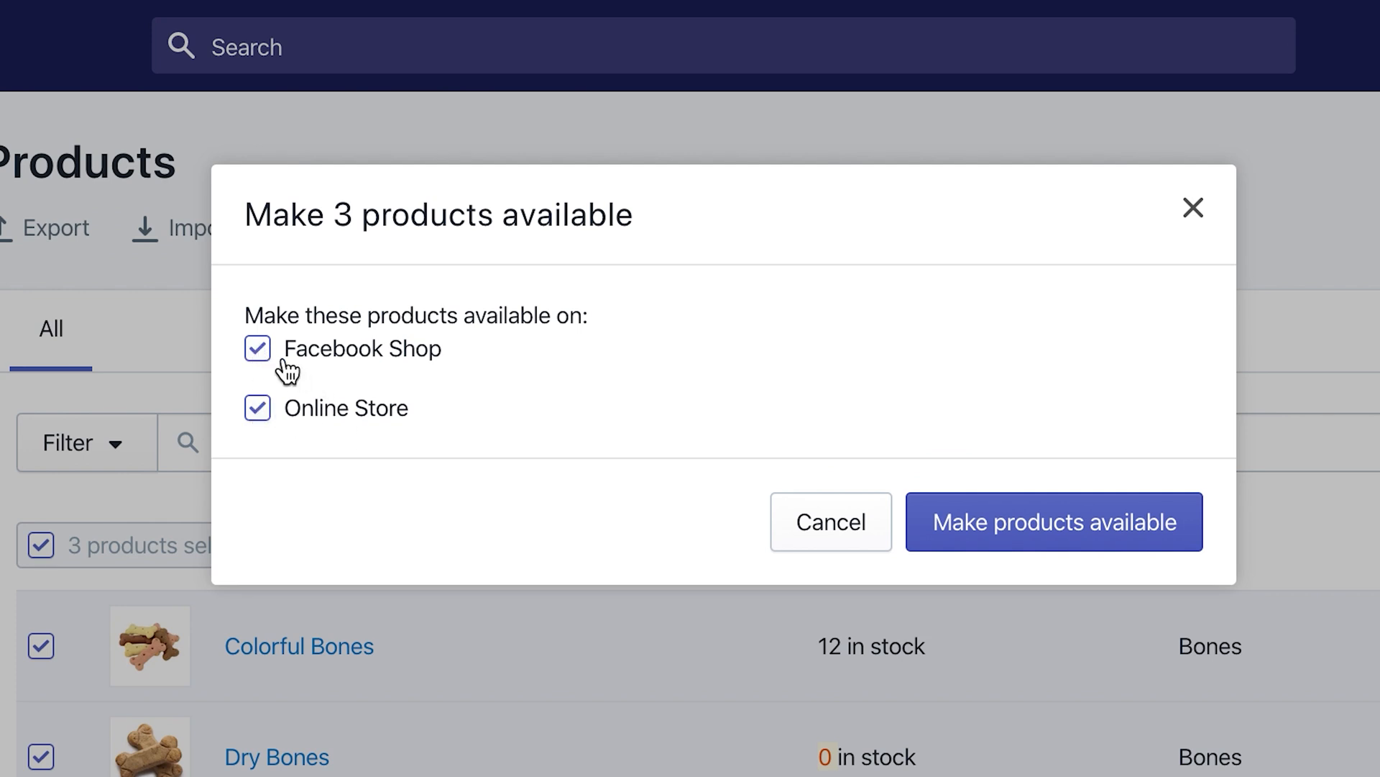
pyautogui.moveTo(430, 364)
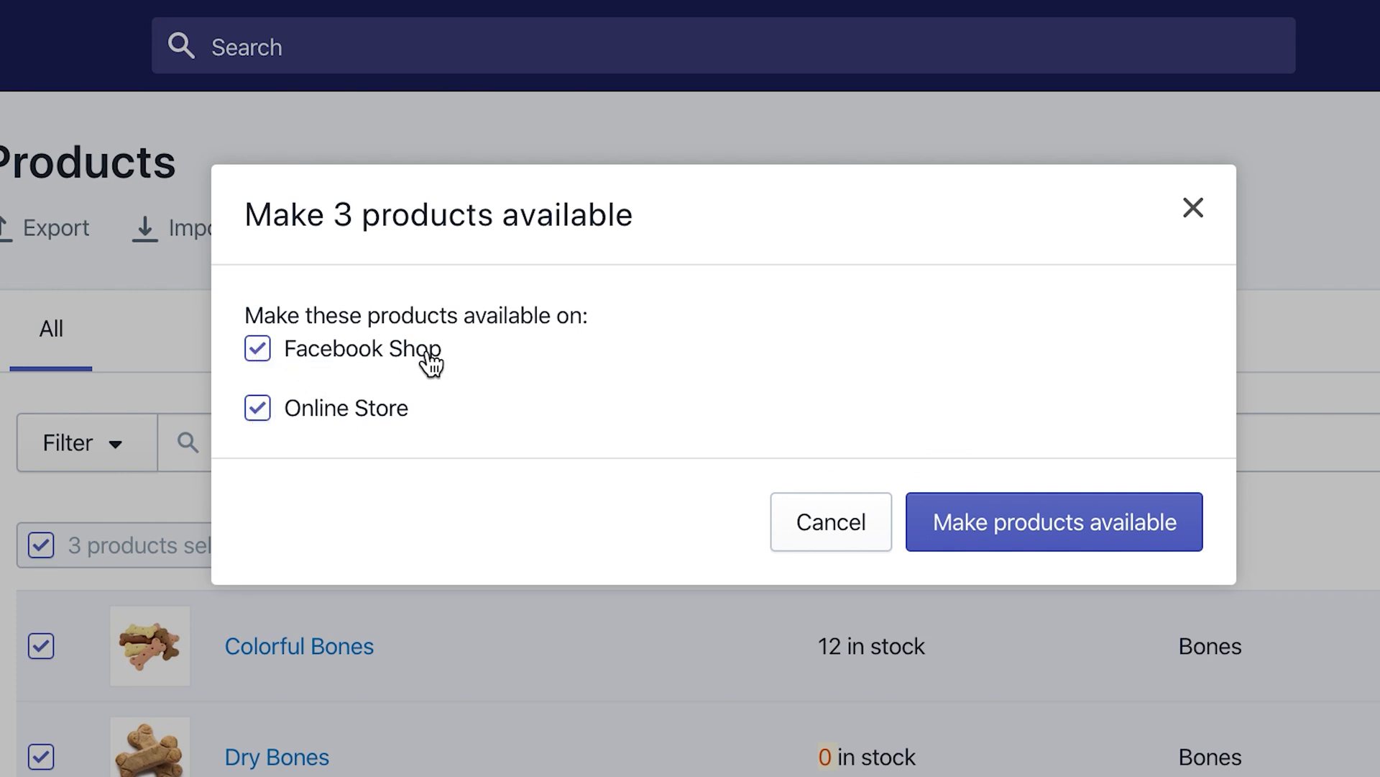
pyautogui.click(1053, 521)
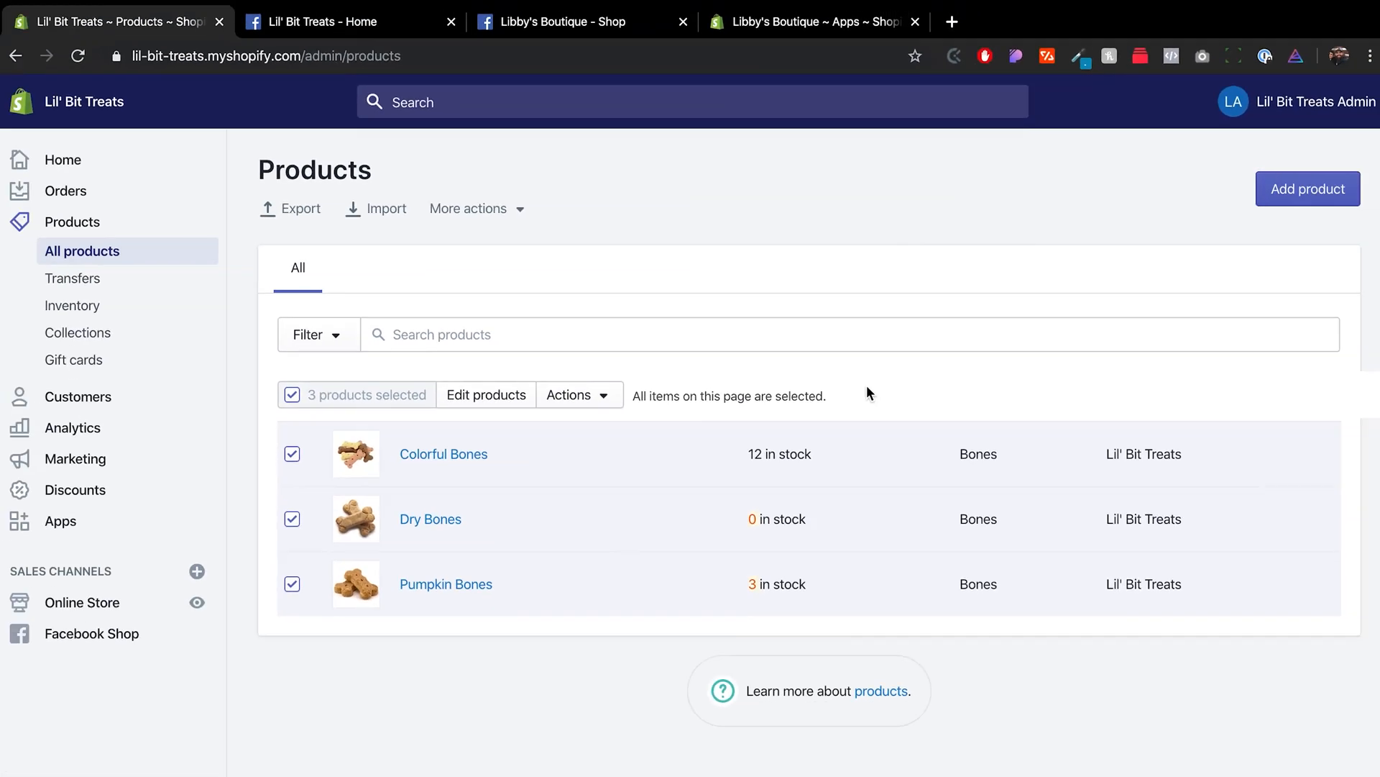
pyautogui.moveTo(849, 392)
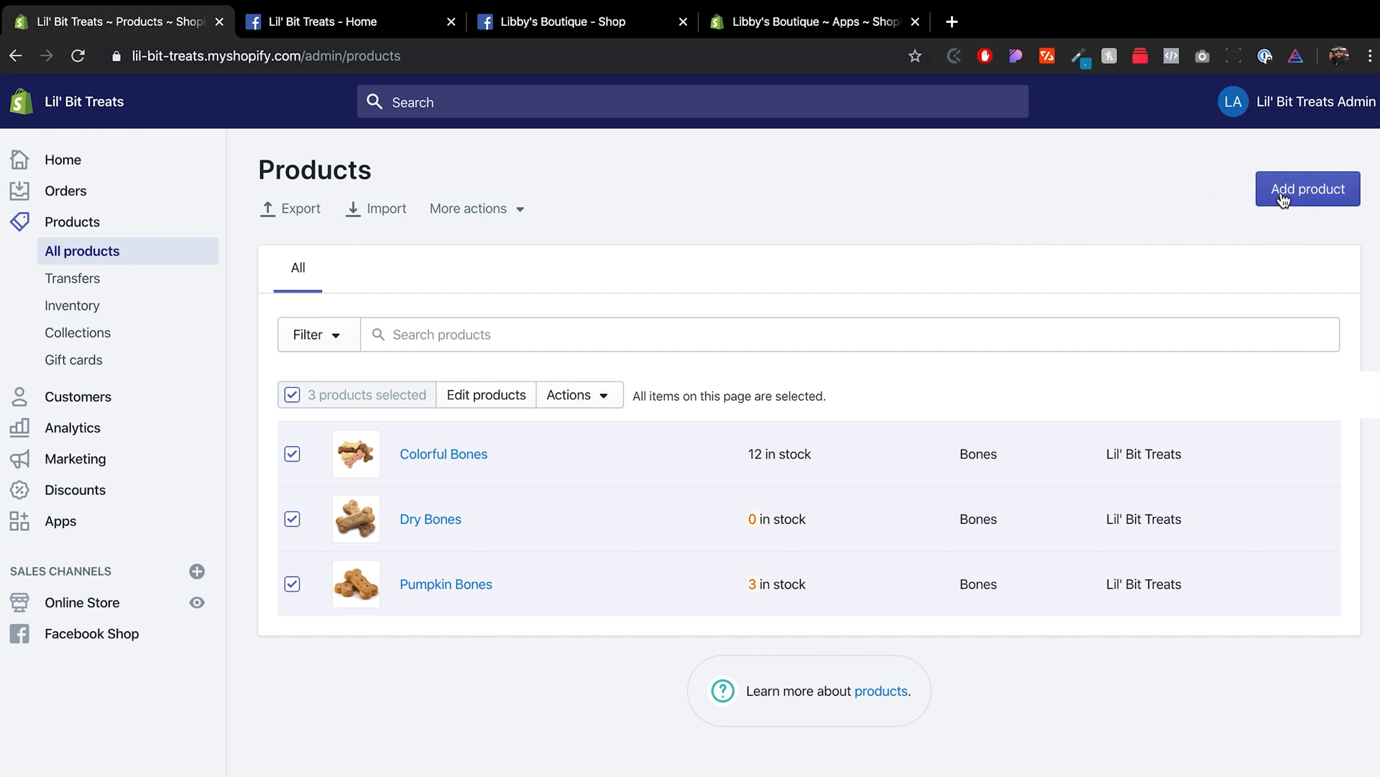
pyautogui.click(1307, 188)
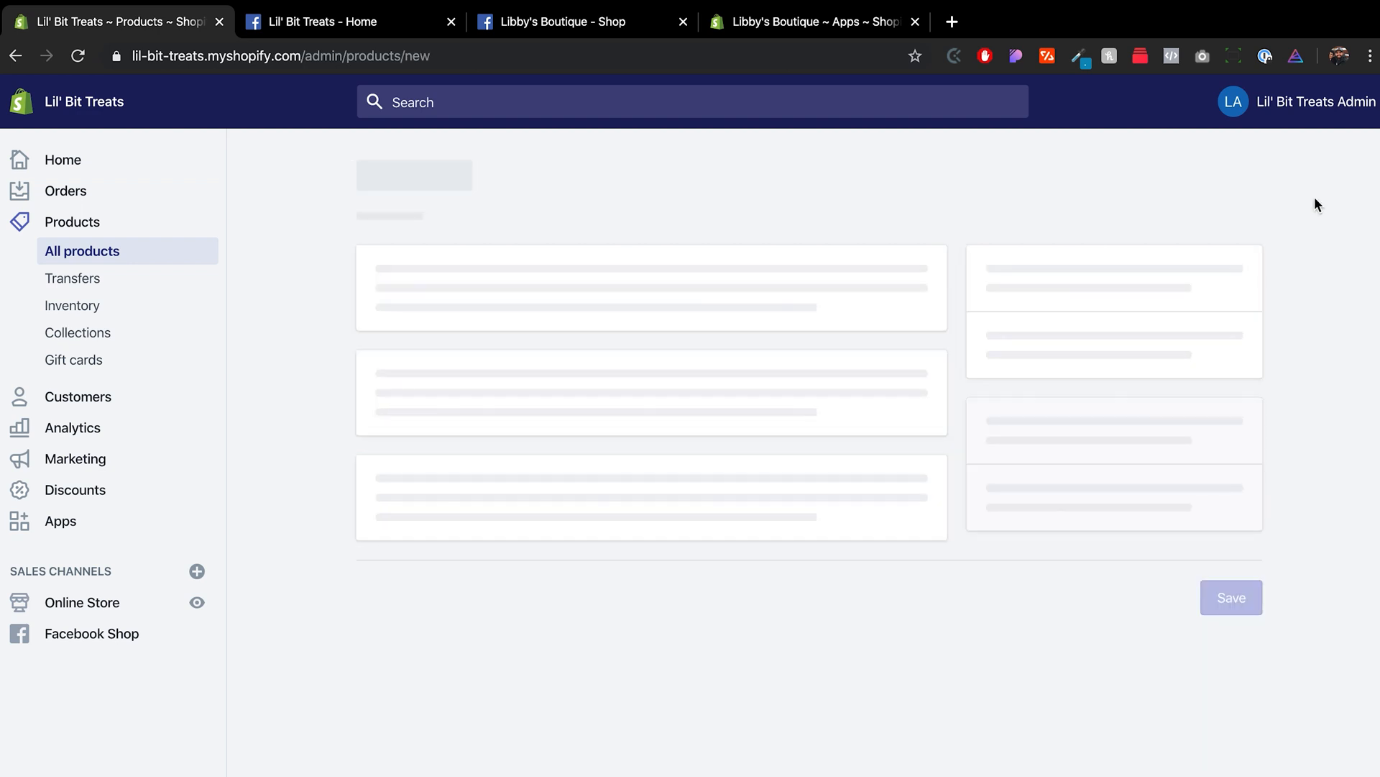
pyautogui.moveTo(710, 180)
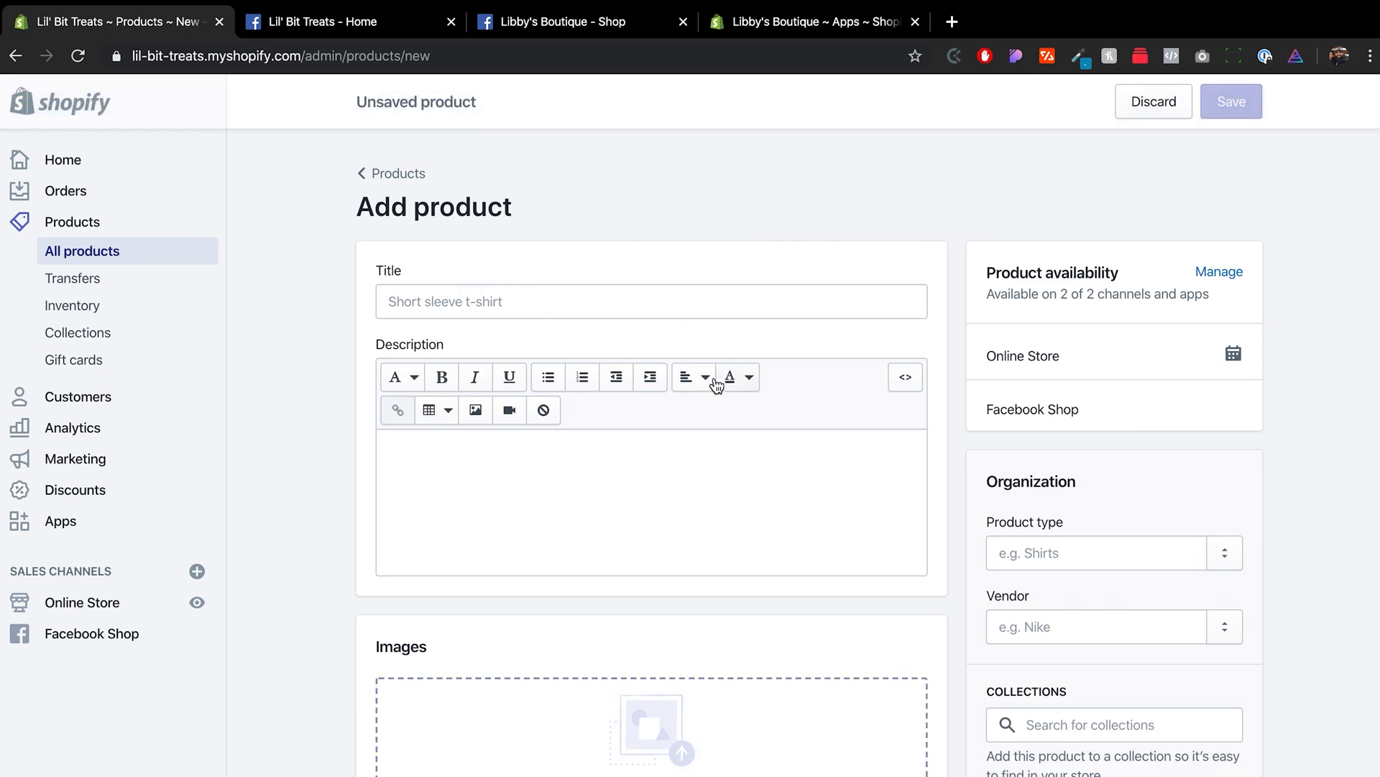
pyautogui.scroll(-3)
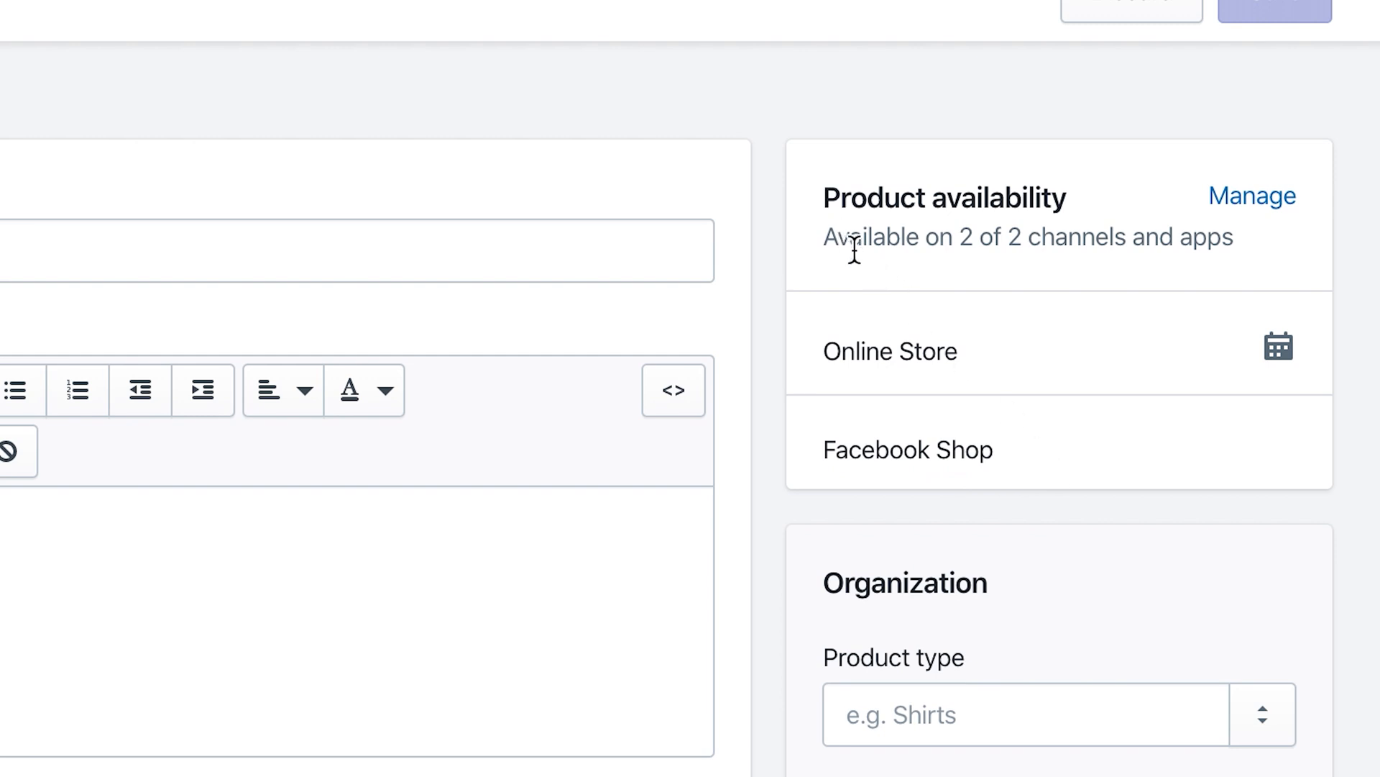
pyautogui.moveTo(1290, 264)
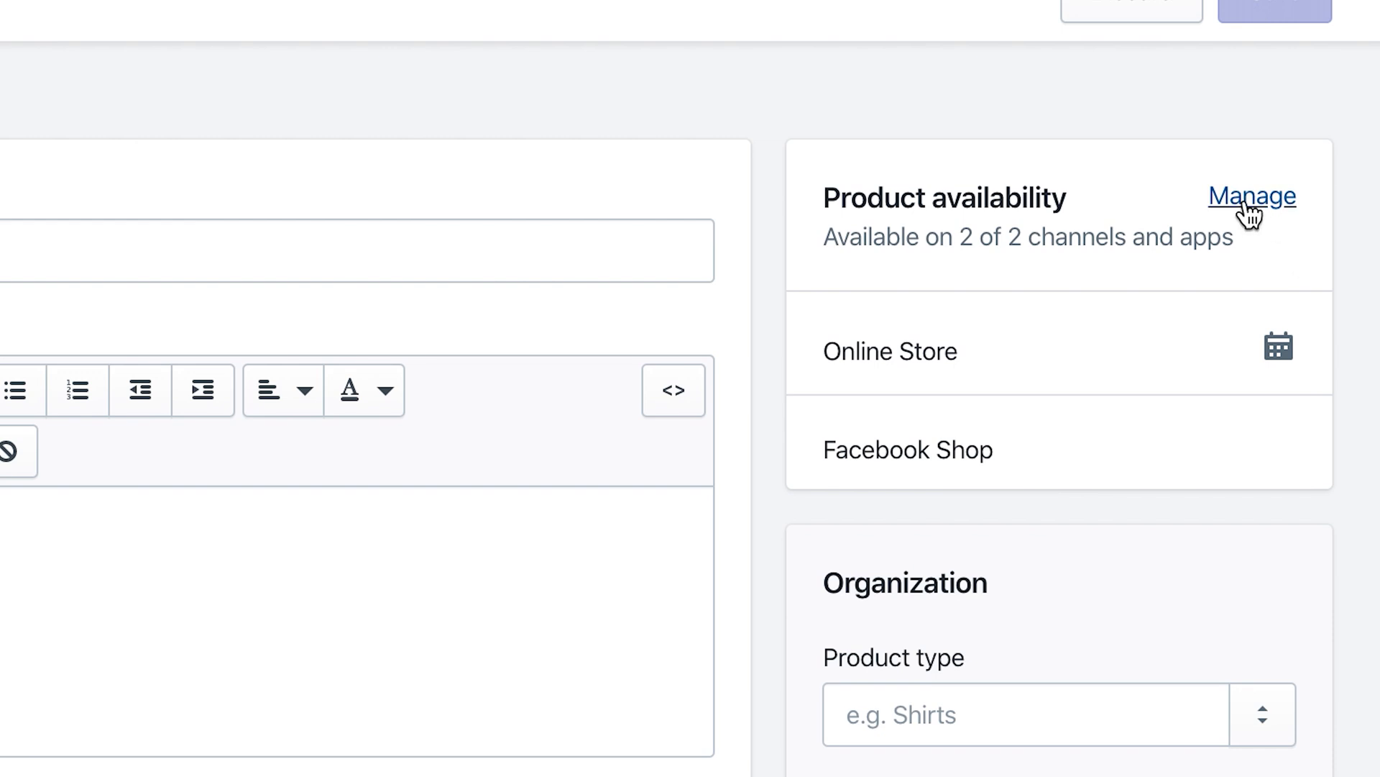
pyautogui.click(1251, 195)
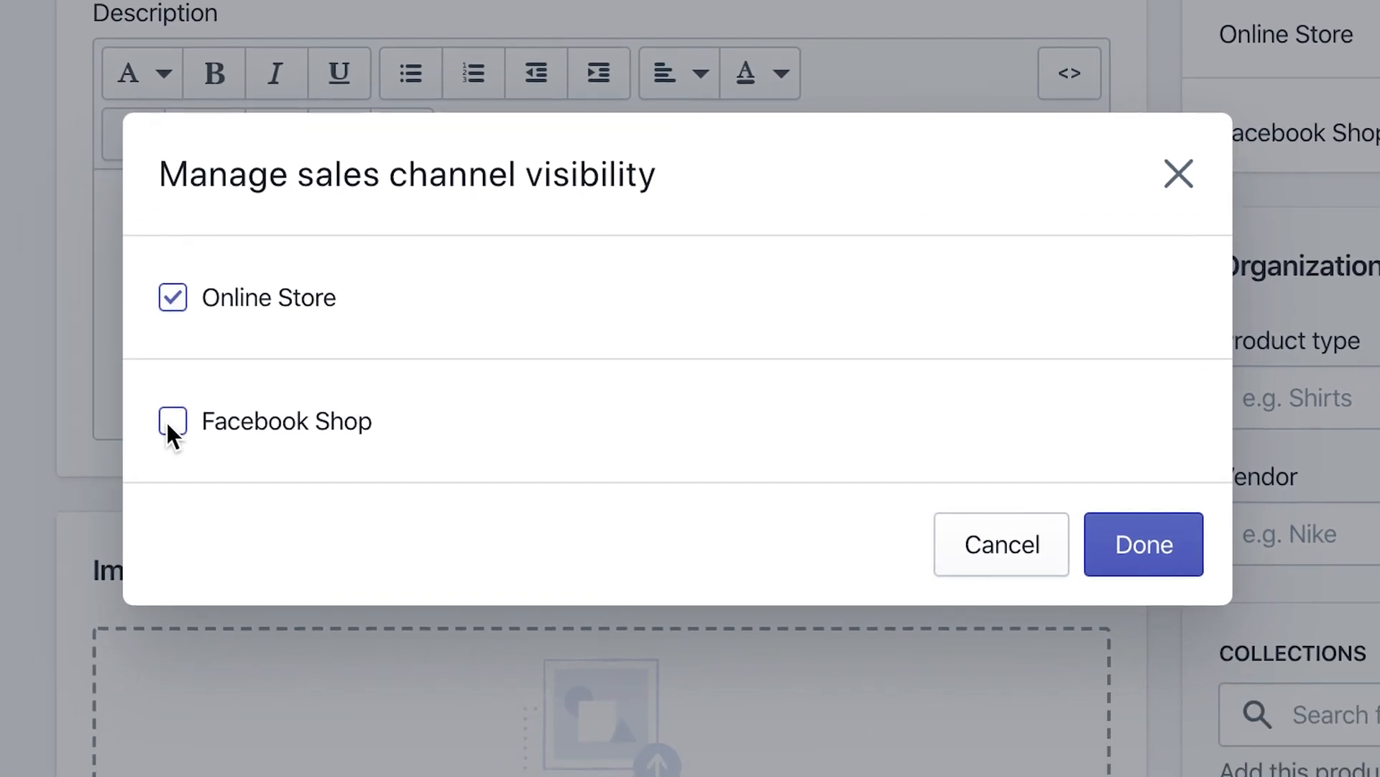
pyautogui.click(1143, 544)
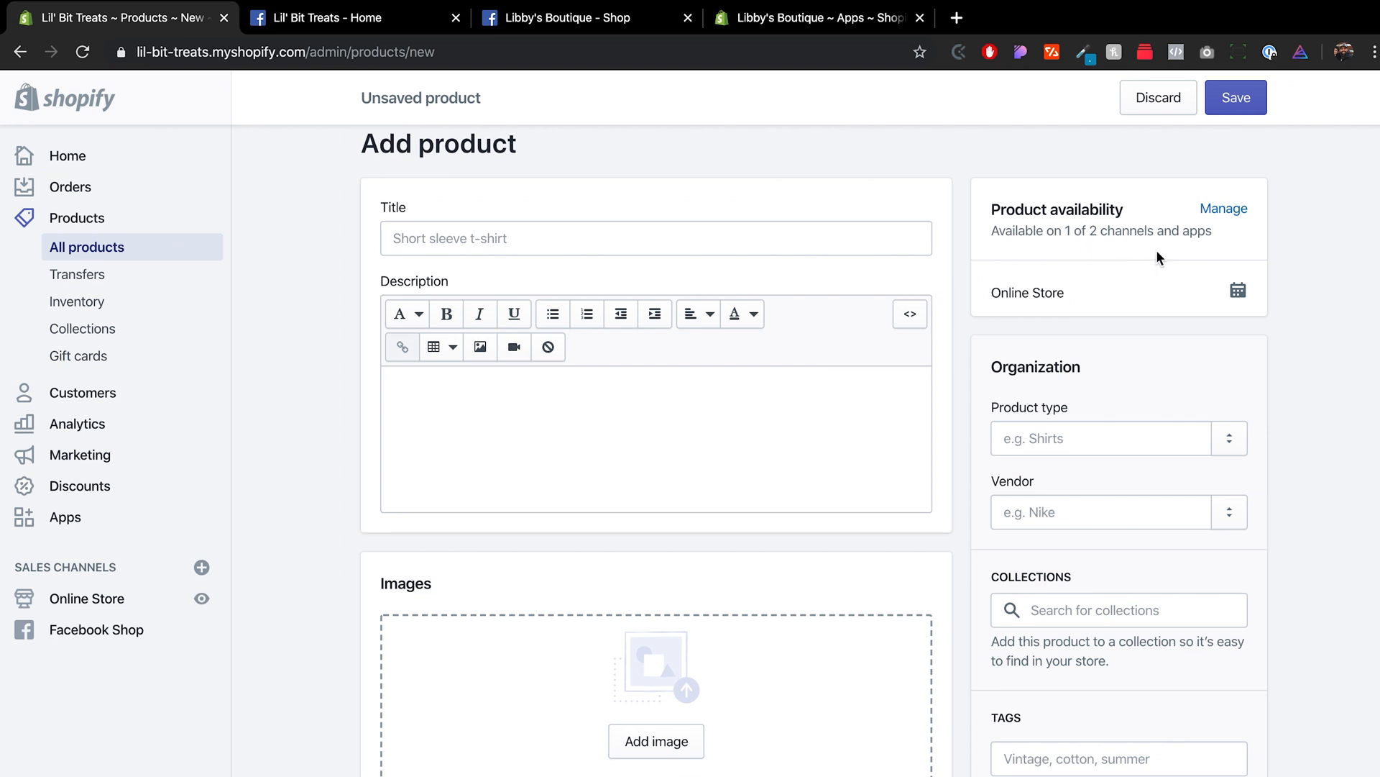
pyautogui.scroll(-3)
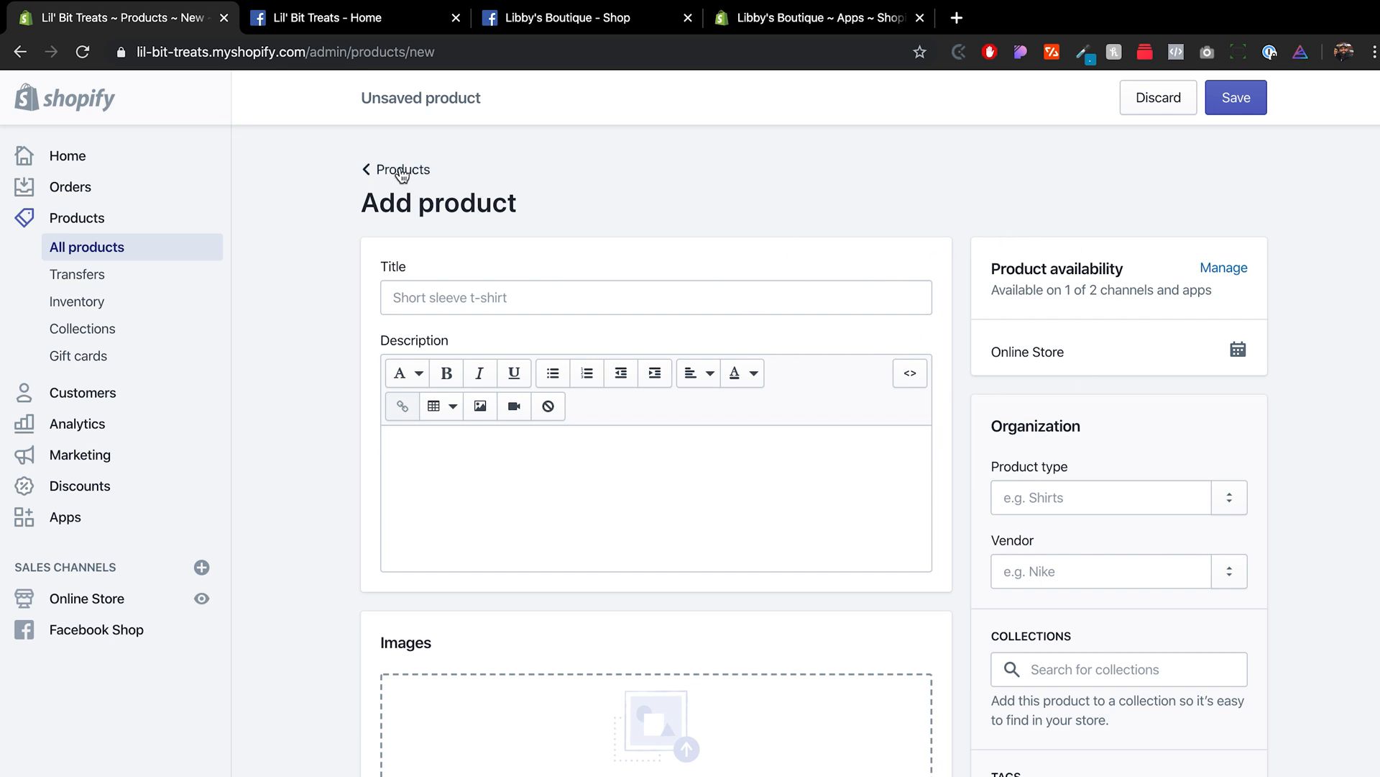
pyautogui.moveTo(106, 256)
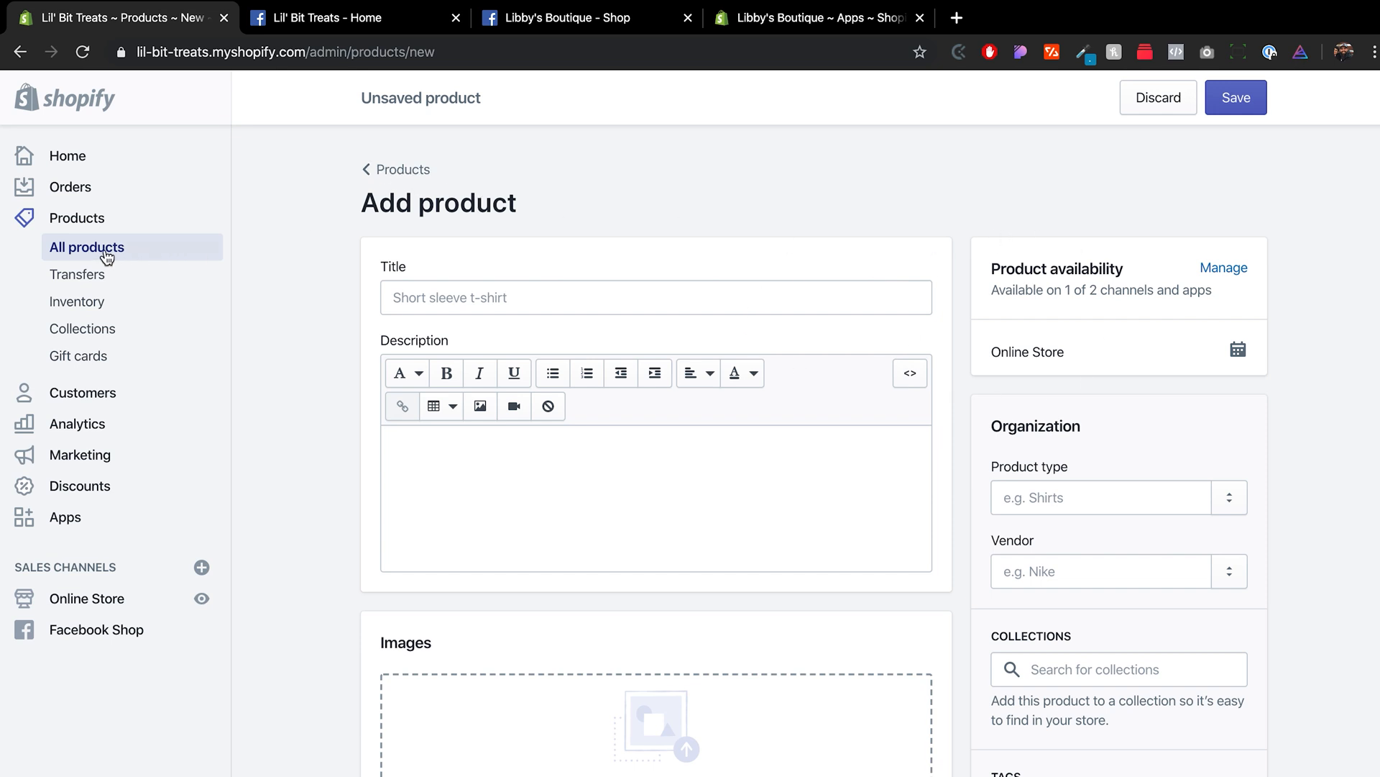
pyautogui.moveTo(82, 328)
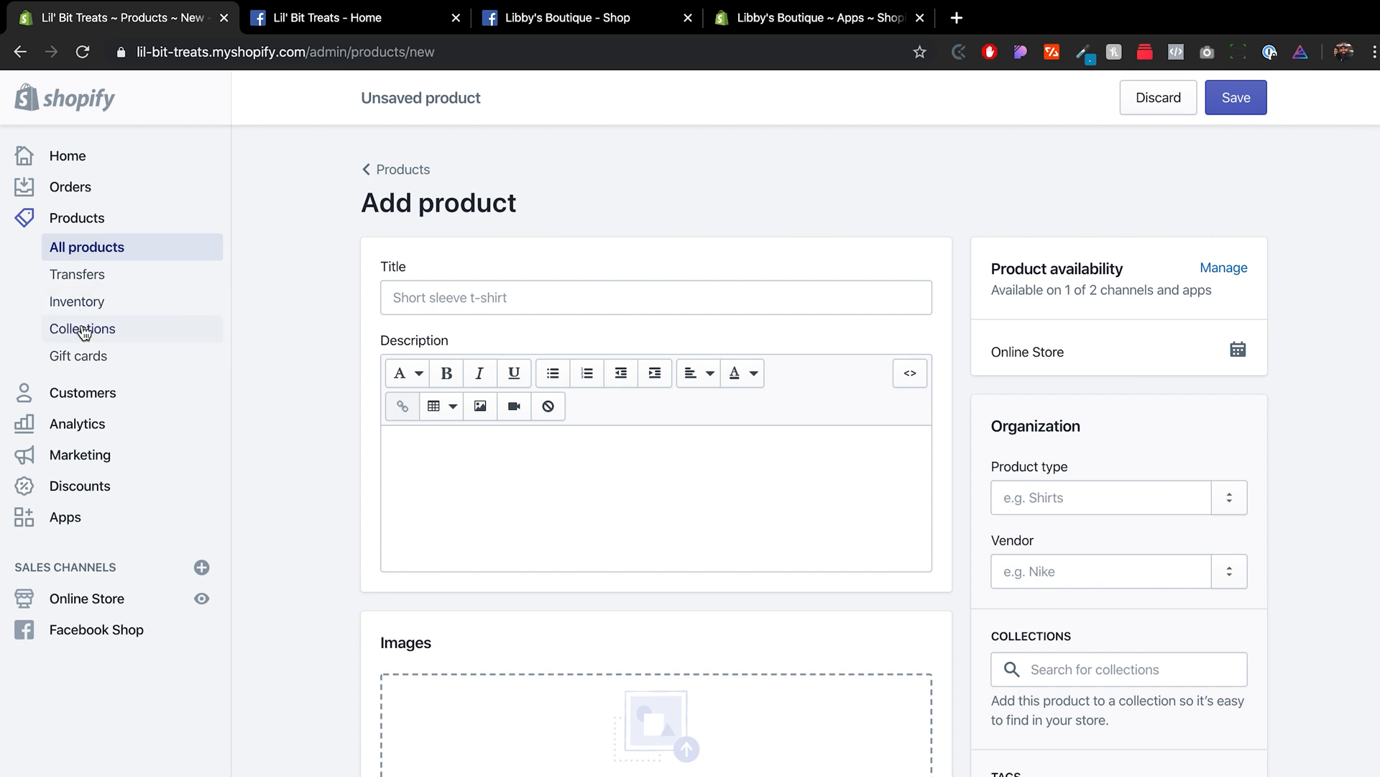
# - Leave the unsaved new product for Collections and select the Bones collection
pyautogui.click(82, 329)
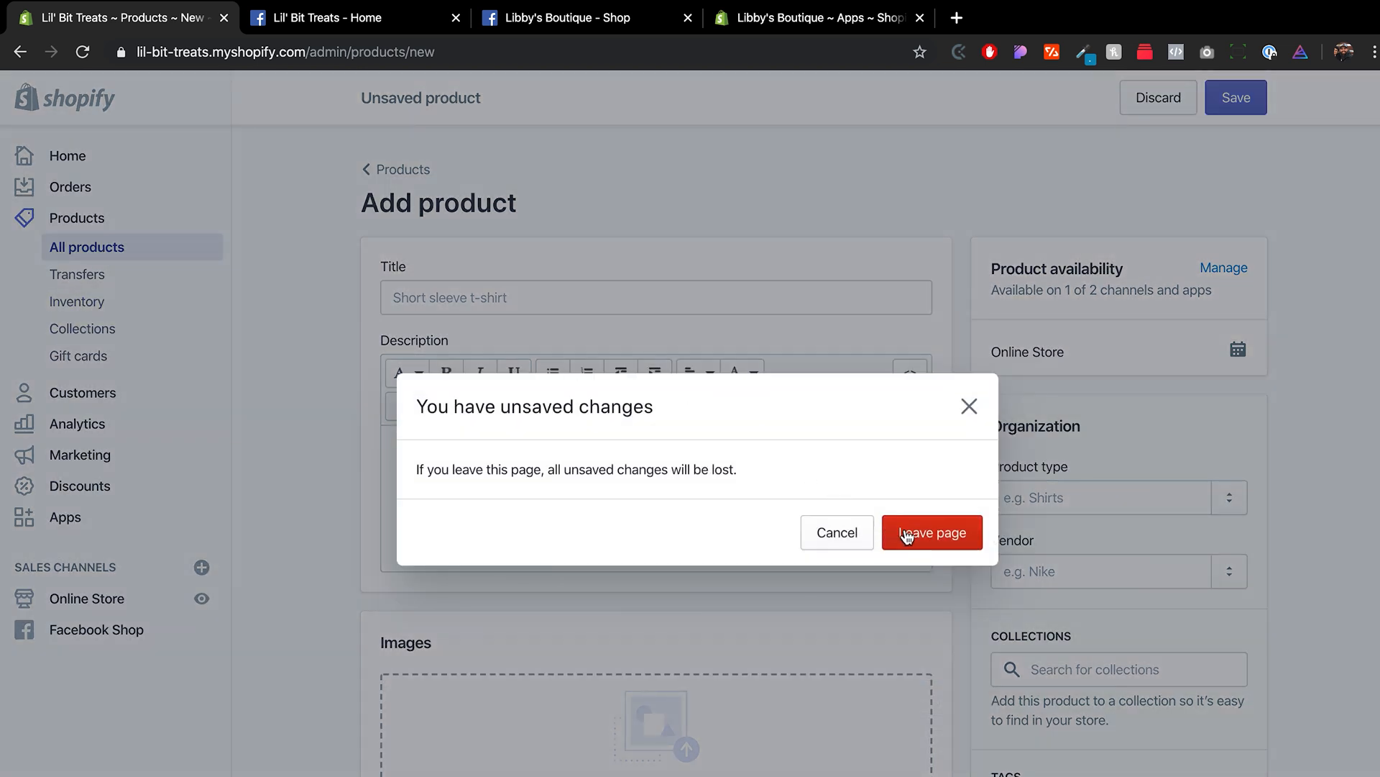
pyautogui.click(932, 532)
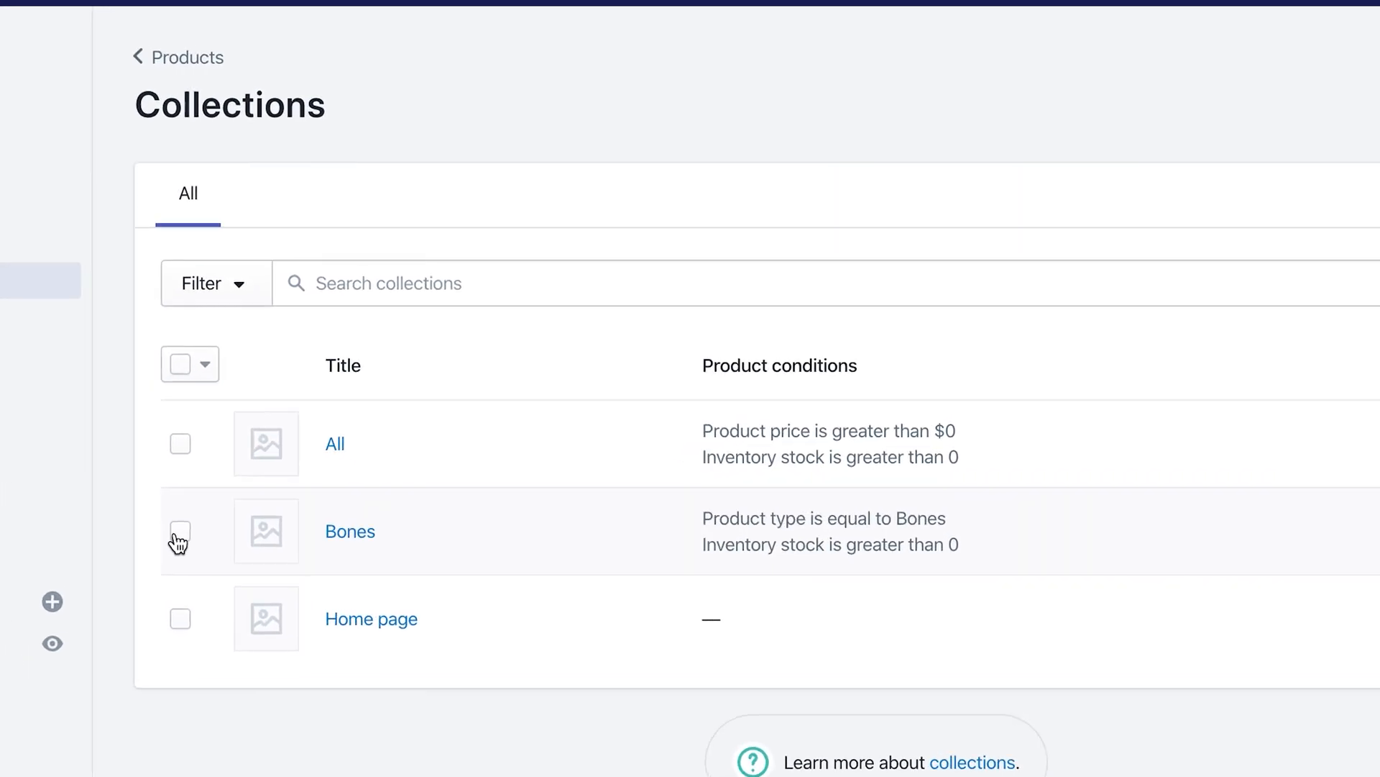
pyautogui.click(180, 531)
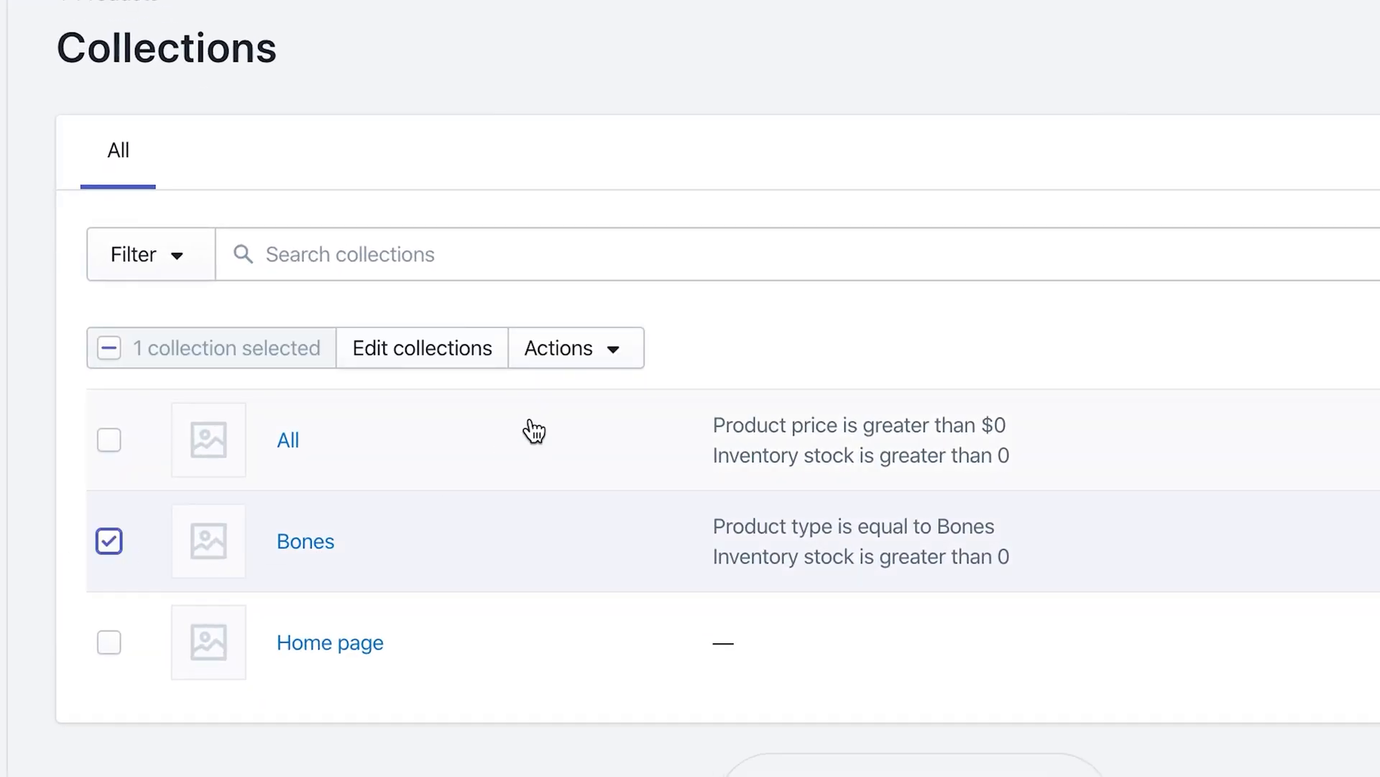
# - Make the Bones collection unavailable on the Online Store only, keeping it on Facebook Shop
pyautogui.click(563, 348)
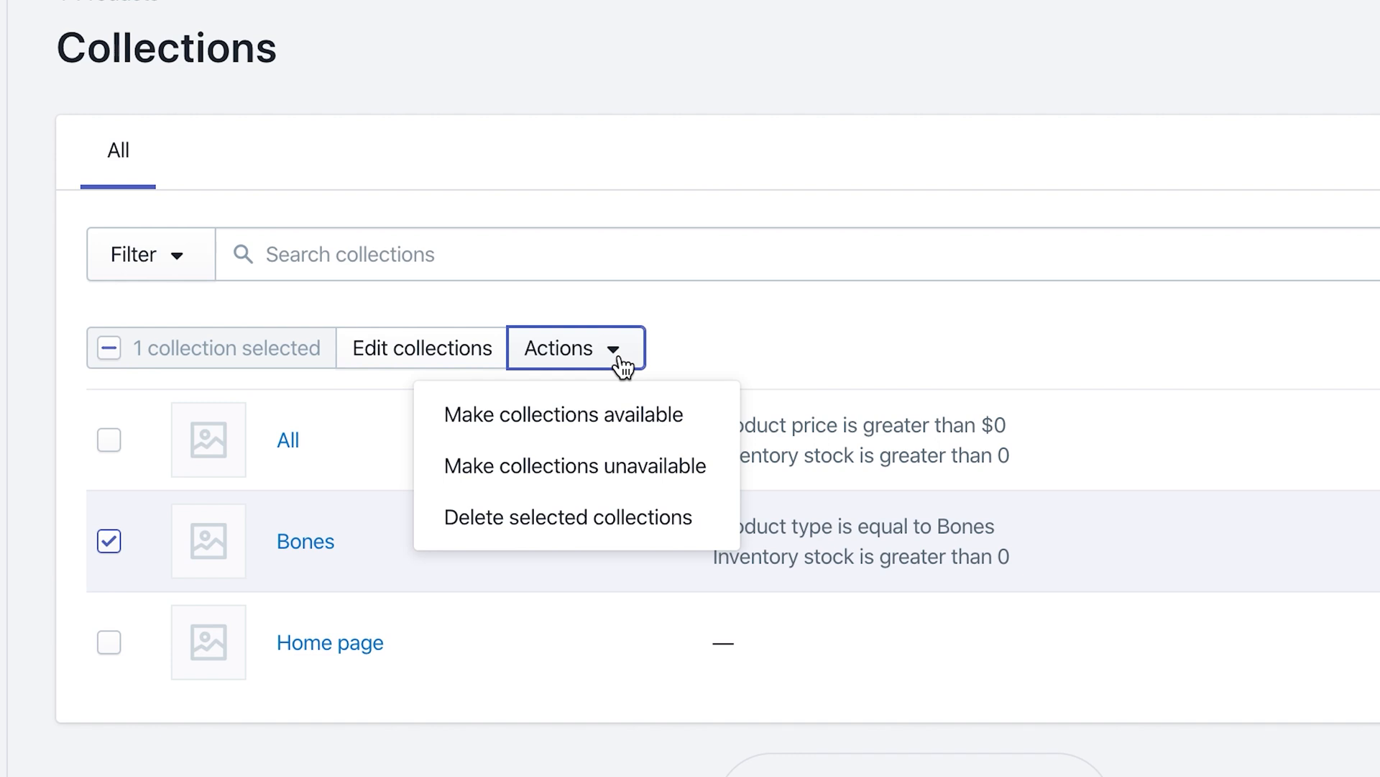
pyautogui.moveTo(576, 466)
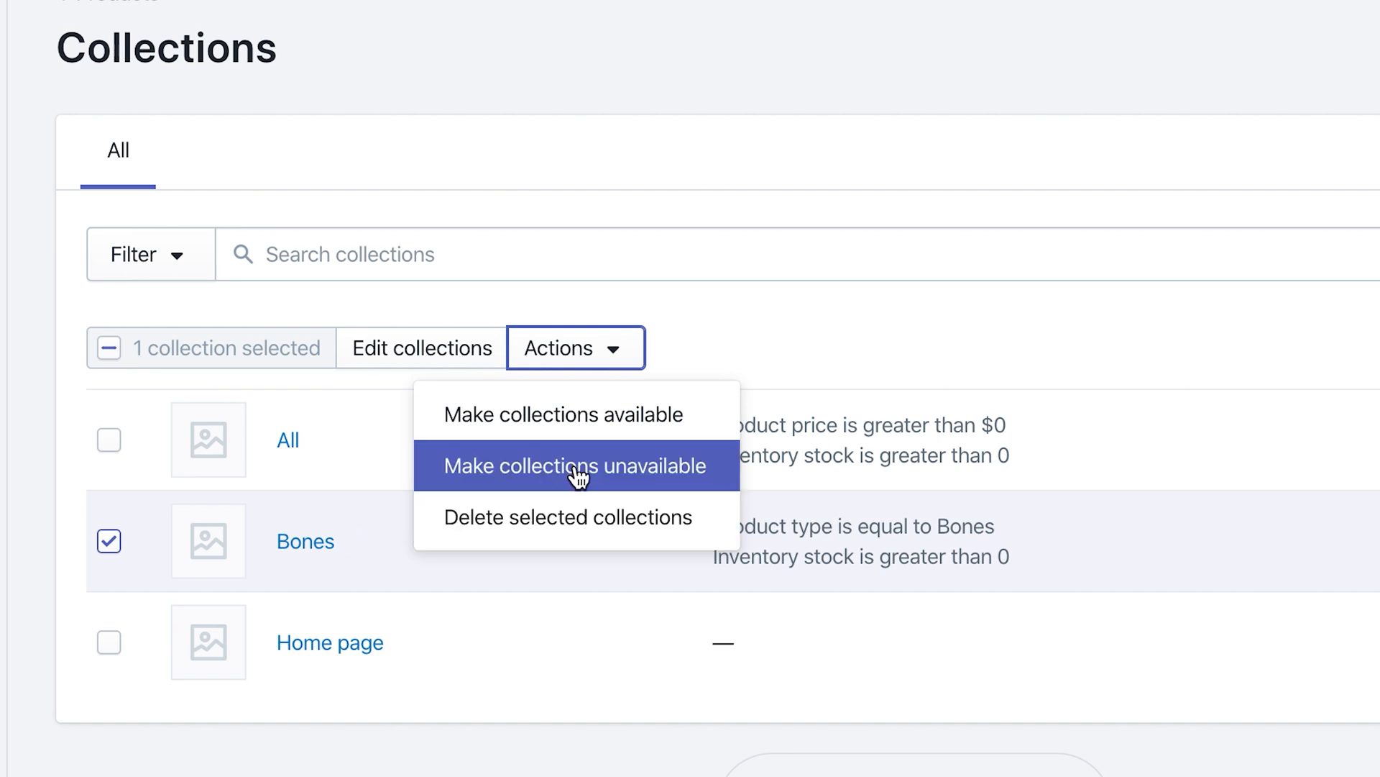
pyautogui.click(573, 466)
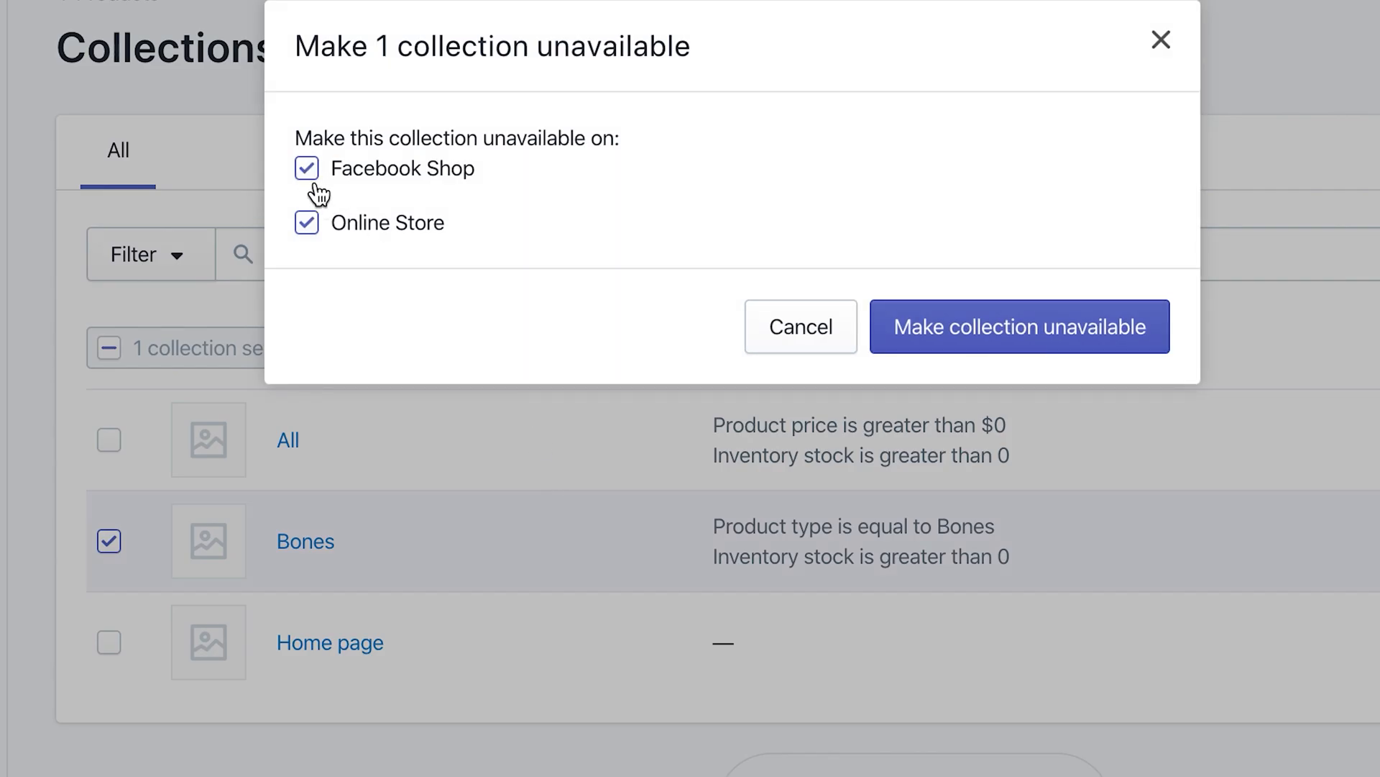
pyautogui.click(306, 168)
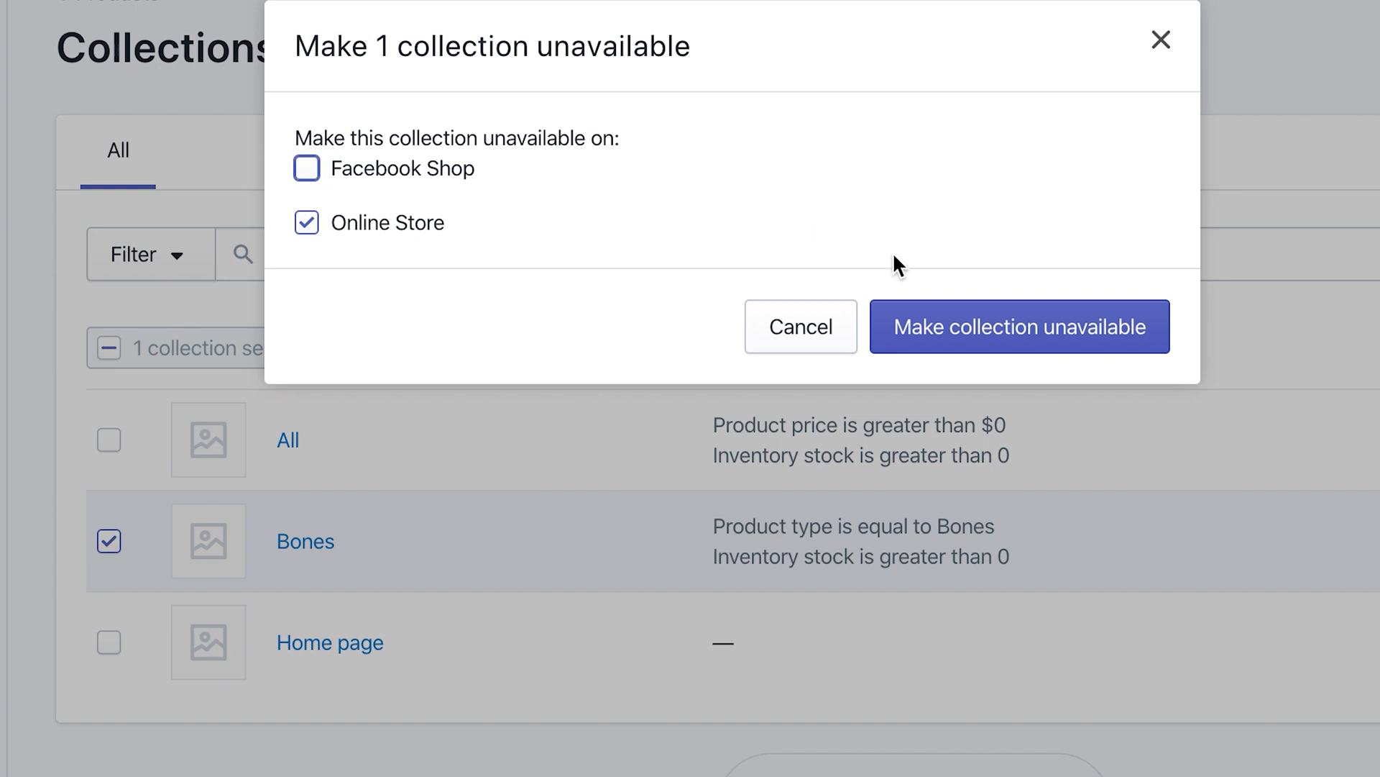
pyautogui.click(1019, 326)
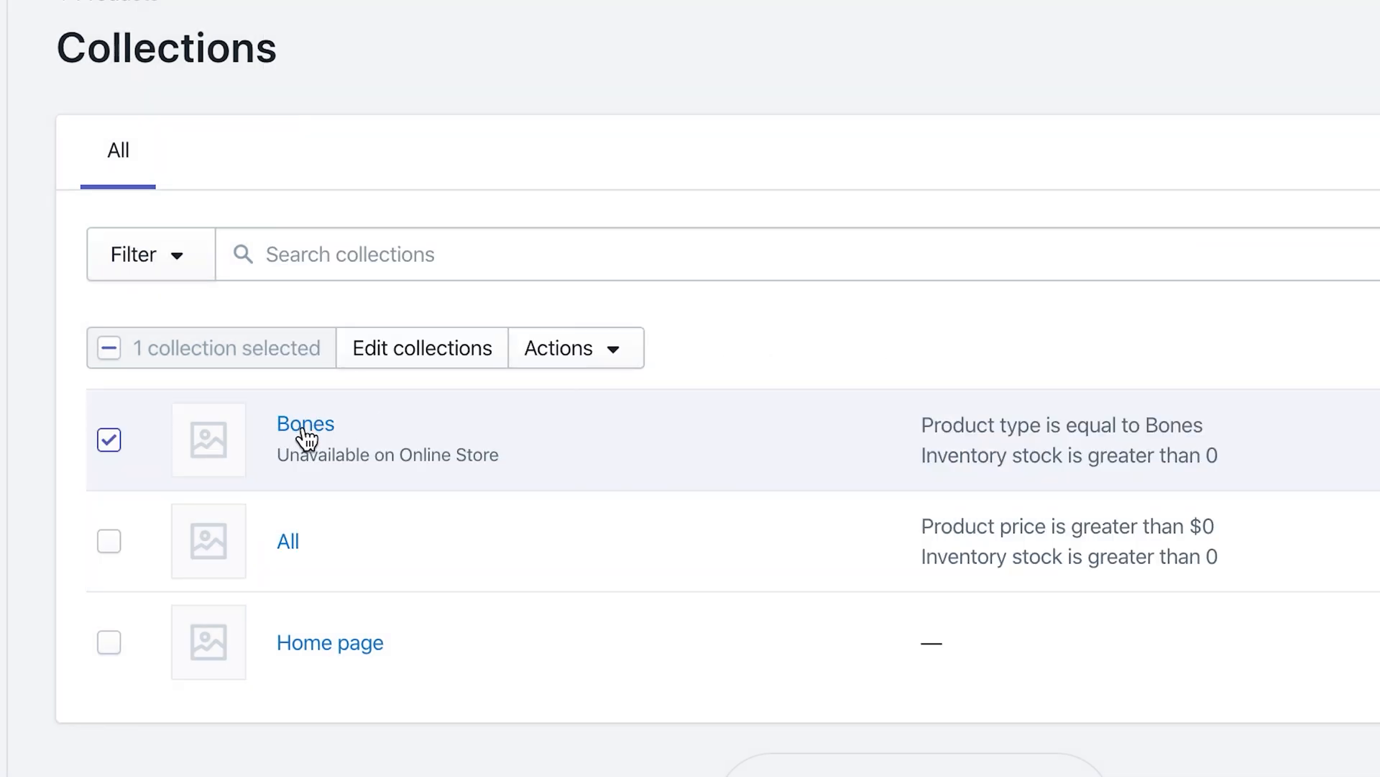
pyautogui.moveTo(444, 467)
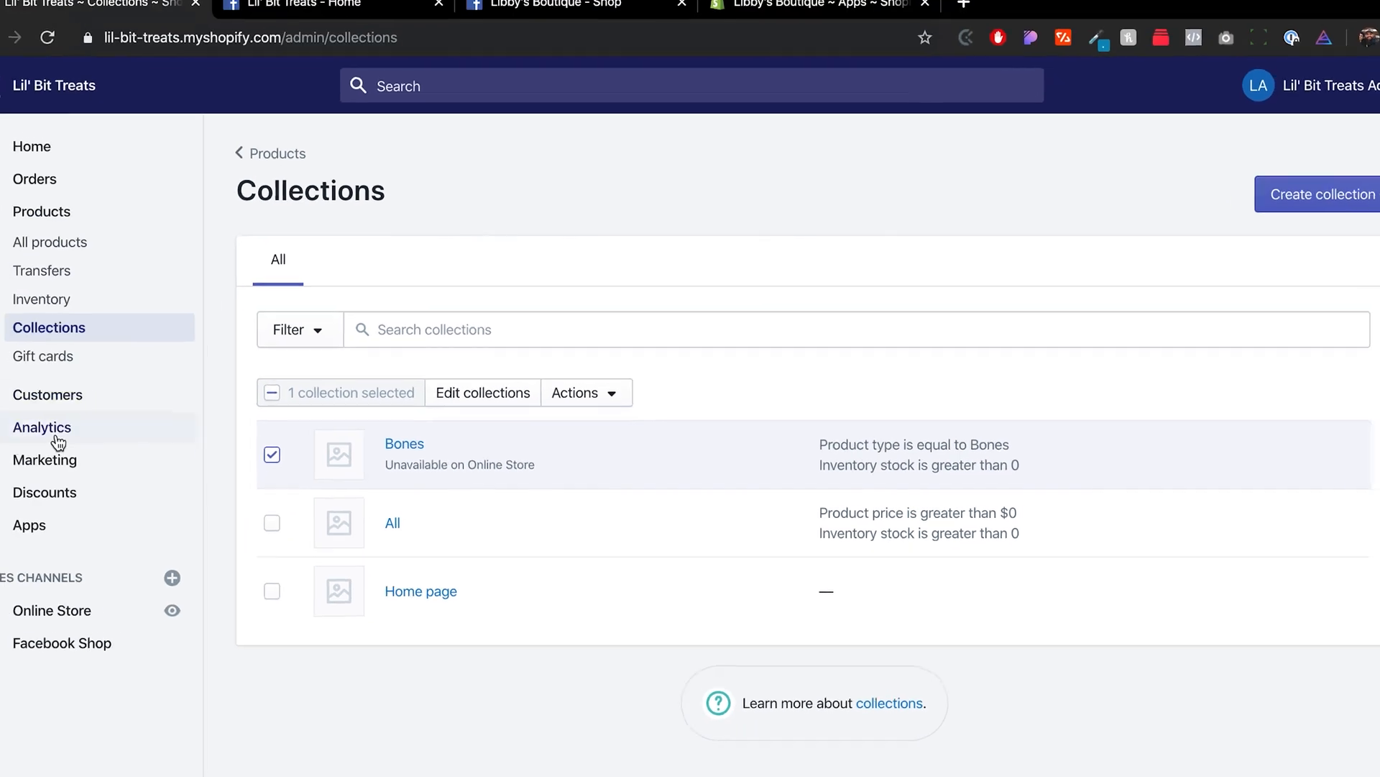
# - Review Facebook Shop Publishing issues flagging Colorful Bones and Dry Bones as needing descriptions, then head to Products
pyautogui.click(62, 643)
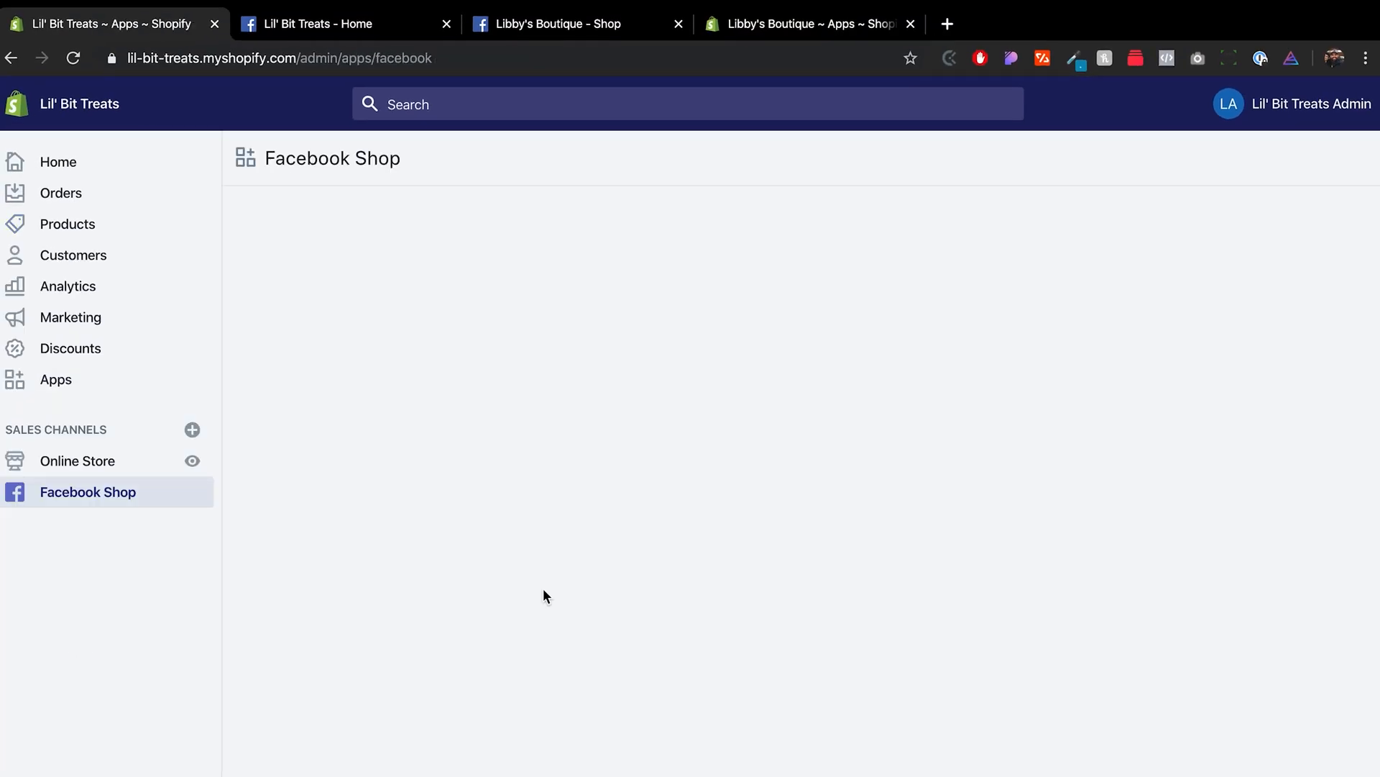
pyautogui.click(87, 491)
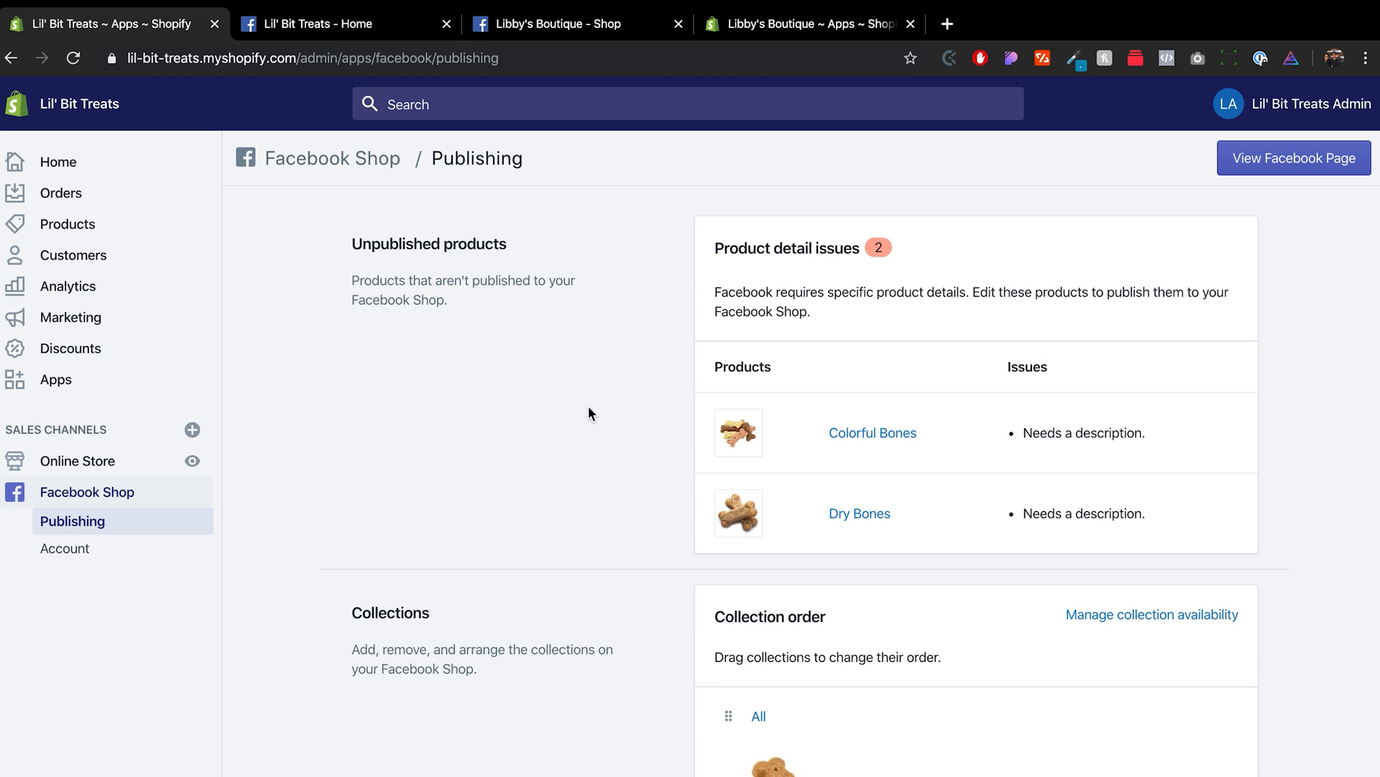
pyautogui.scroll(-3)
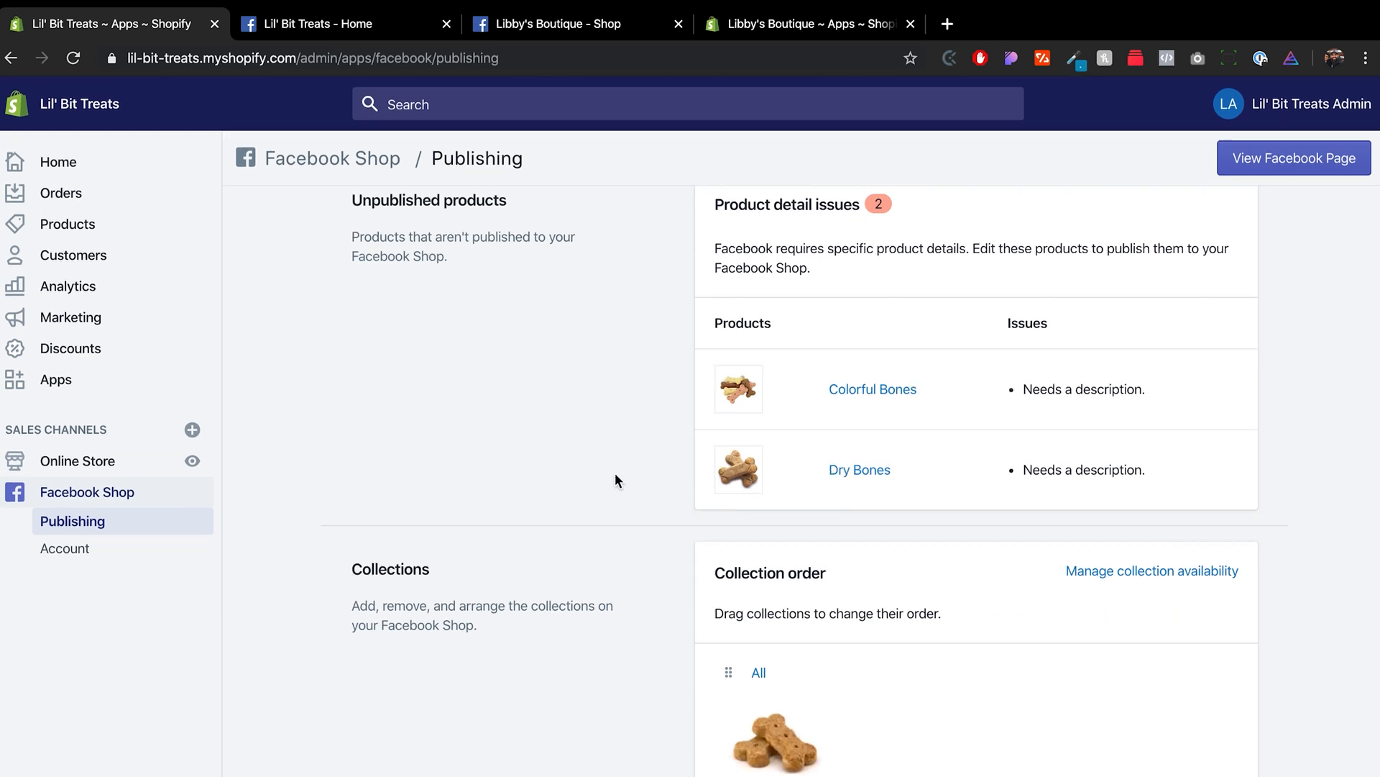
pyautogui.scroll(-3)
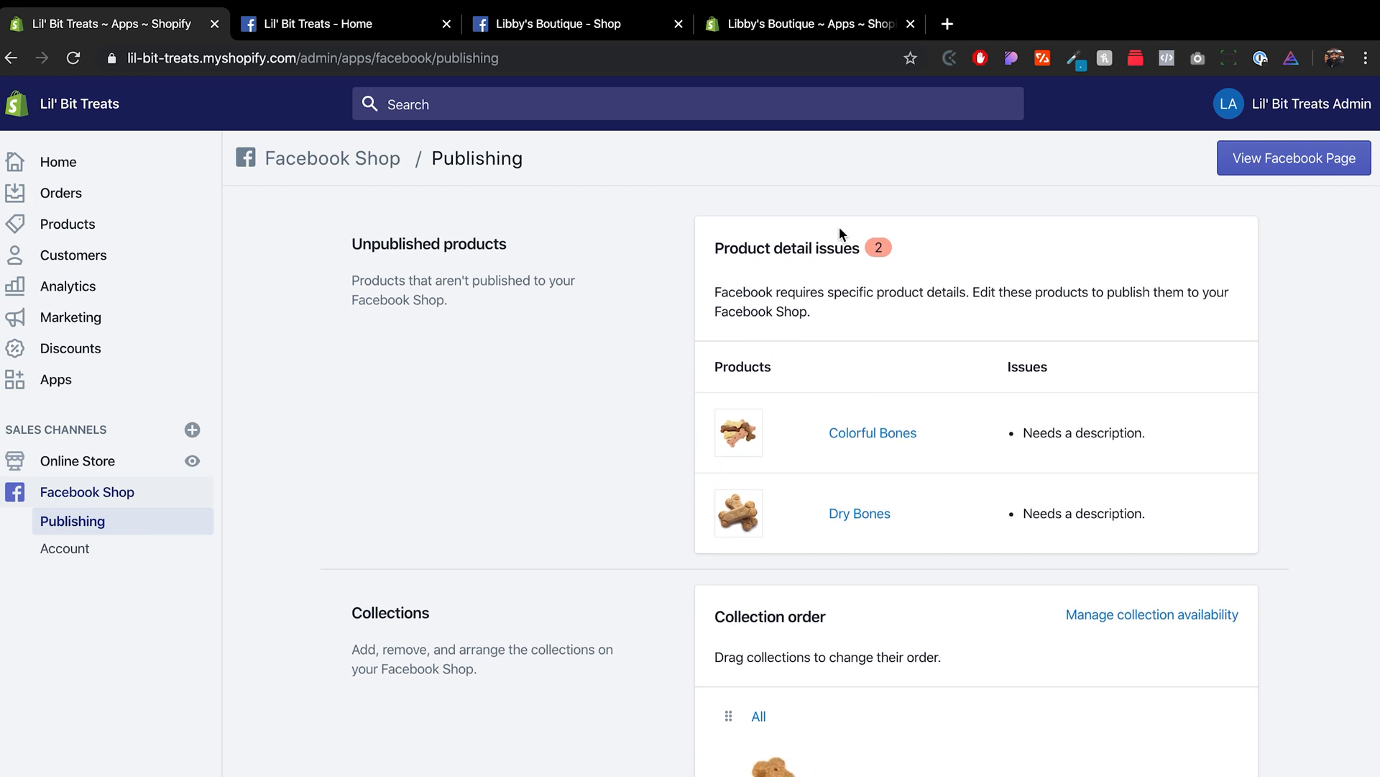
pyautogui.scroll(-3)
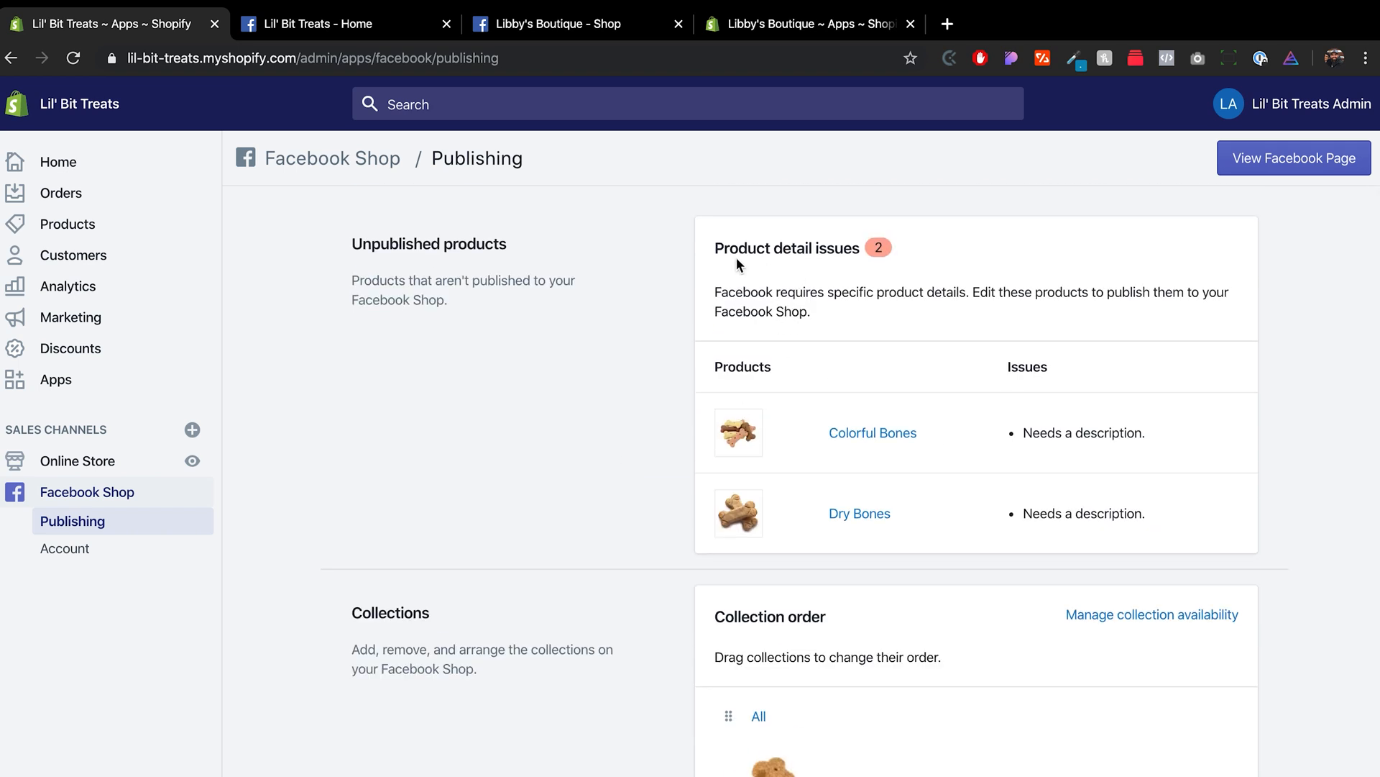
pyautogui.moveTo(530, 282)
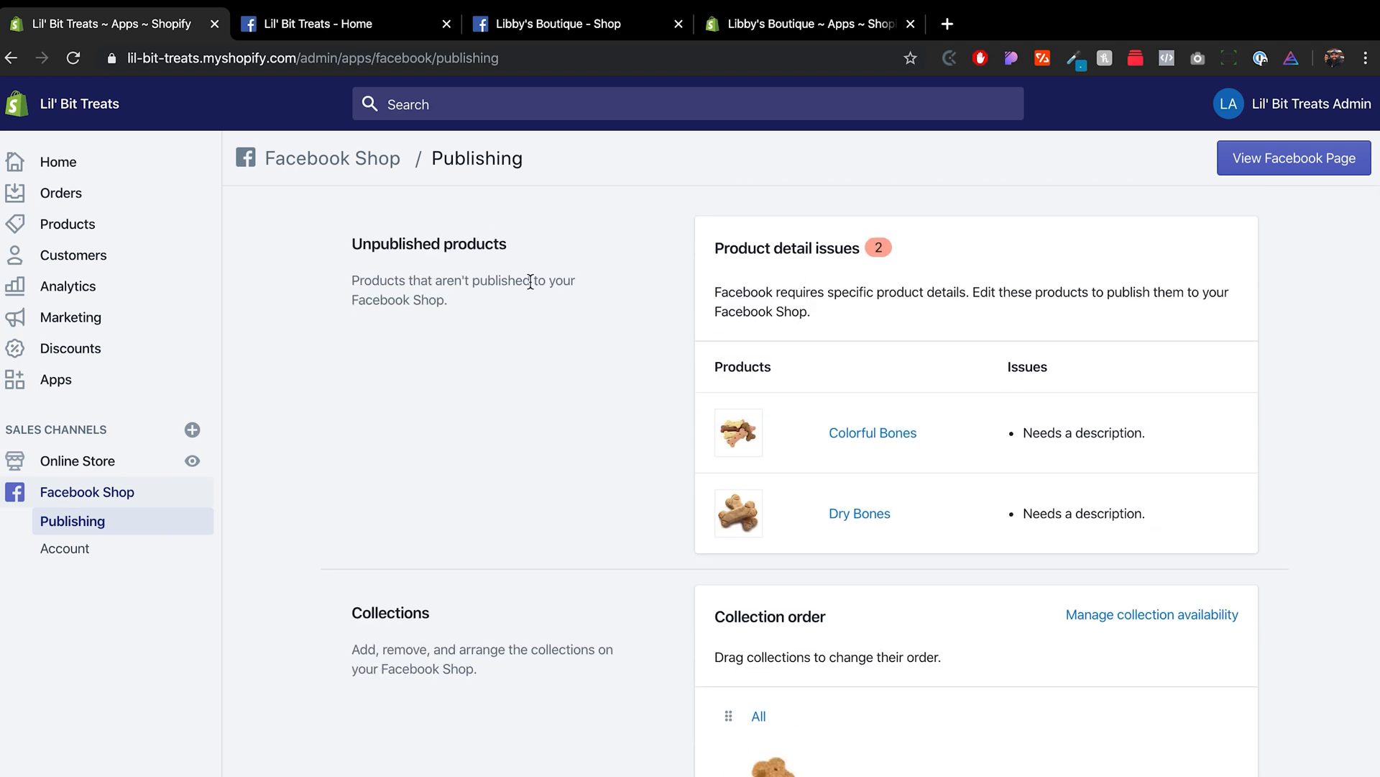
pyautogui.moveTo(957, 430)
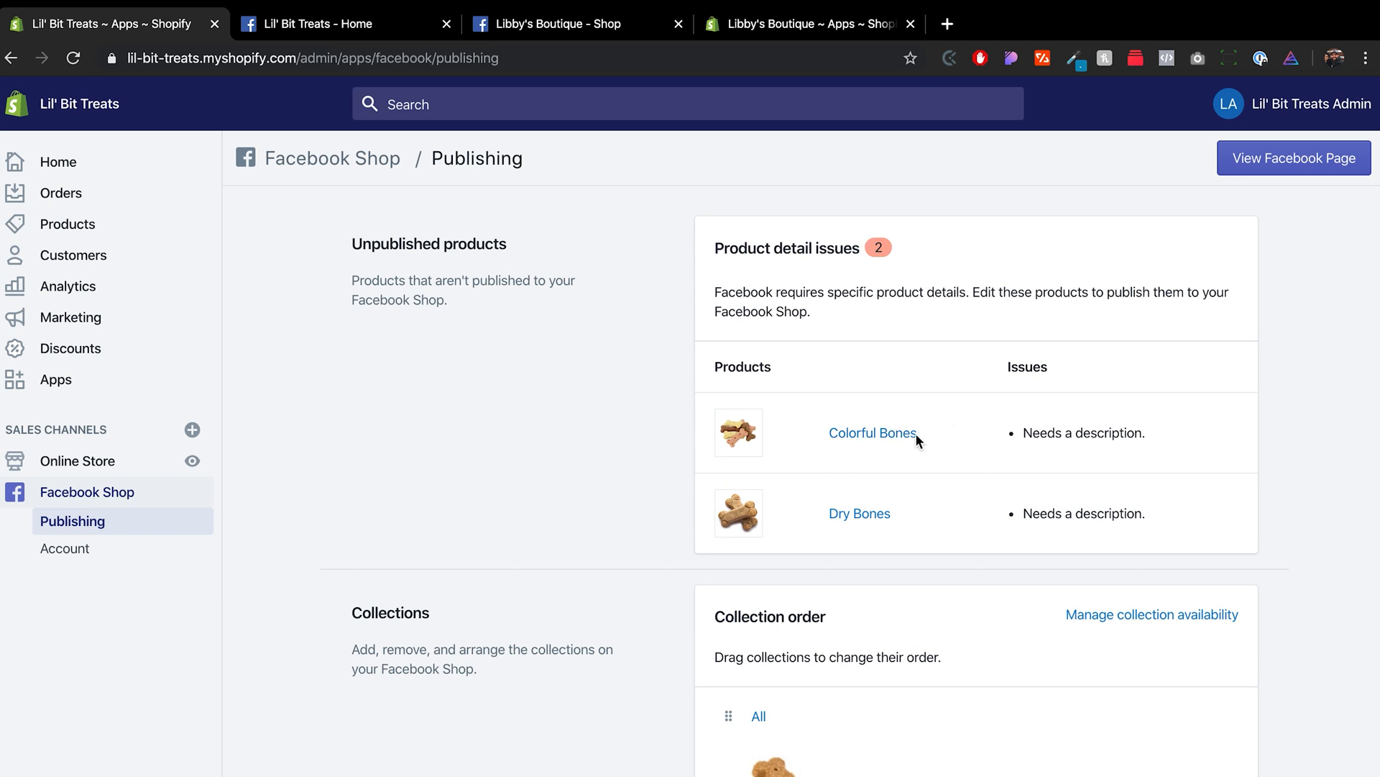
pyautogui.moveTo(1121, 466)
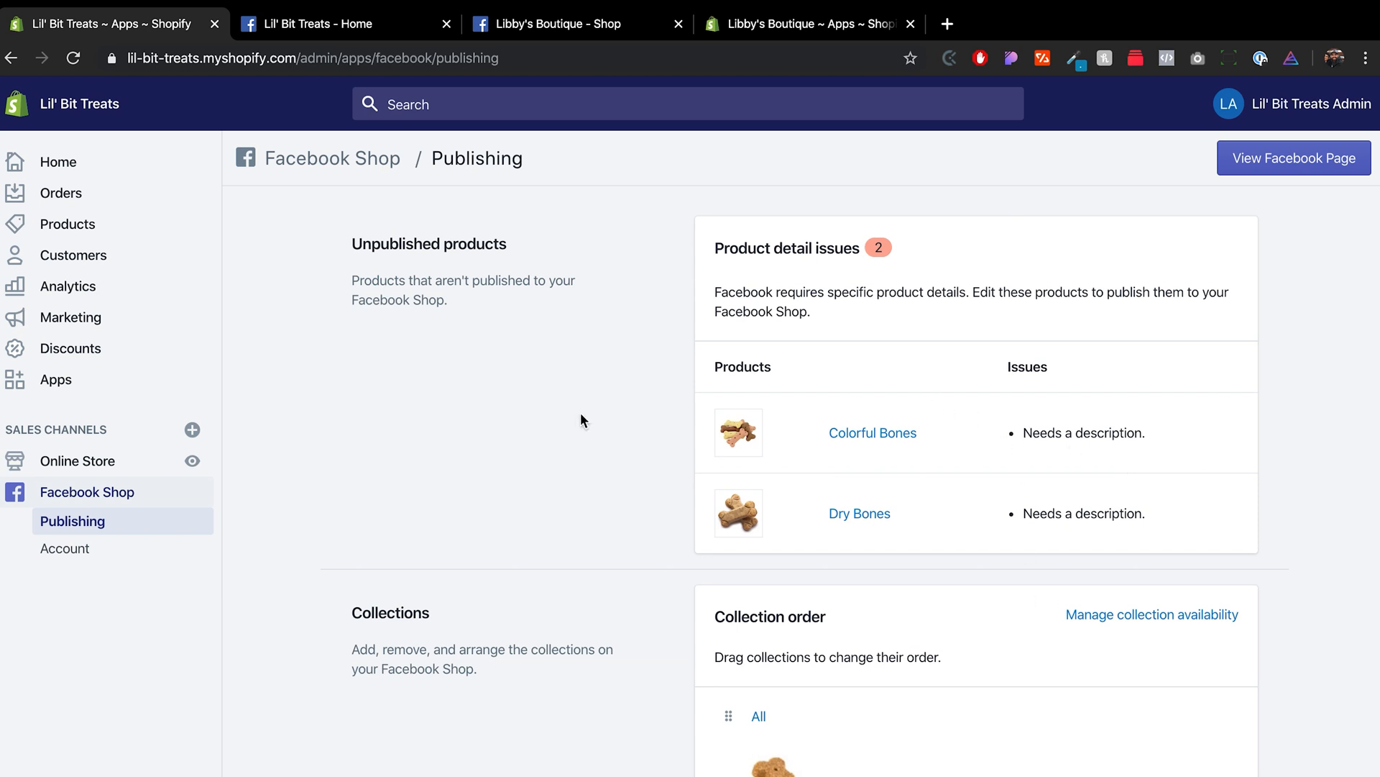
pyautogui.moveTo(805, 449)
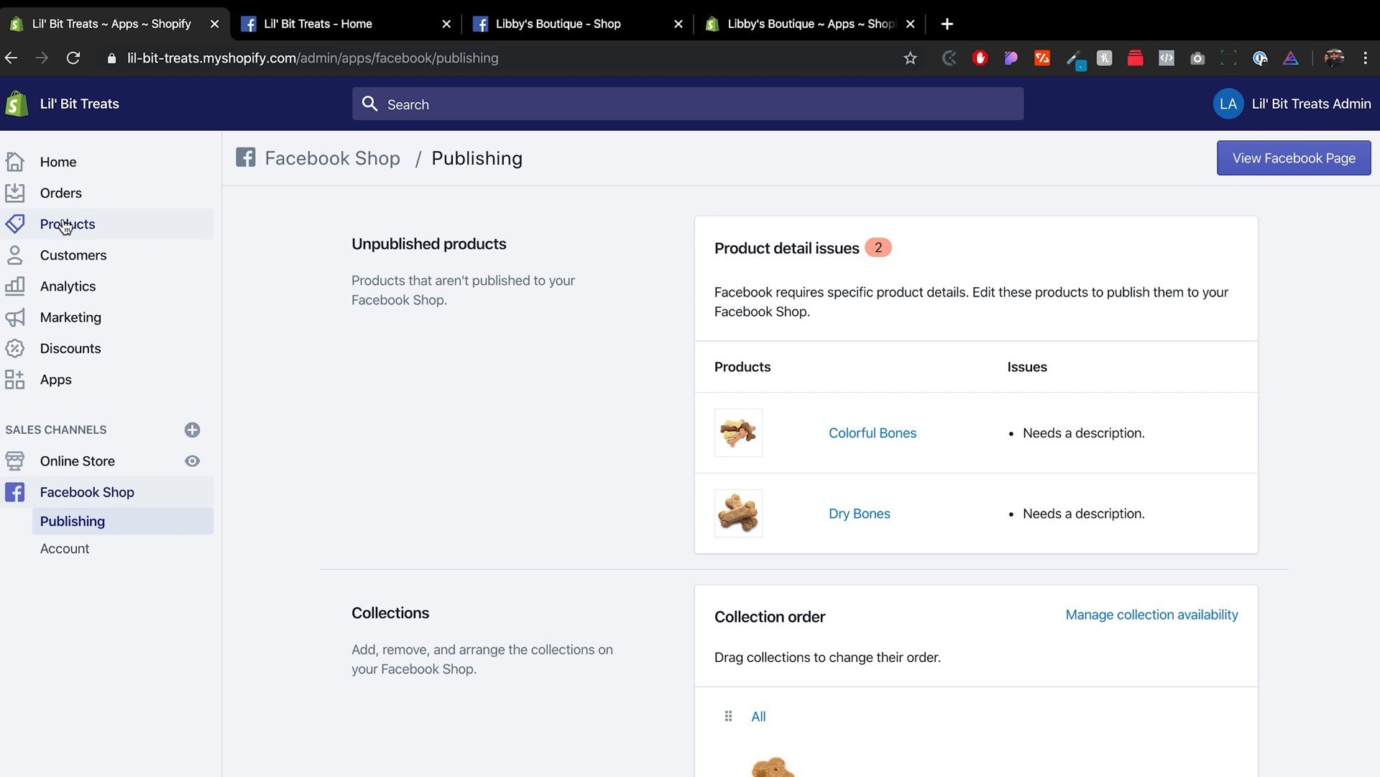
pyautogui.click(67, 224)
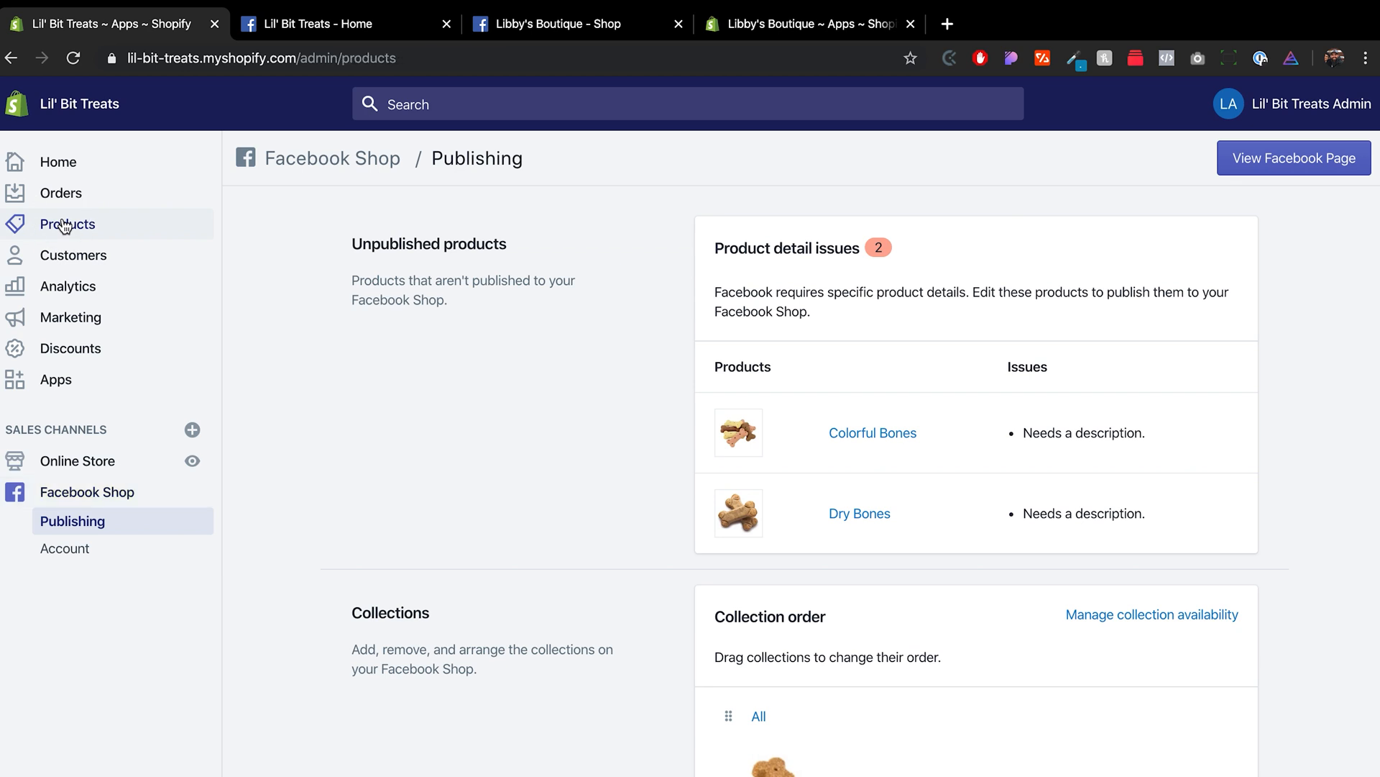
# - Enter 'These are dry bones' as the Dry Bones description and save the product
pyautogui.click(67, 224)
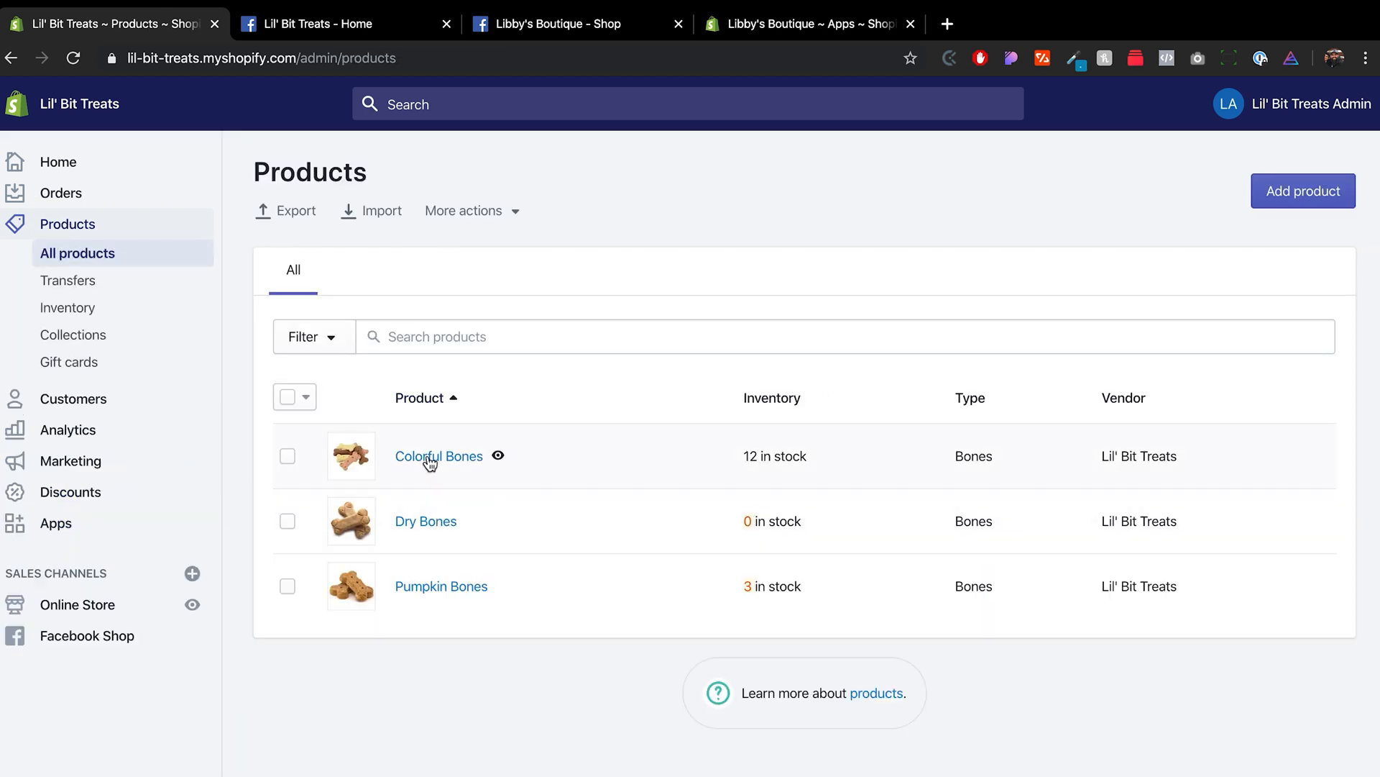
pyautogui.click(438, 456)
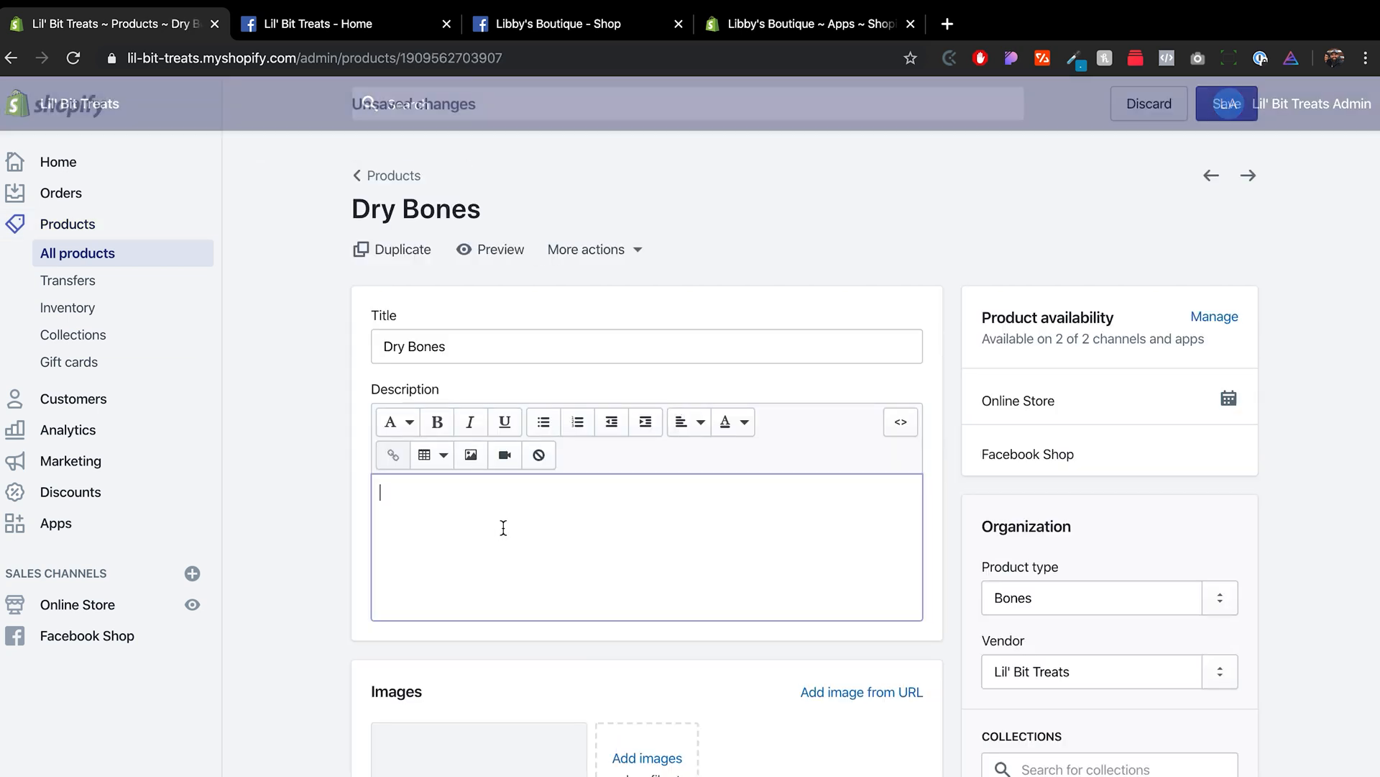
pyautogui.write('These are dr')
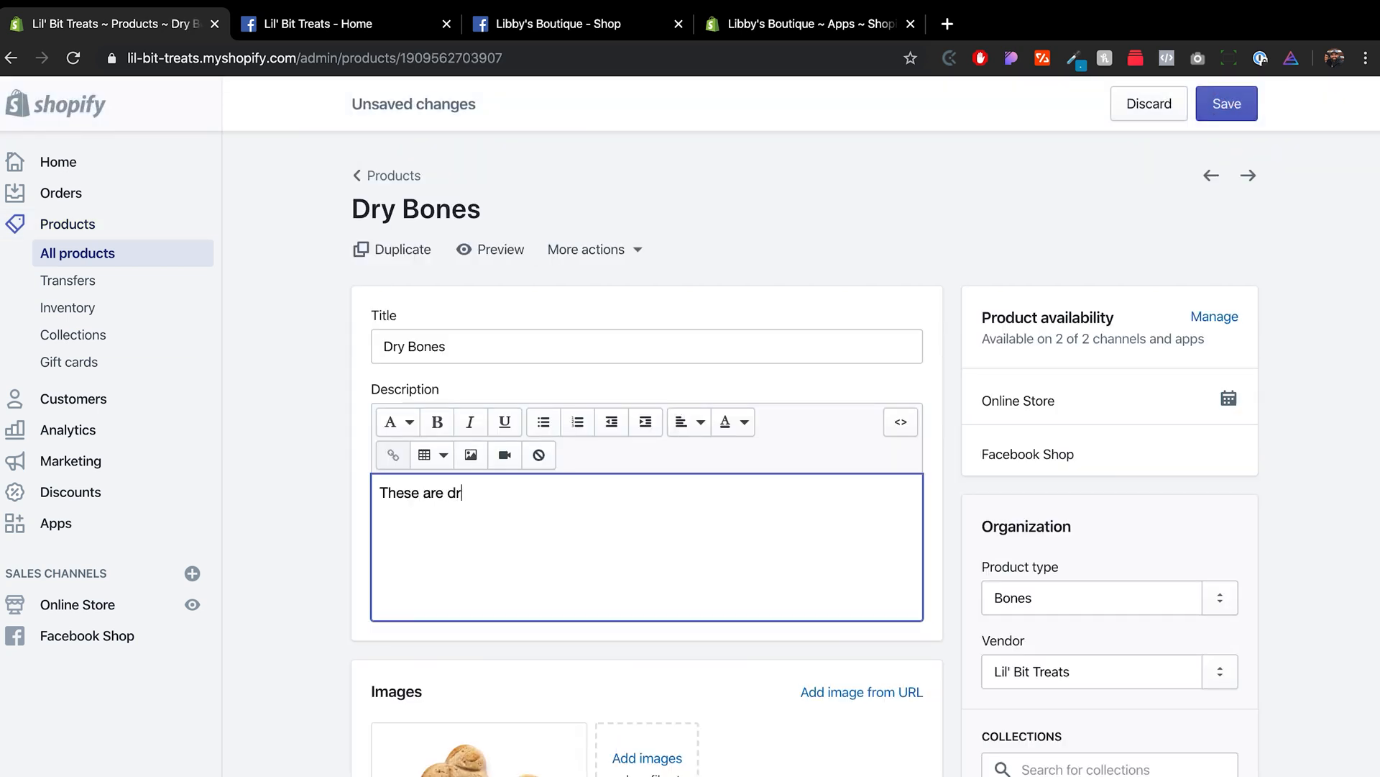
pyautogui.write('y bones')
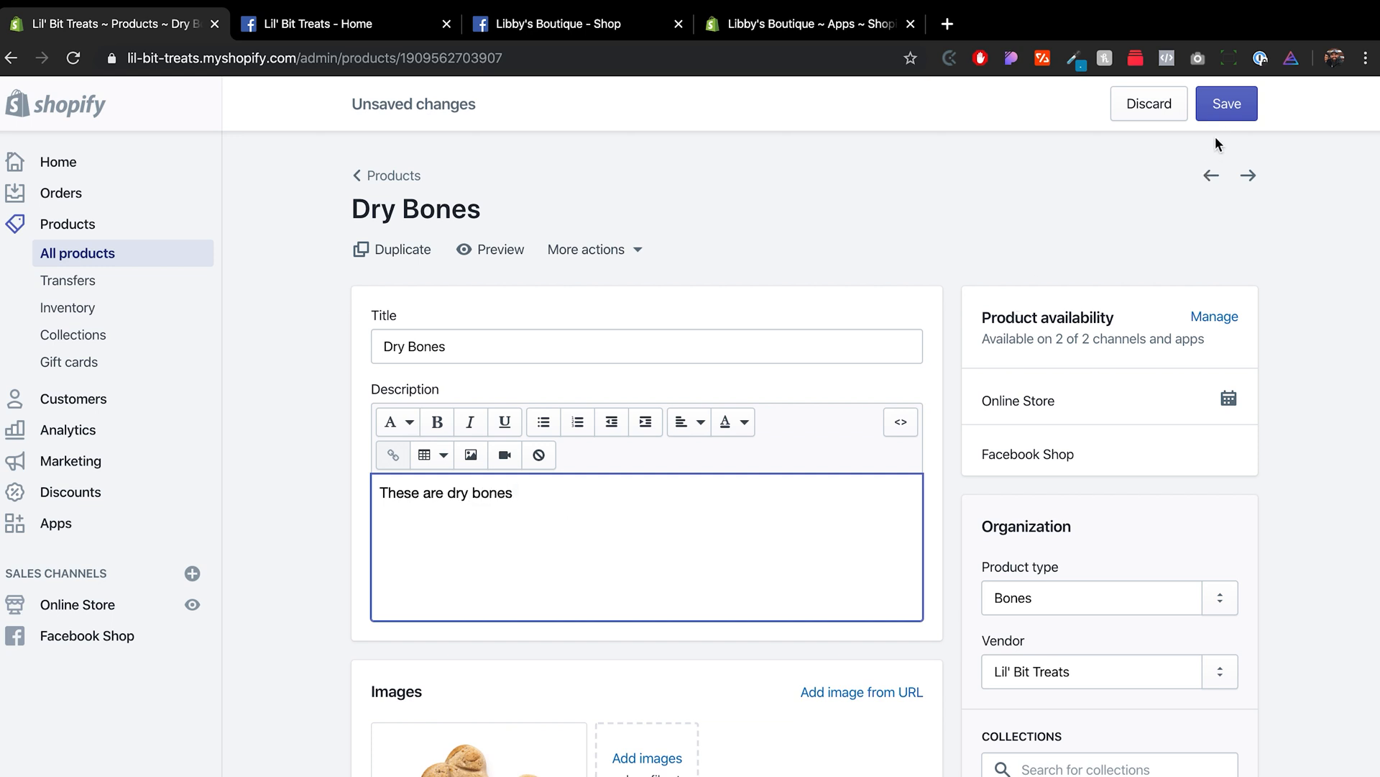
pyautogui.click(1225, 103)
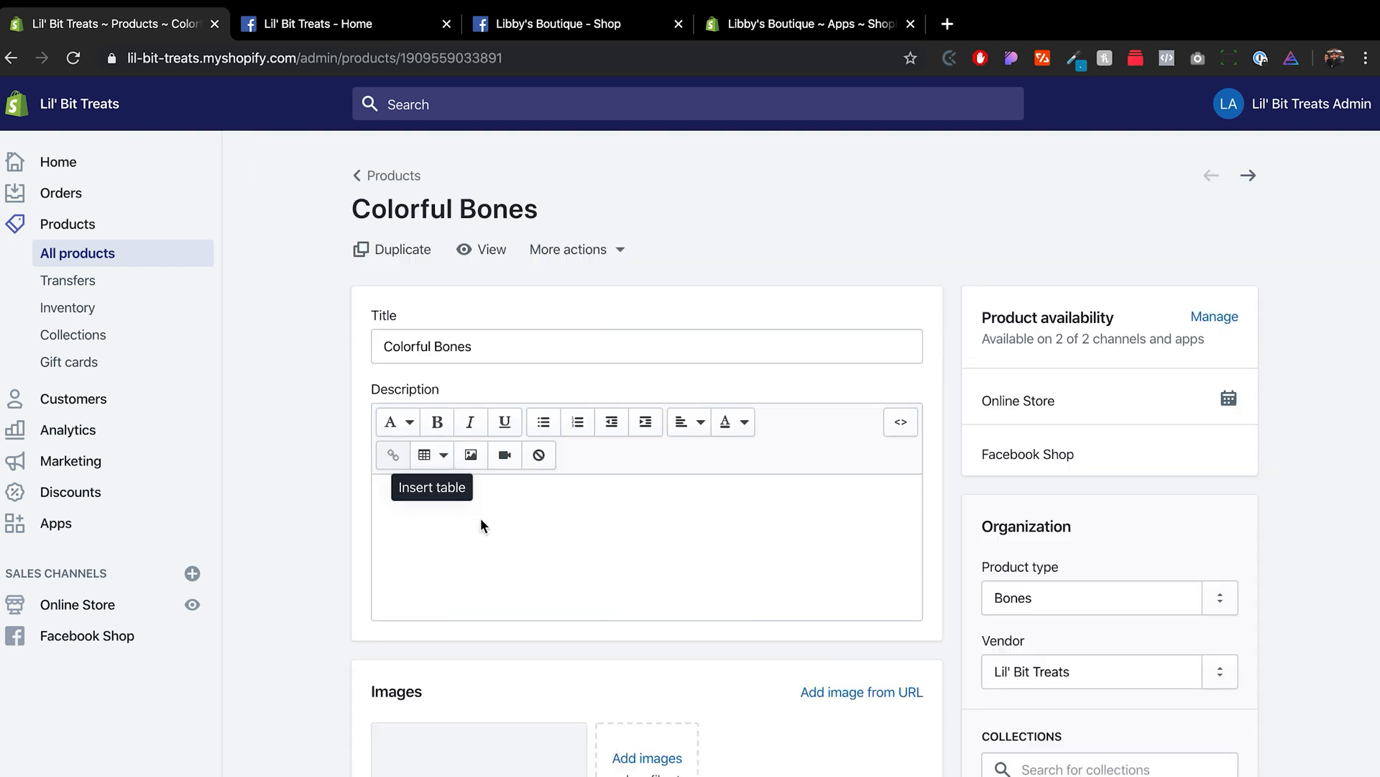
# - Enter 'These are colorful bones' as the Colorful Bones description, save, and go to Facebook Shop
pyautogui.write('T')
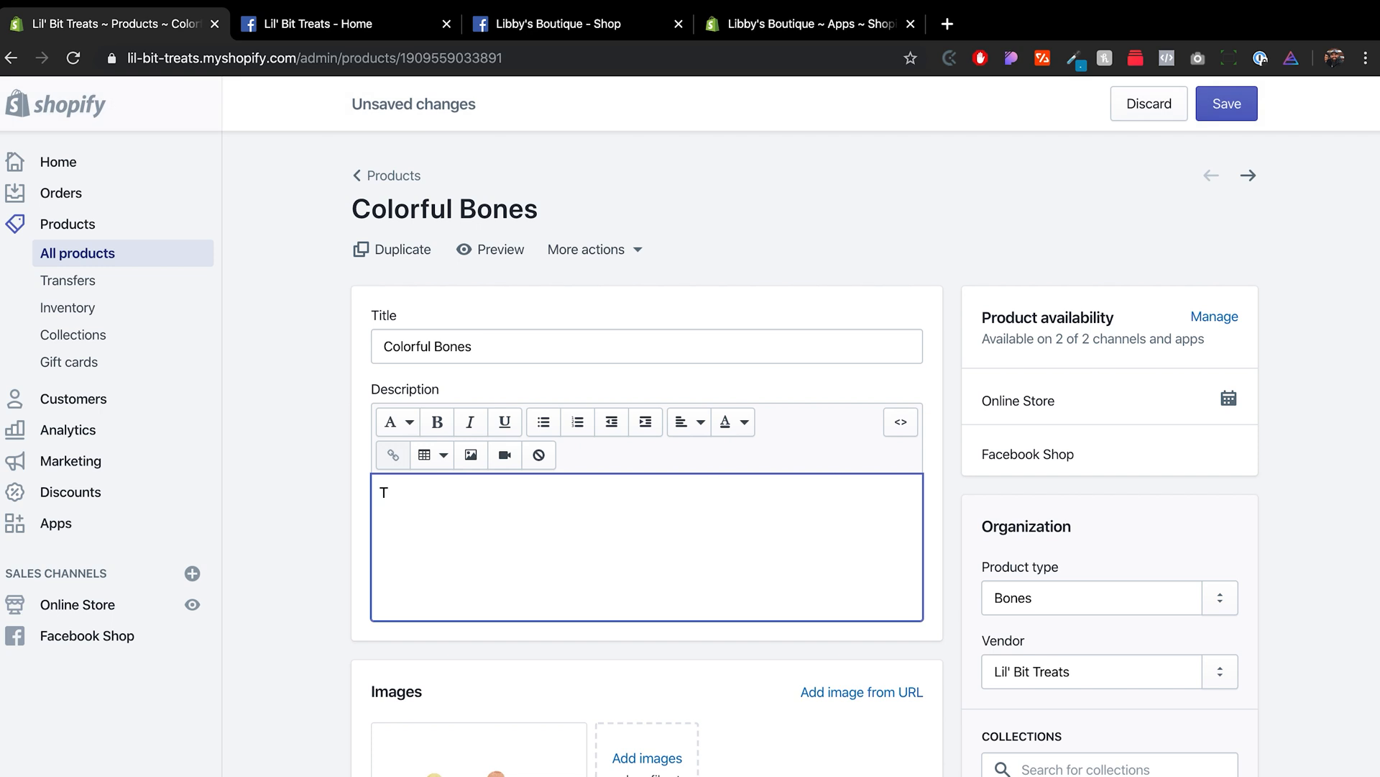
pyautogui.write('hese are colo')
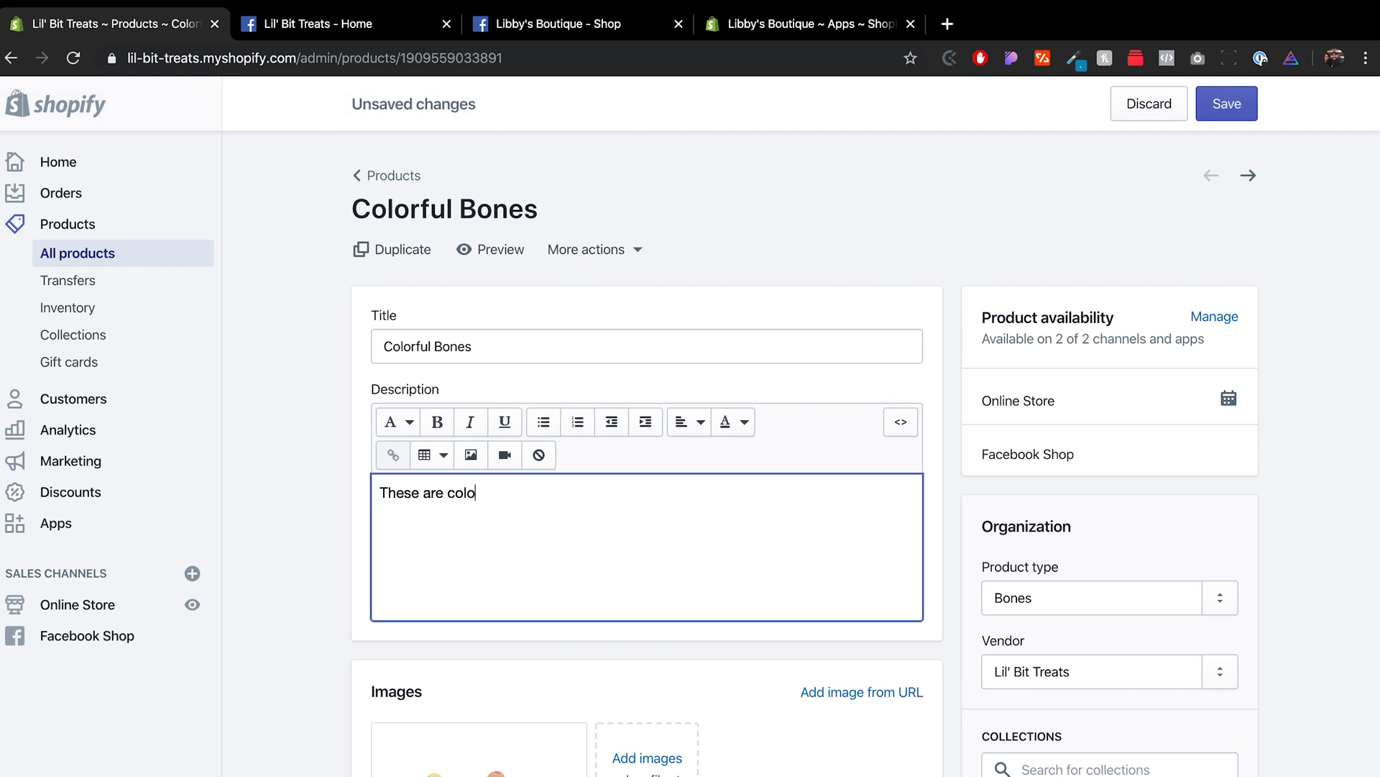
pyautogui.write('rful bones')
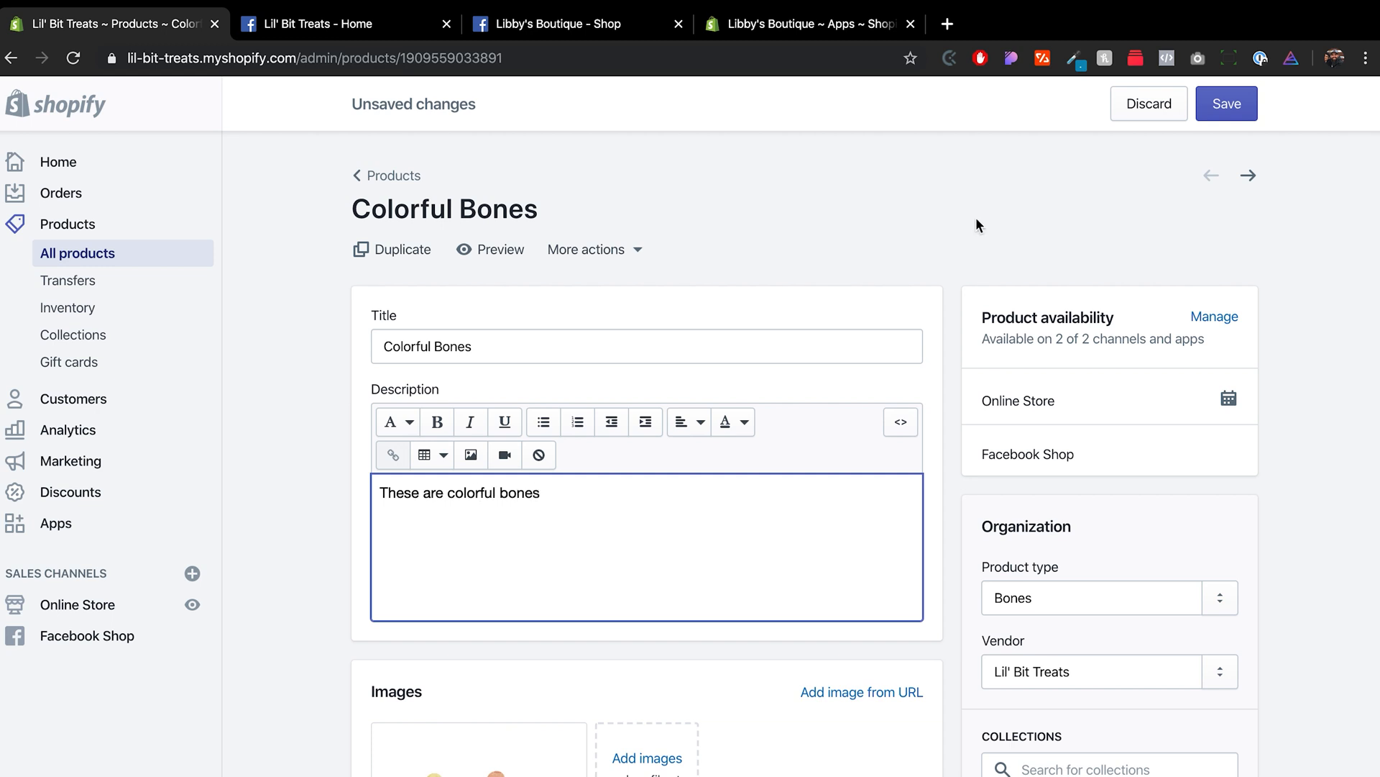
pyautogui.click(1225, 103)
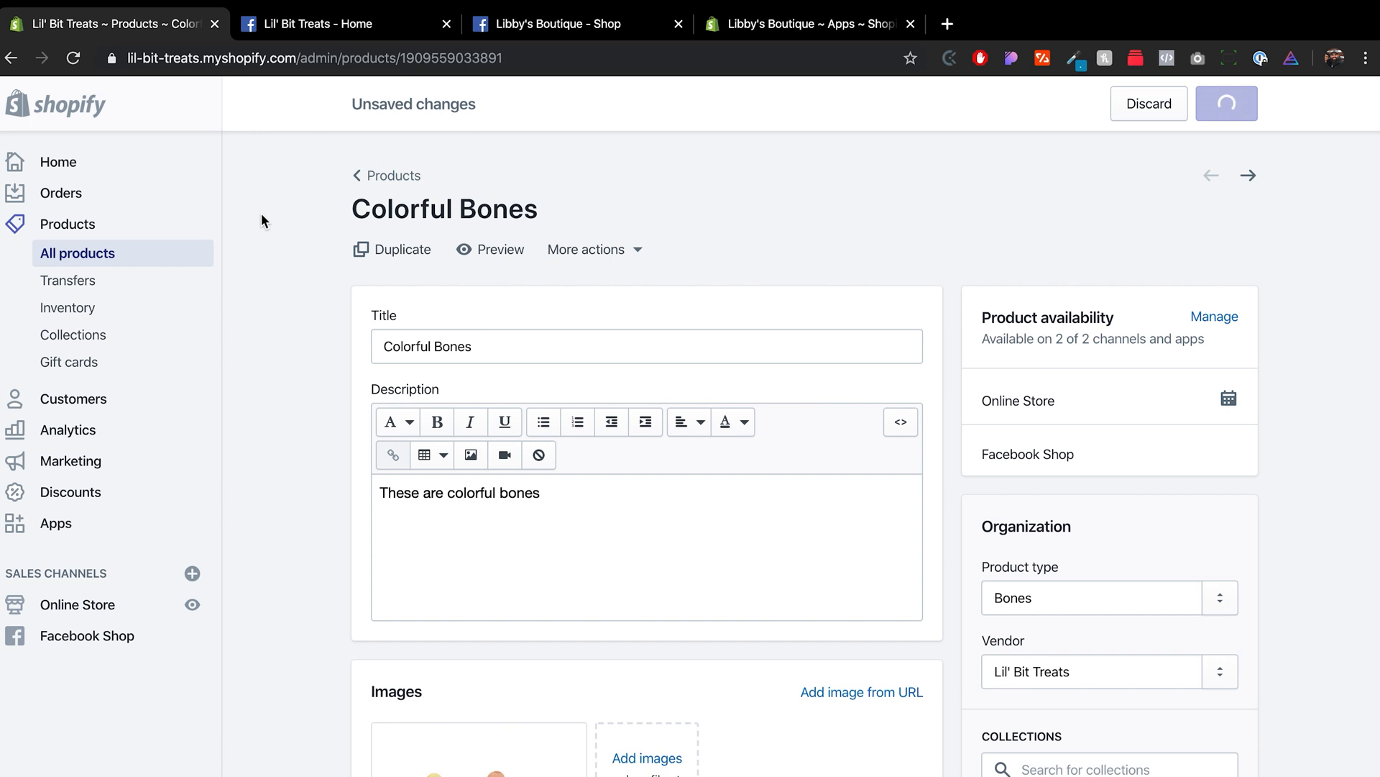
pyautogui.click(87, 635)
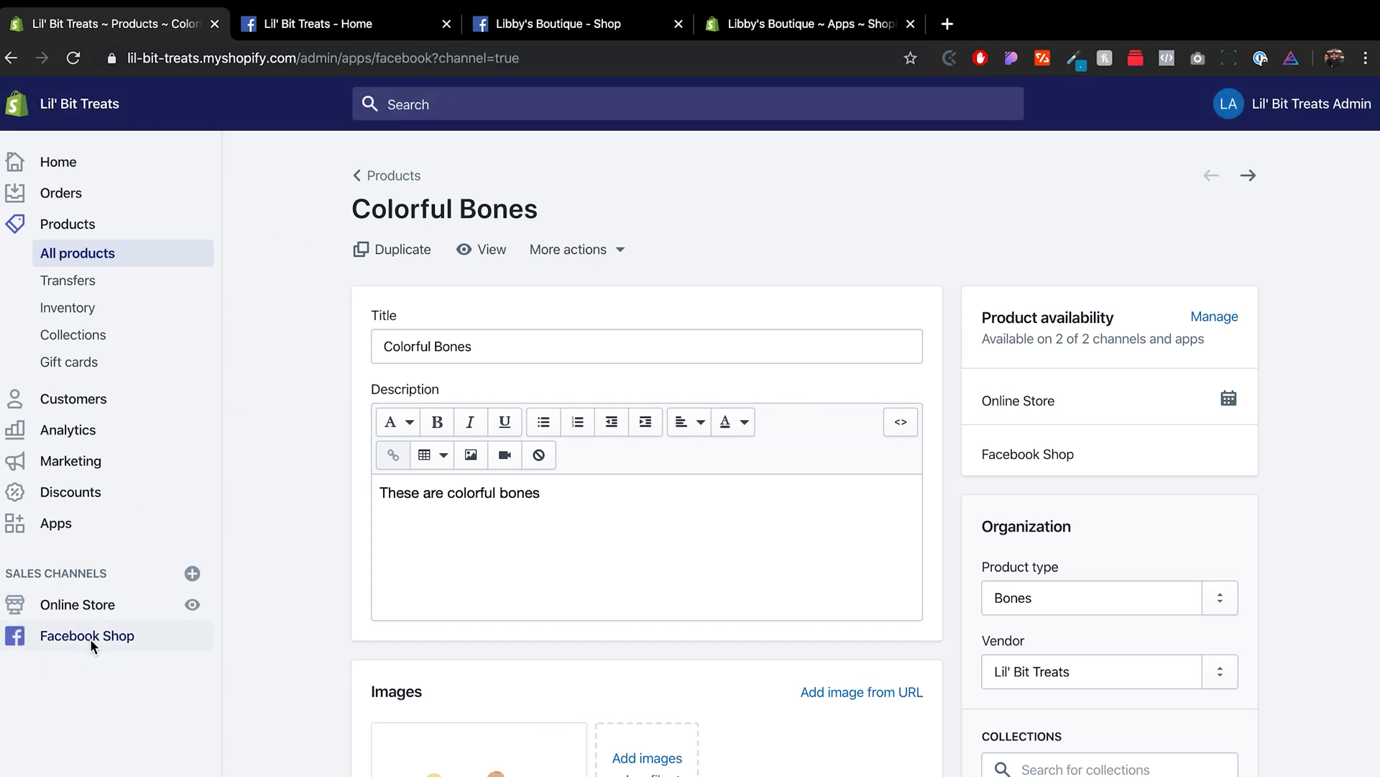
# - View the Facebook Shop Publishing page's product detail issues and collections list
pyautogui.click(87, 635)
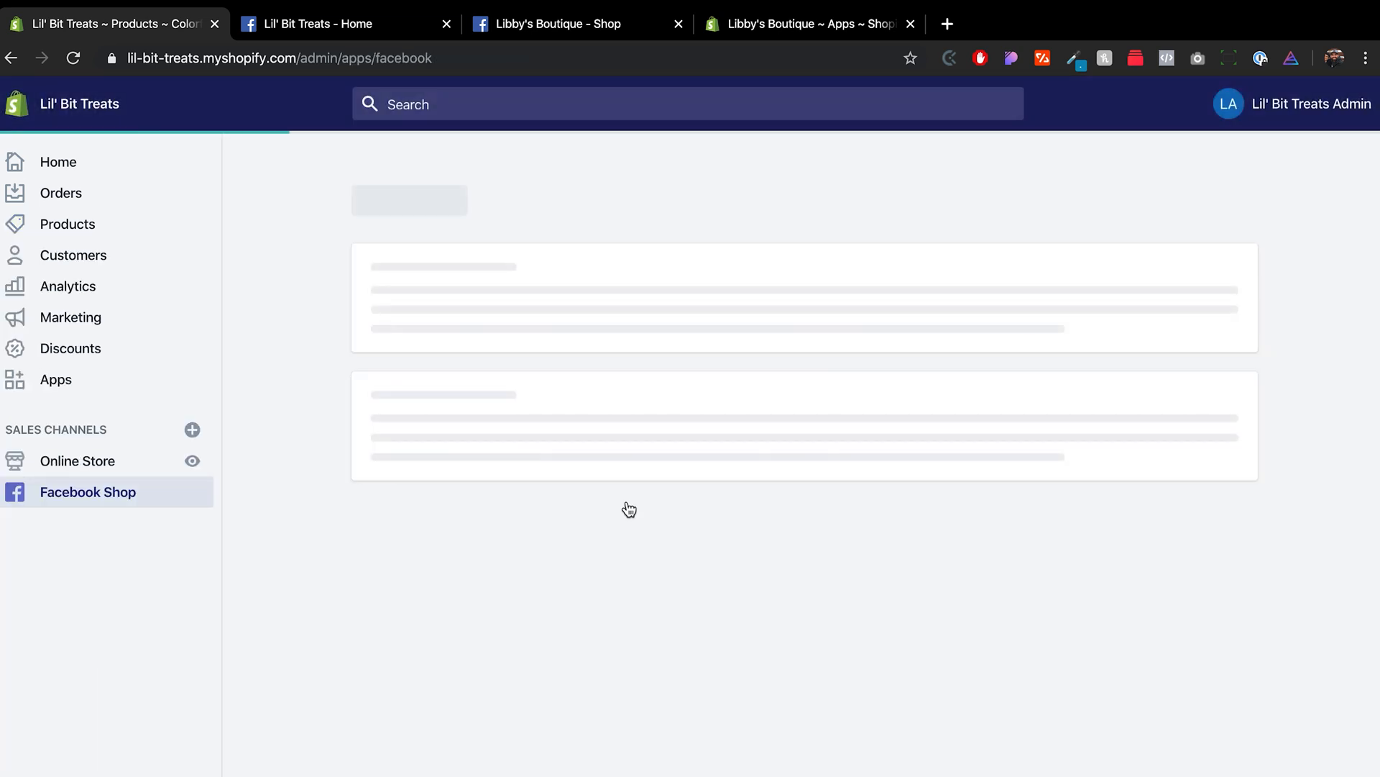
pyautogui.click(87, 491)
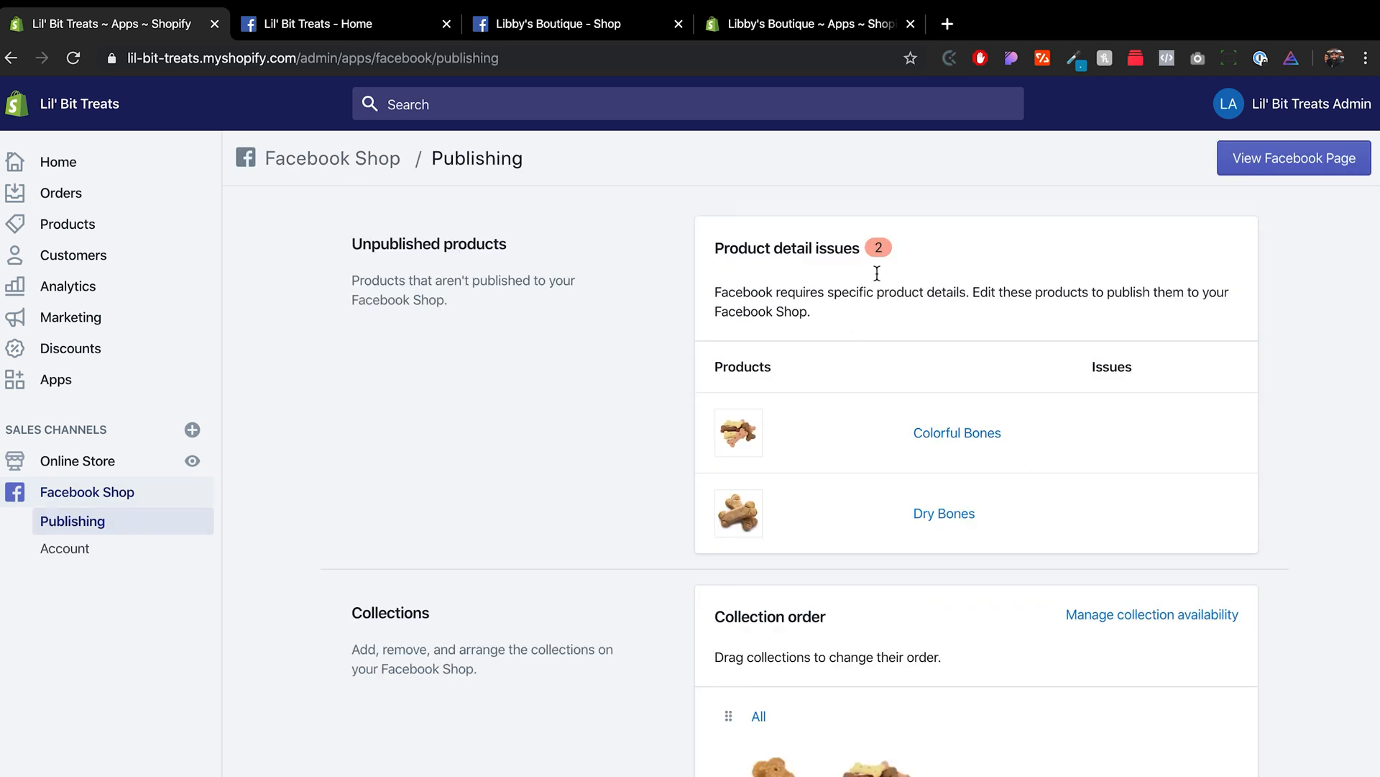
pyautogui.scroll(-3)
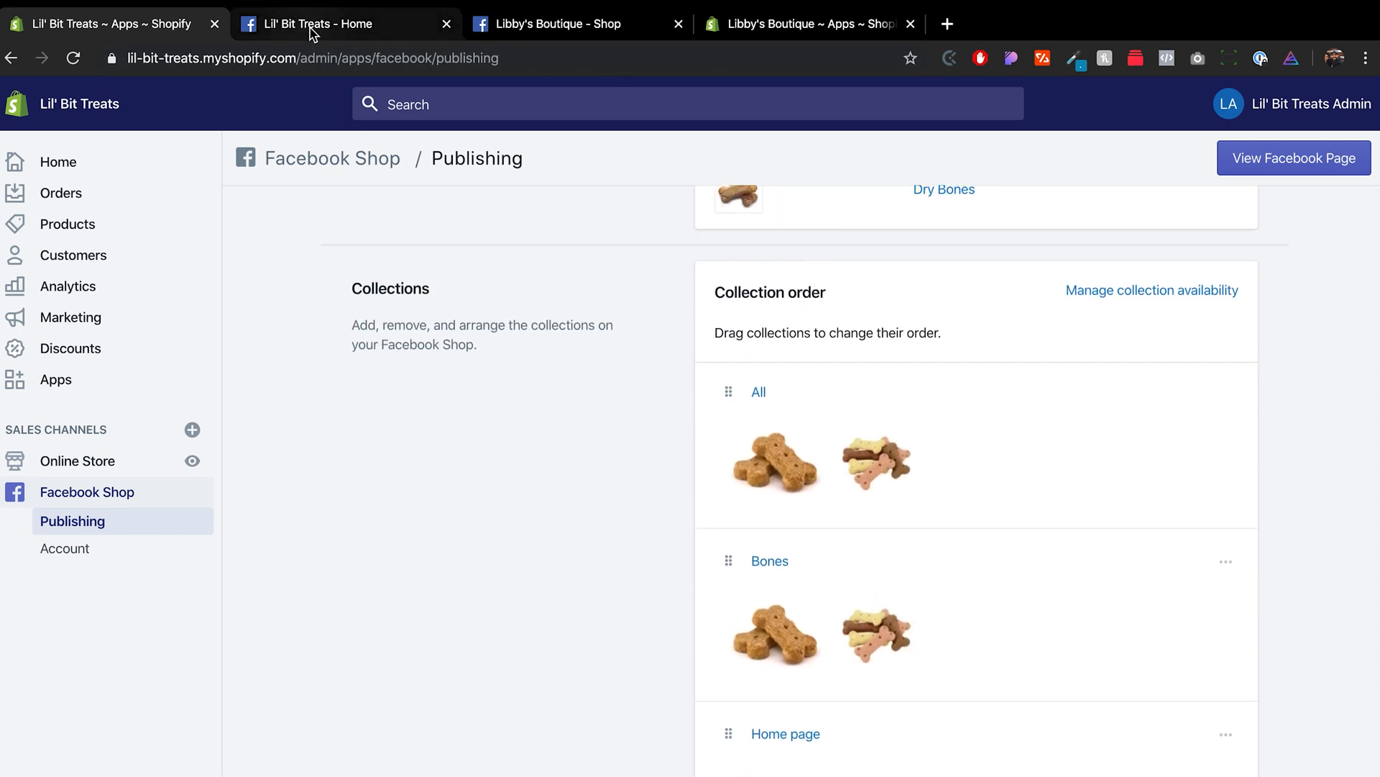
# - Reload the Lil' Bit Treats Facebook Page and expand its full section list showing Shop
pyautogui.click(343, 24)
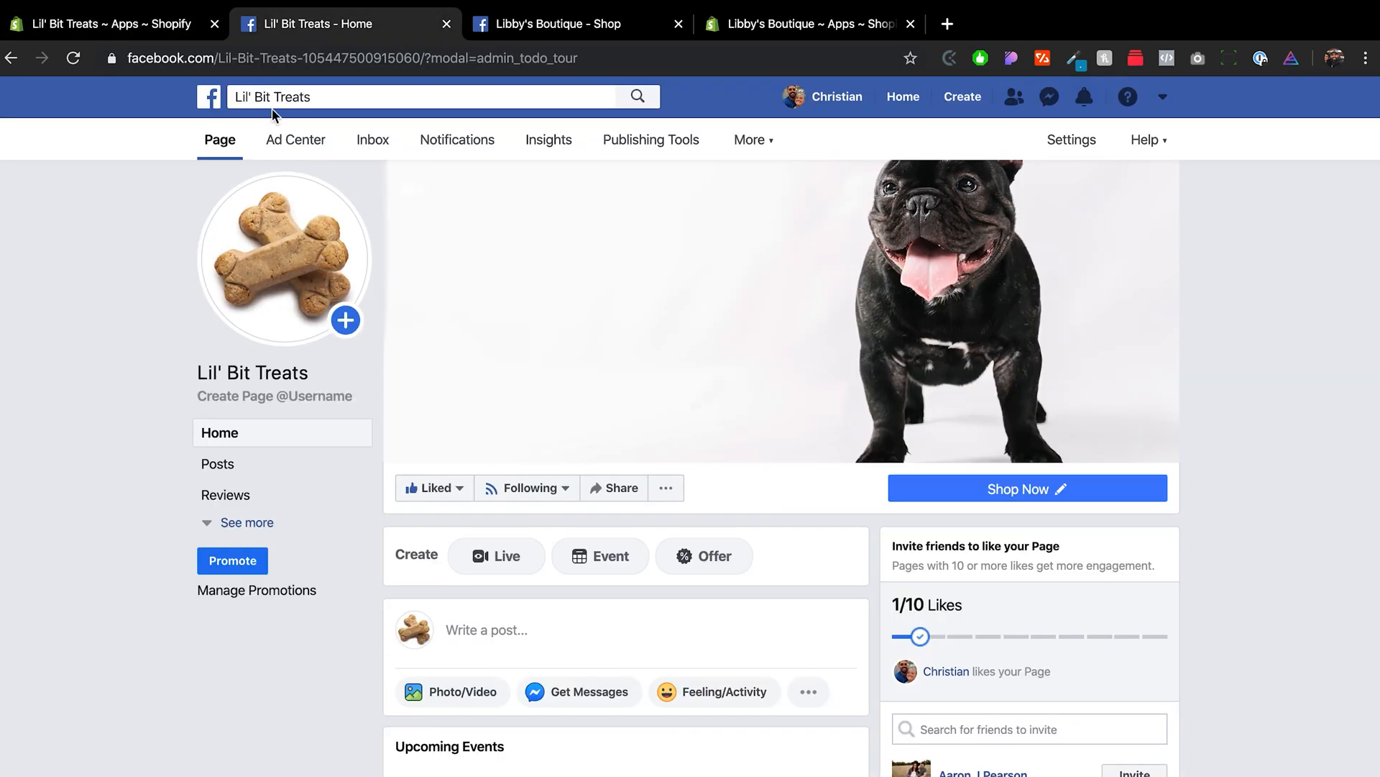
pyautogui.click(73, 59)
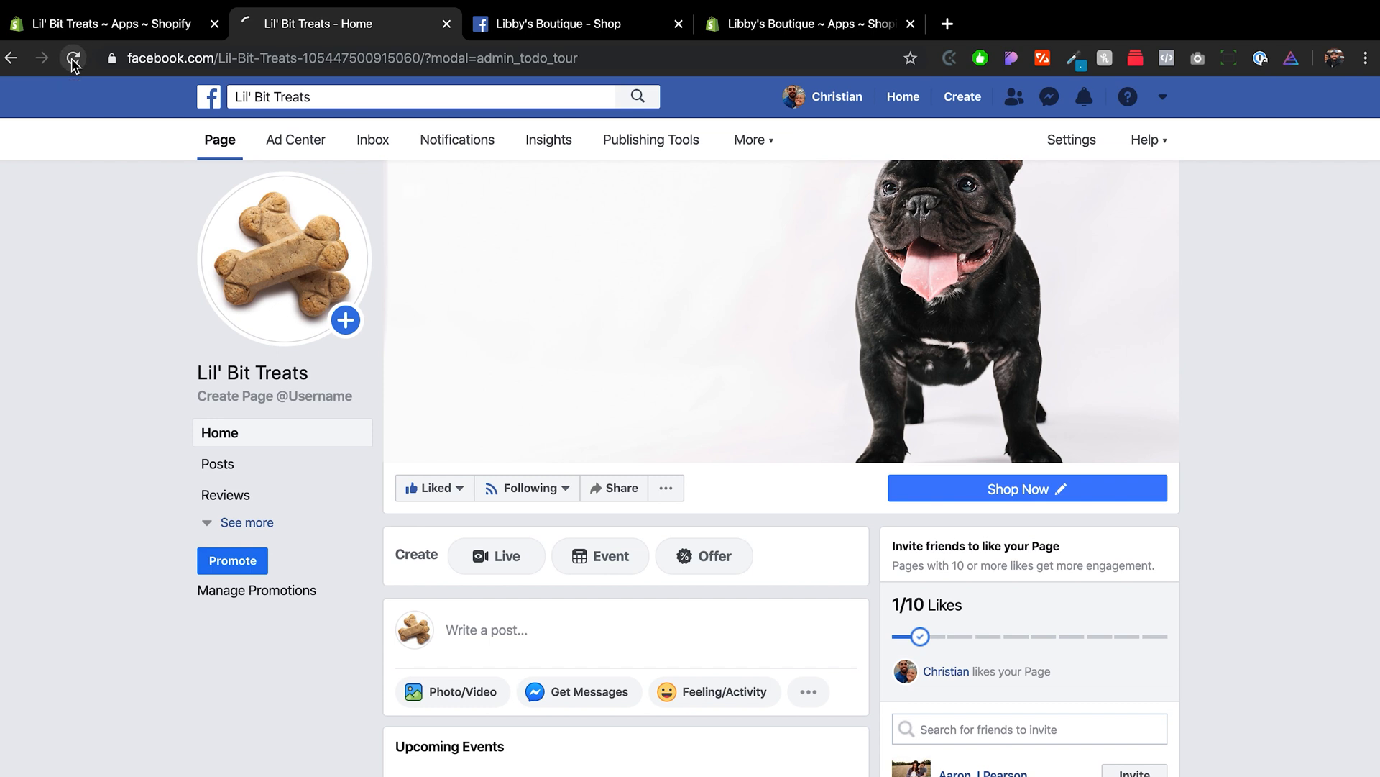
pyautogui.click(74, 59)
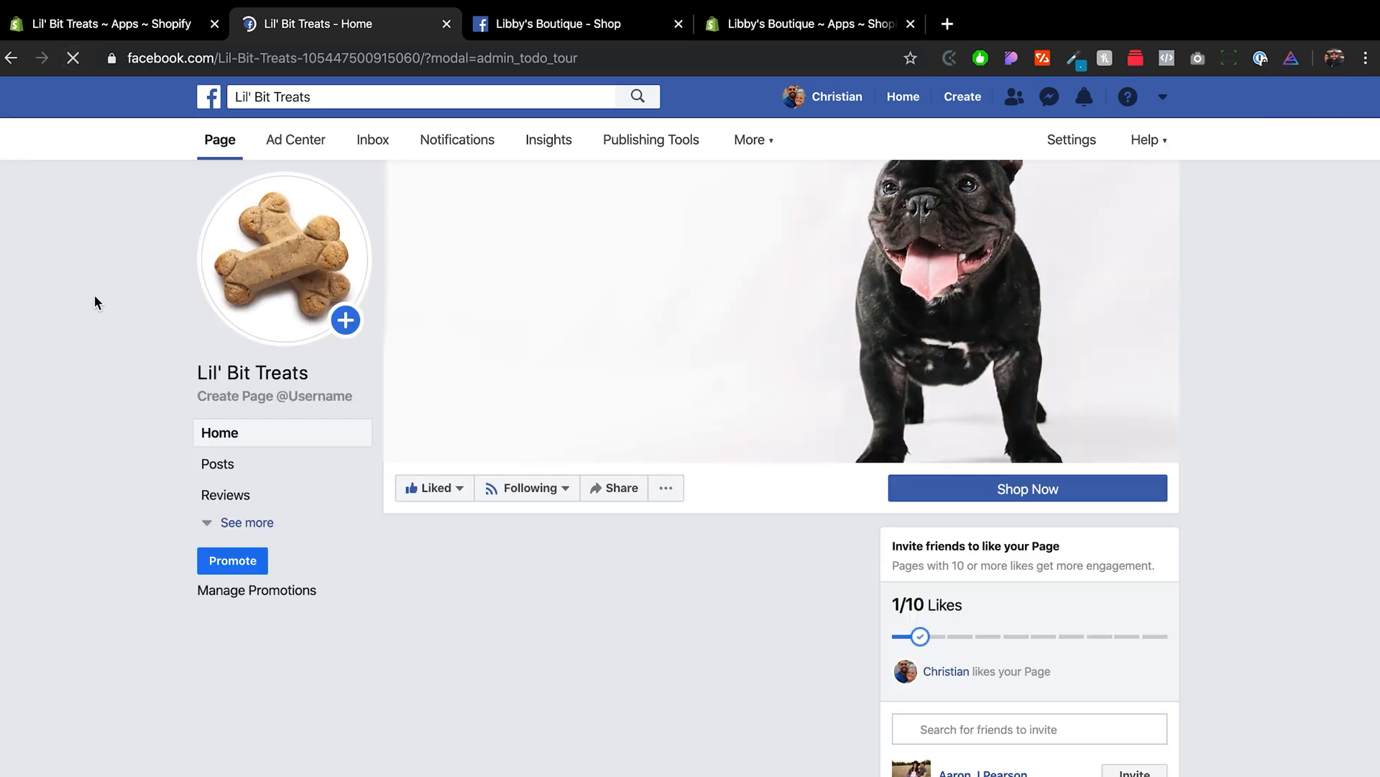
pyautogui.click(248, 522)
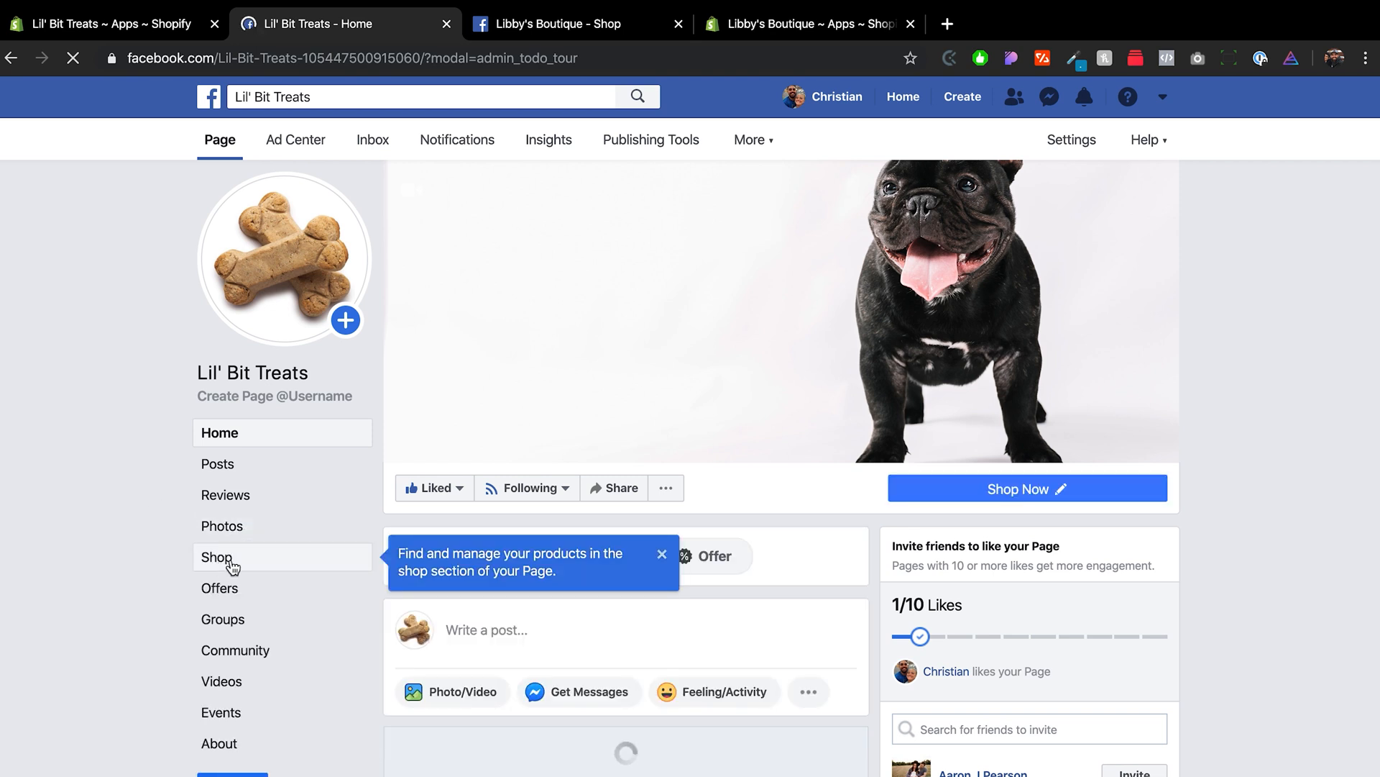
# - Browse the Page's Shop to confirm Pumpkin Bones shows as Processing under Bones and All Products
pyautogui.click(218, 557)
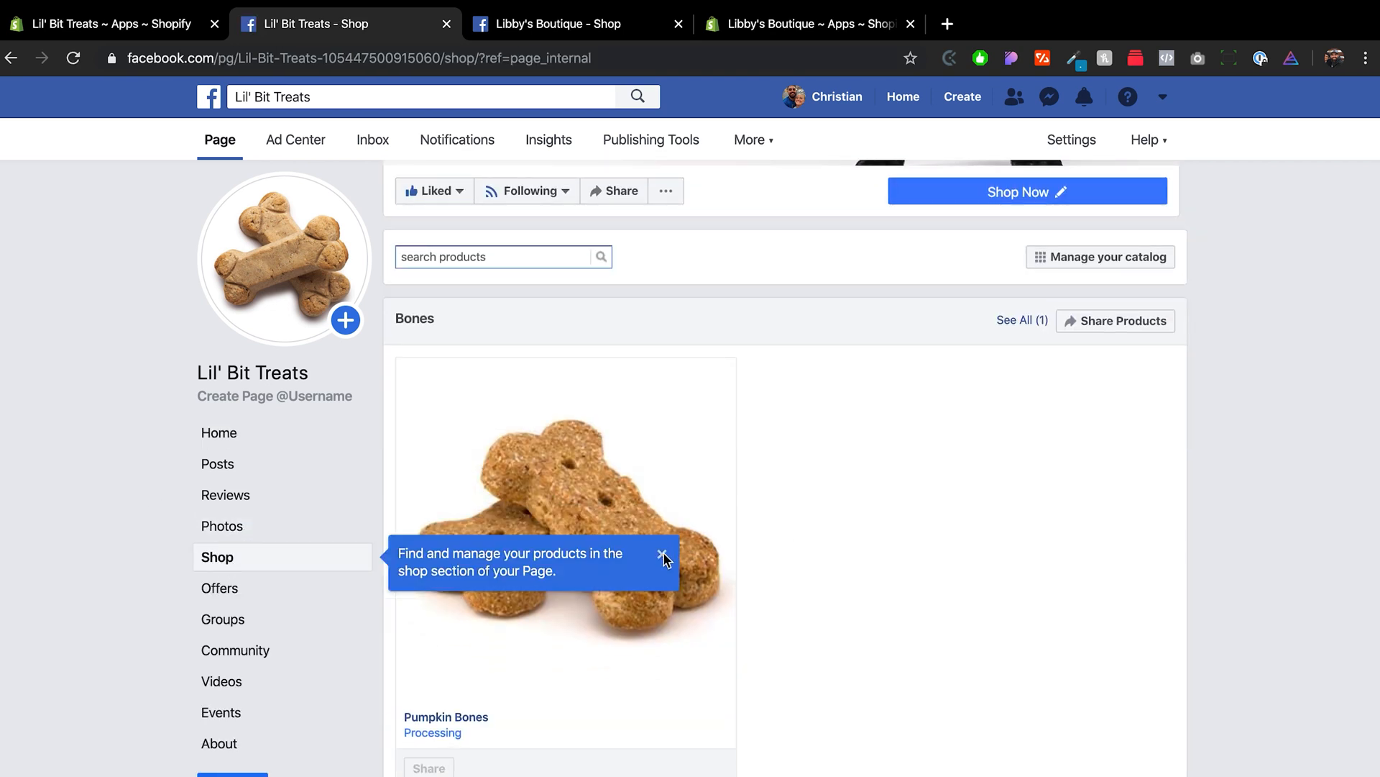
pyautogui.click(663, 560)
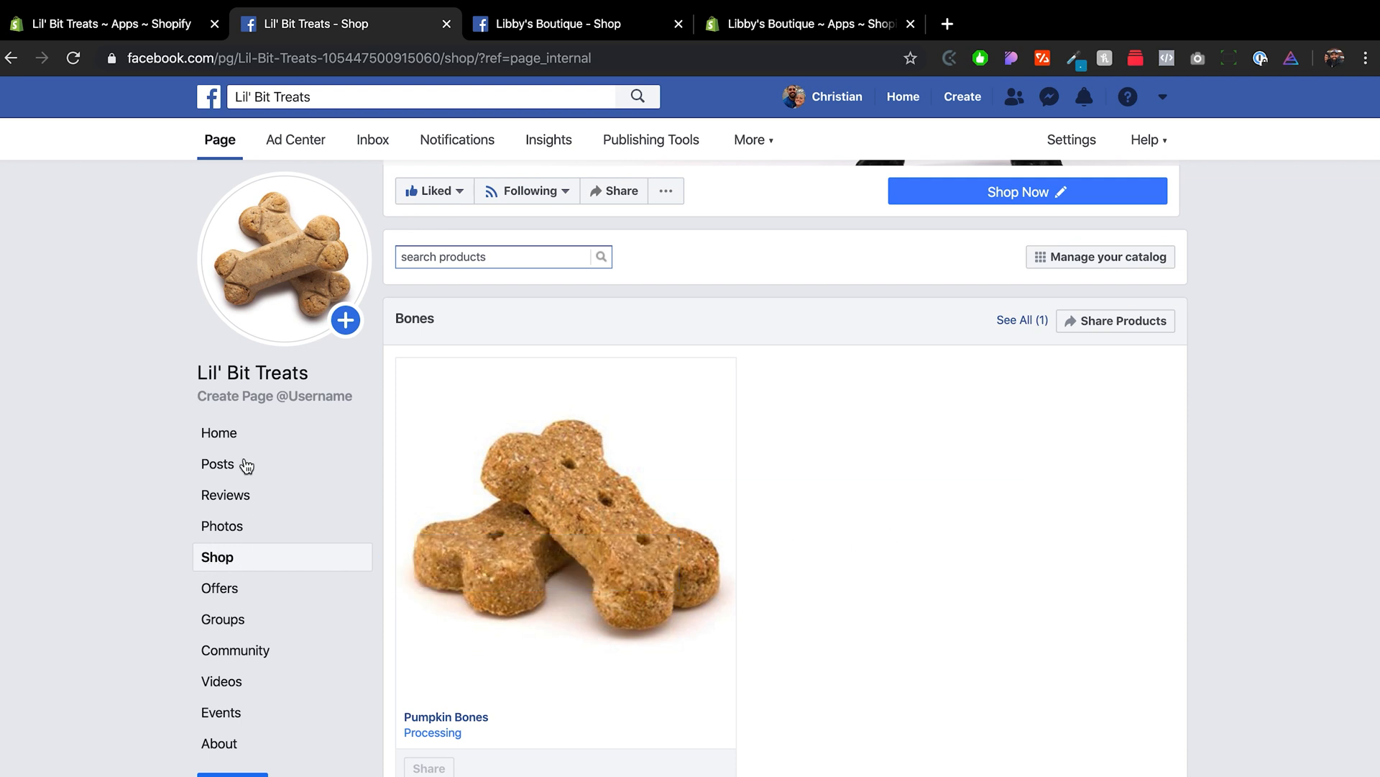
pyautogui.scroll(-3)
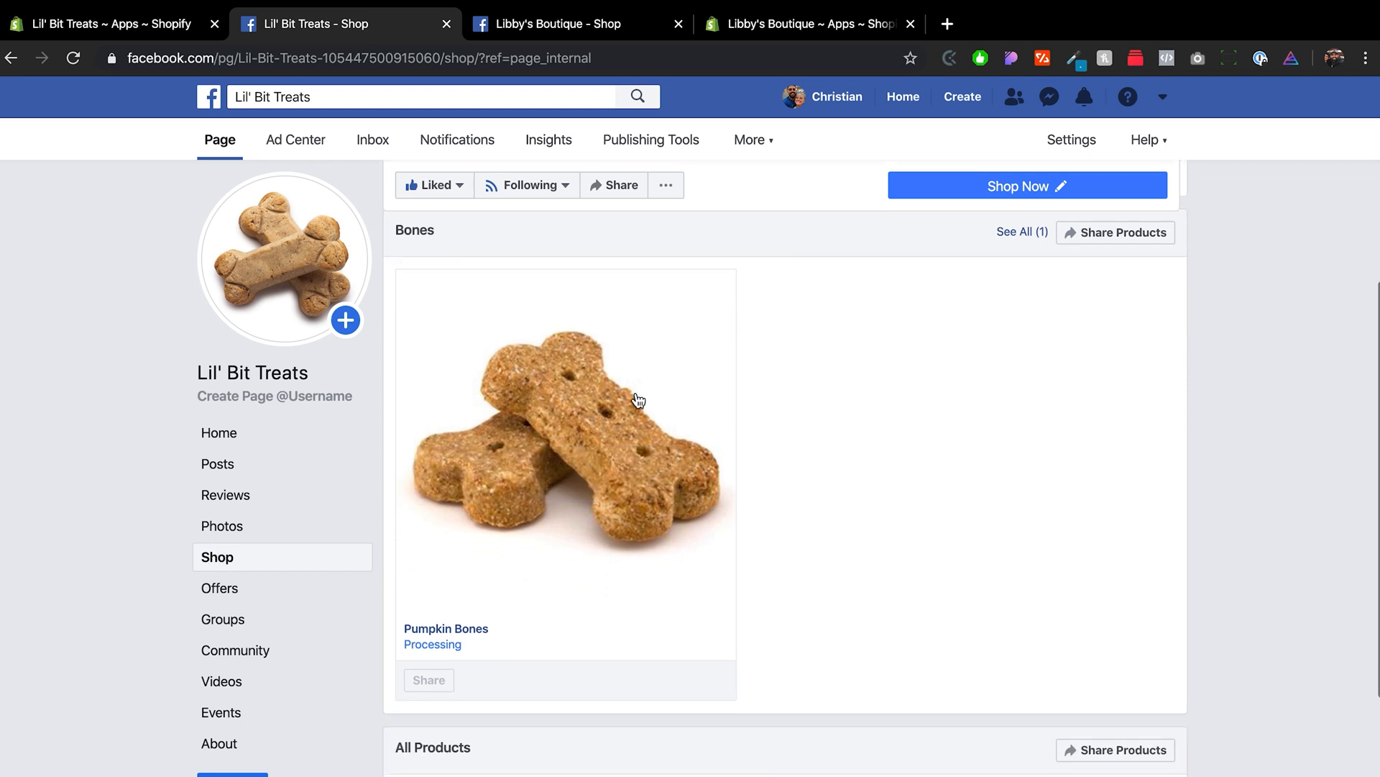
pyautogui.scroll(-3)
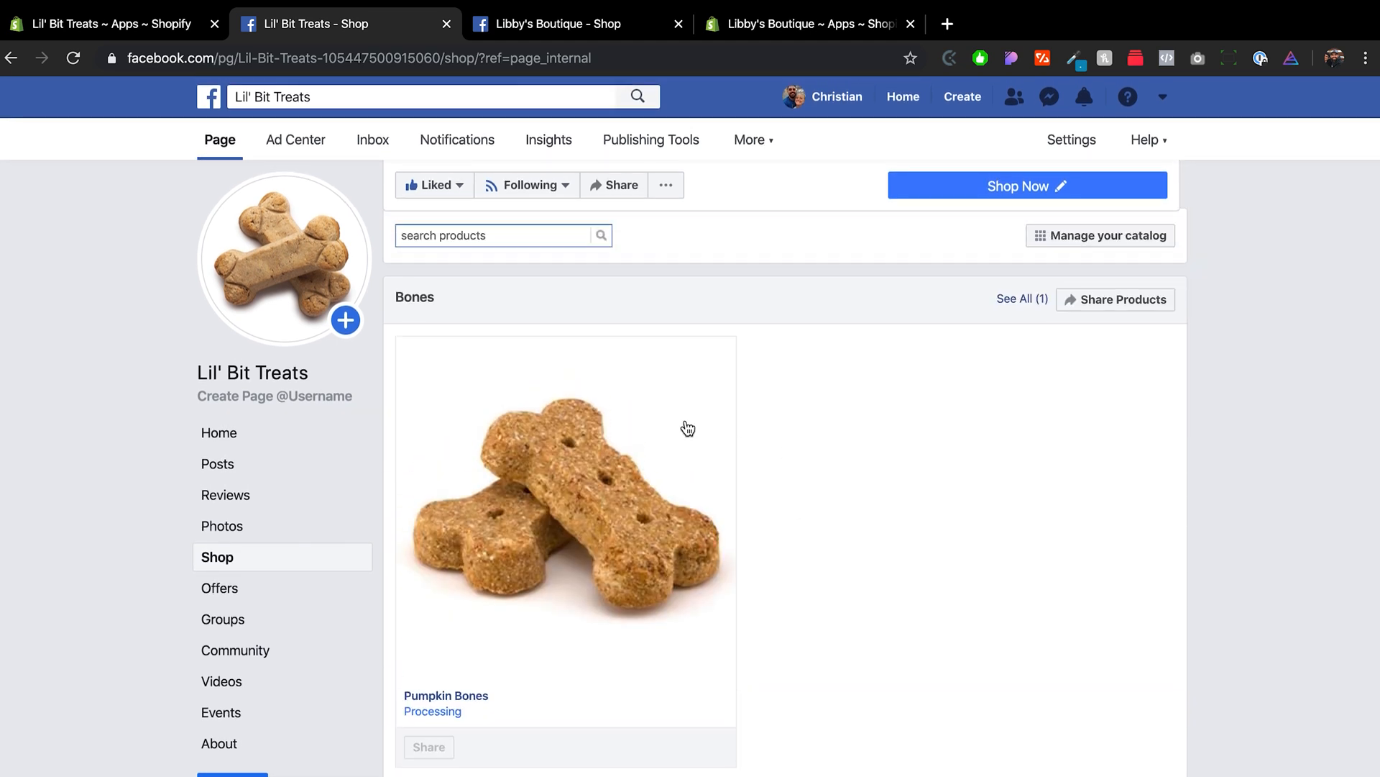
pyautogui.scroll(-3)
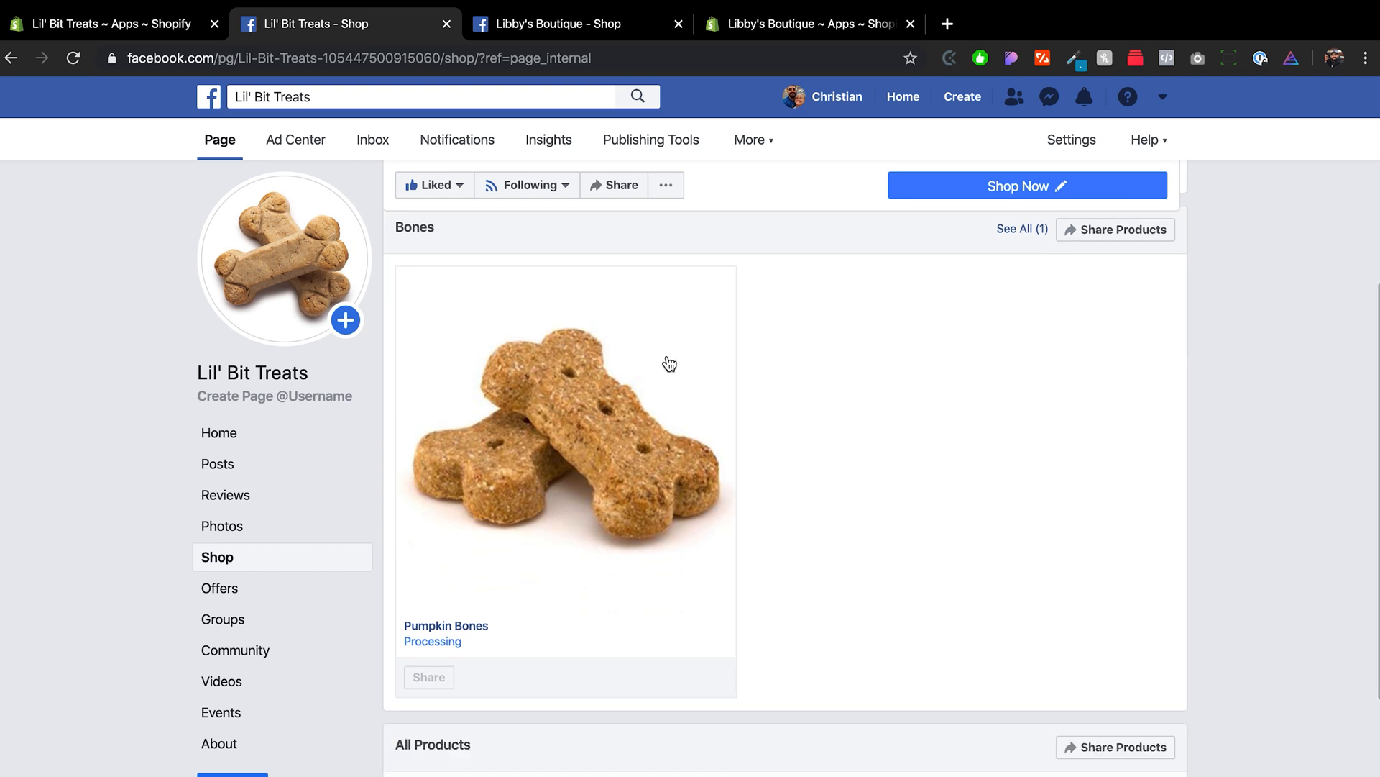
pyautogui.scroll(-3)
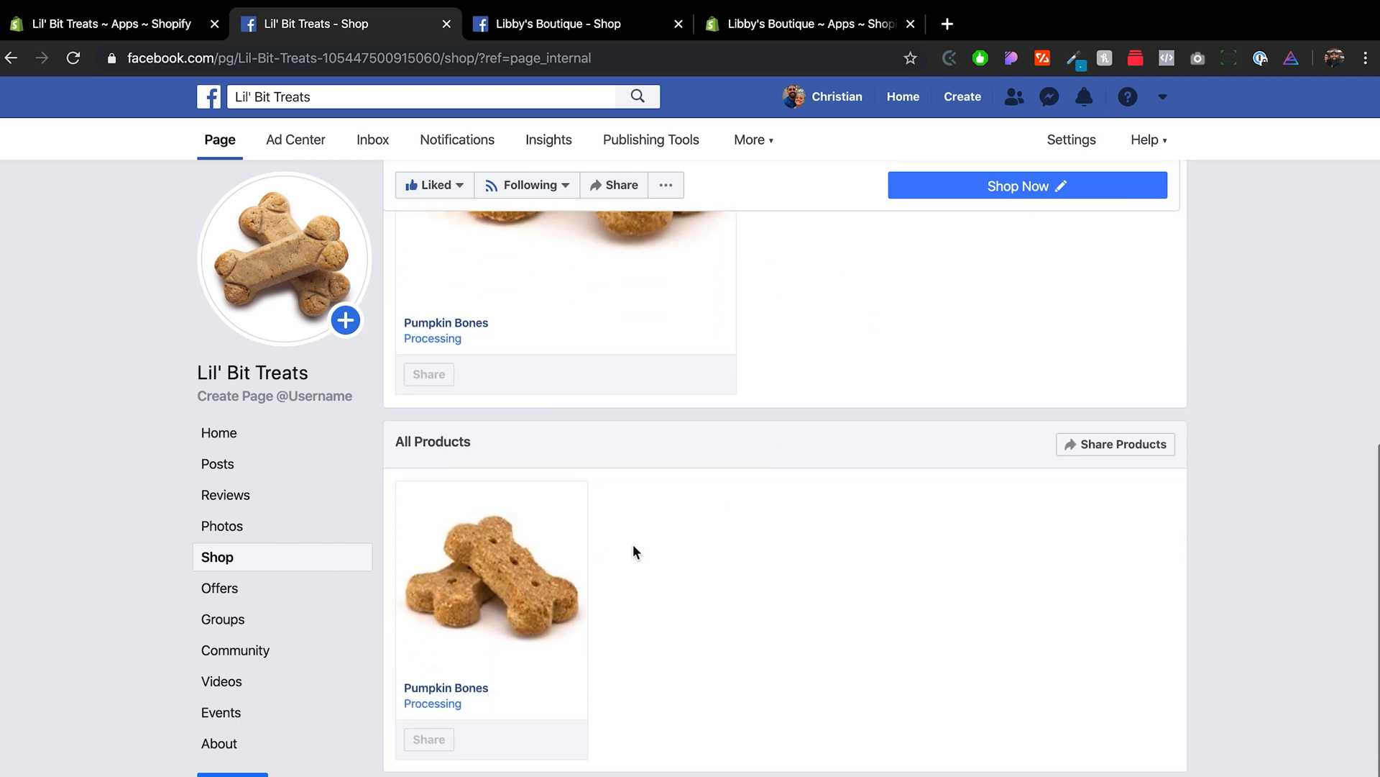
pyautogui.moveTo(860, 636)
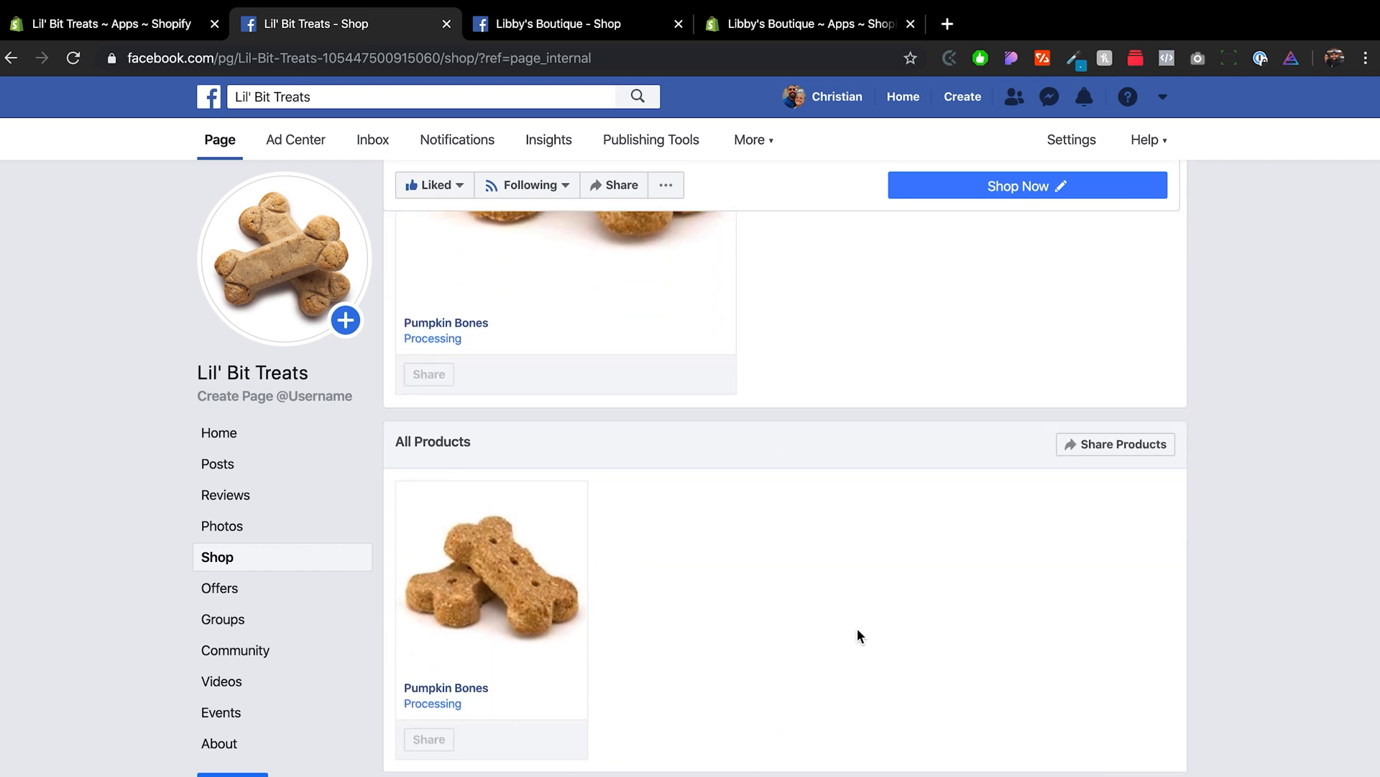
pyautogui.moveTo(624, 519)
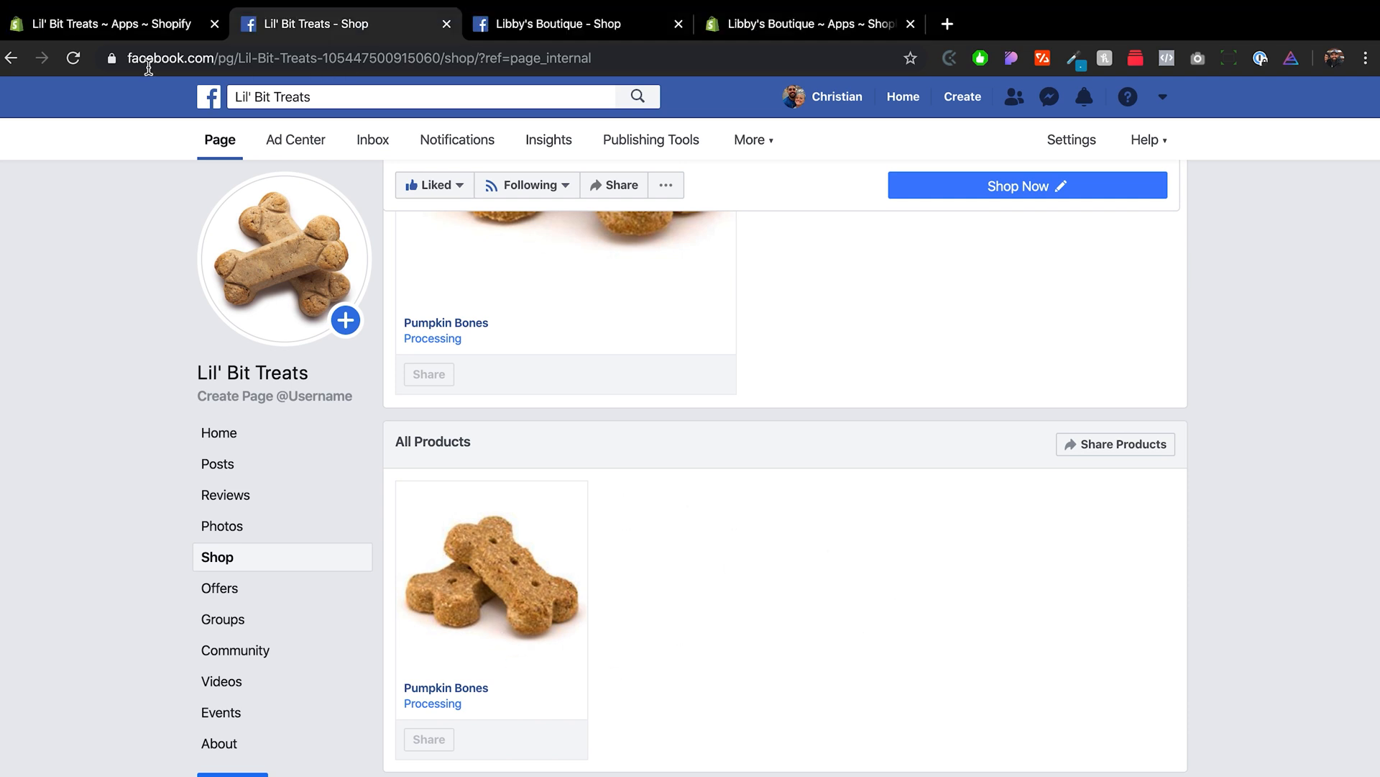
pyautogui.click(106, 24)
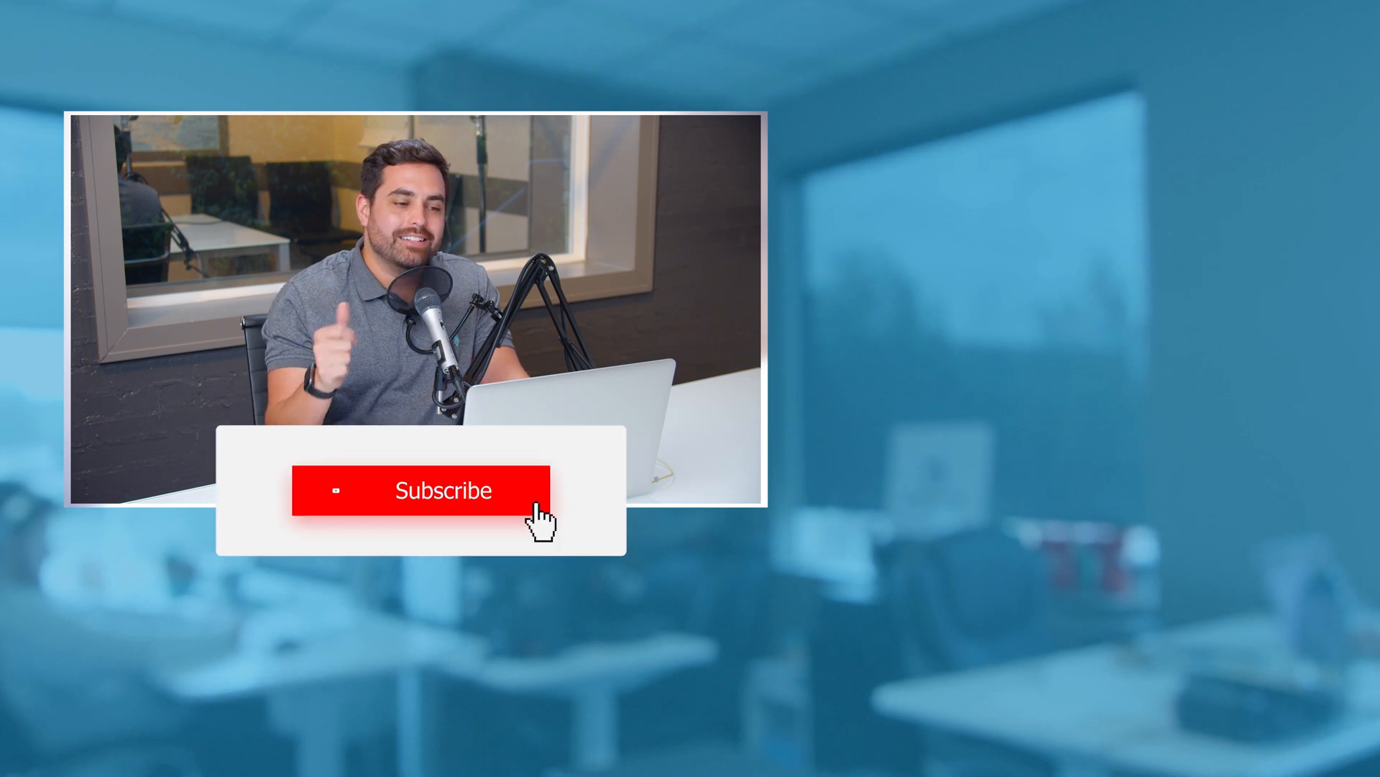
pyautogui.click(442, 491)
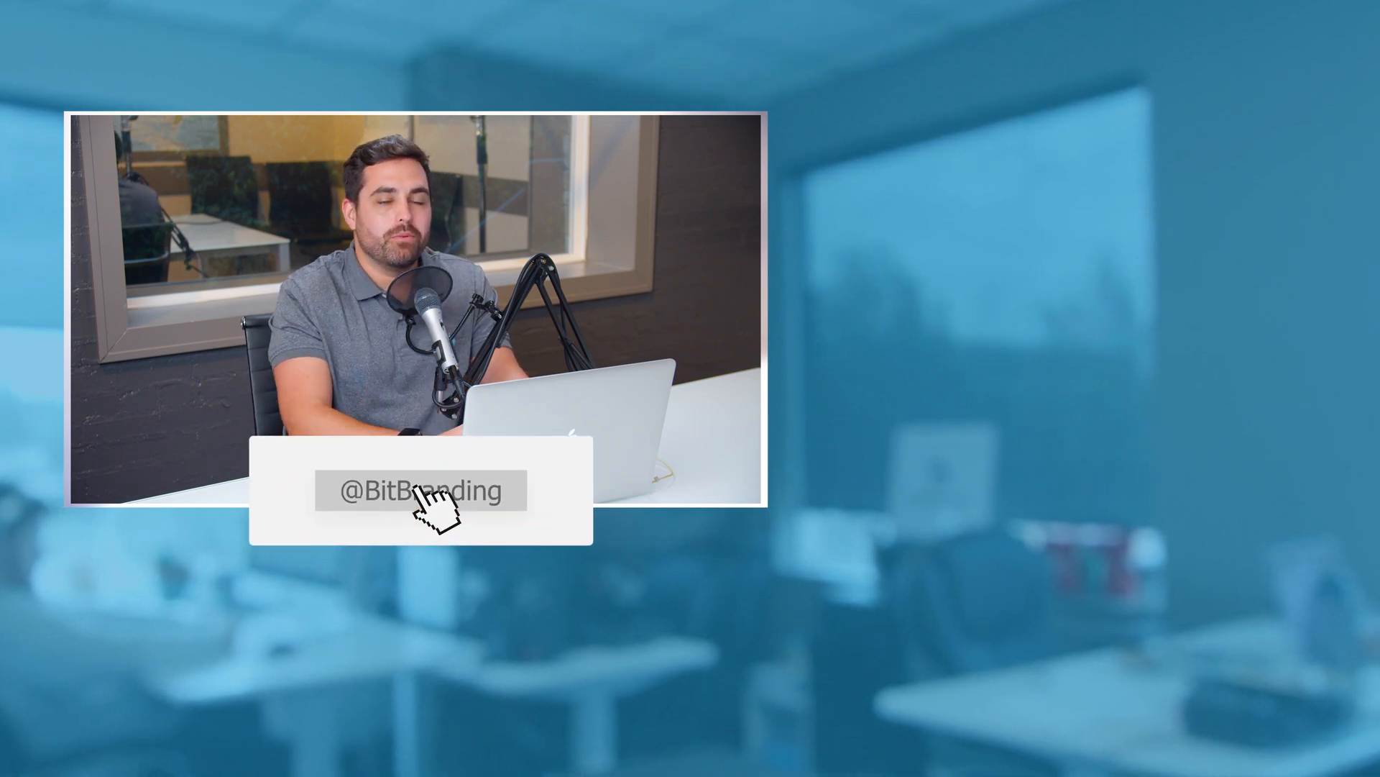